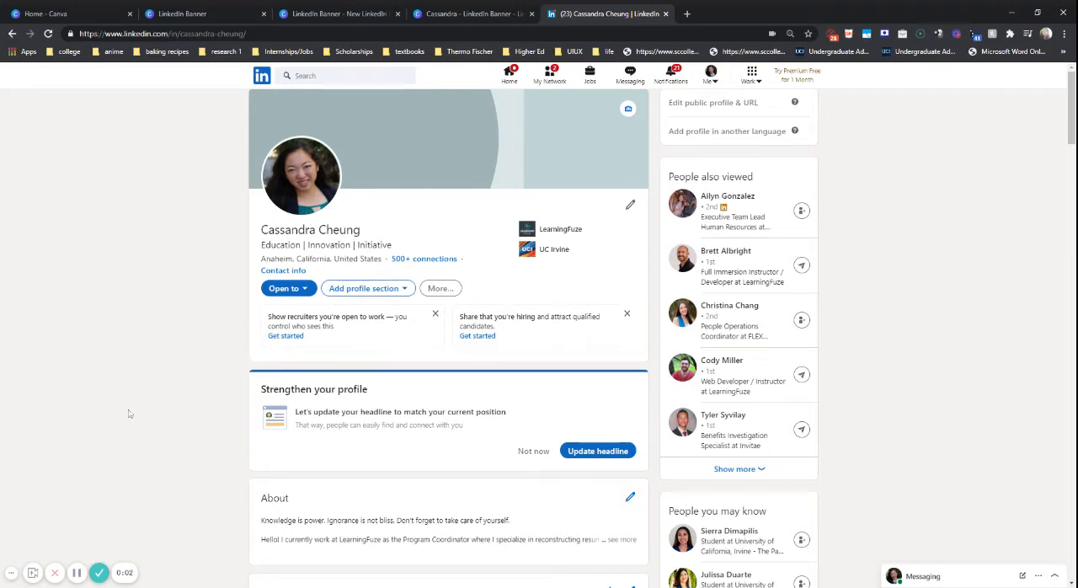
mouse_move(236, 207)
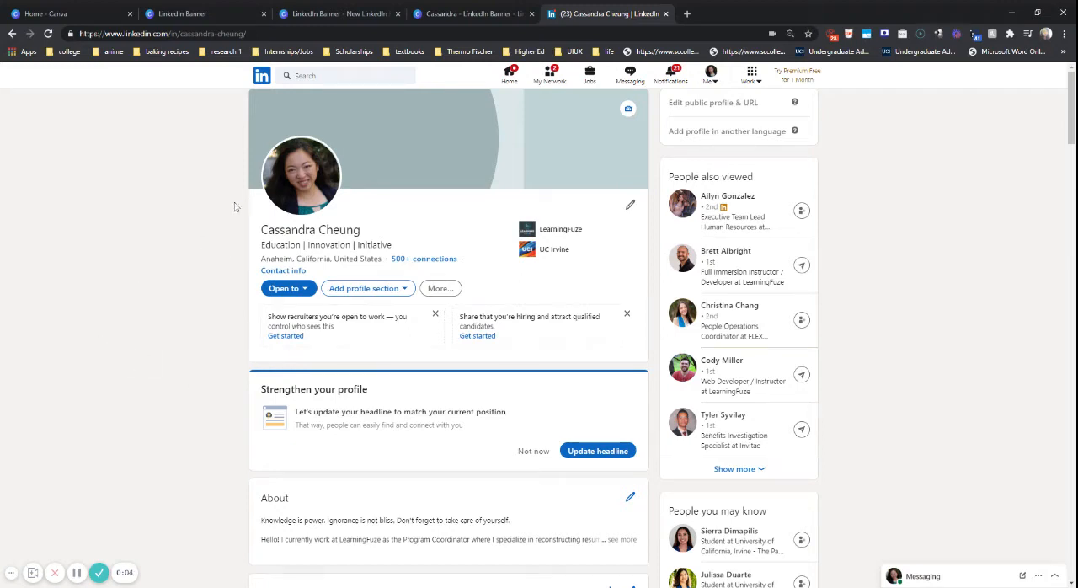
mouse_move(158, 176)
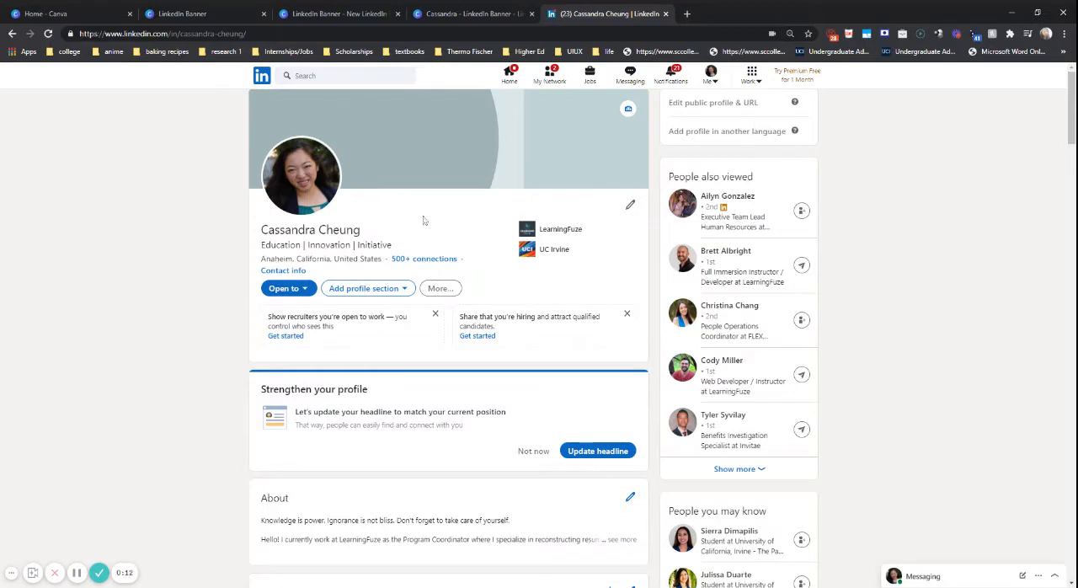
mouse_move(463, 135)
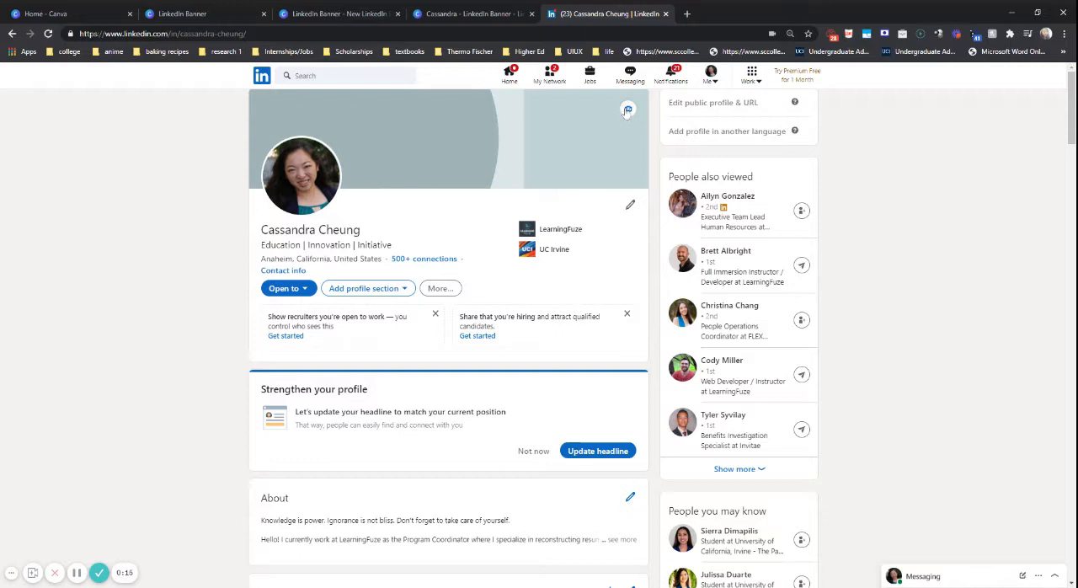
Dismiss the profile background dialog without changes and browse the Canva home page
left_click(627, 111)
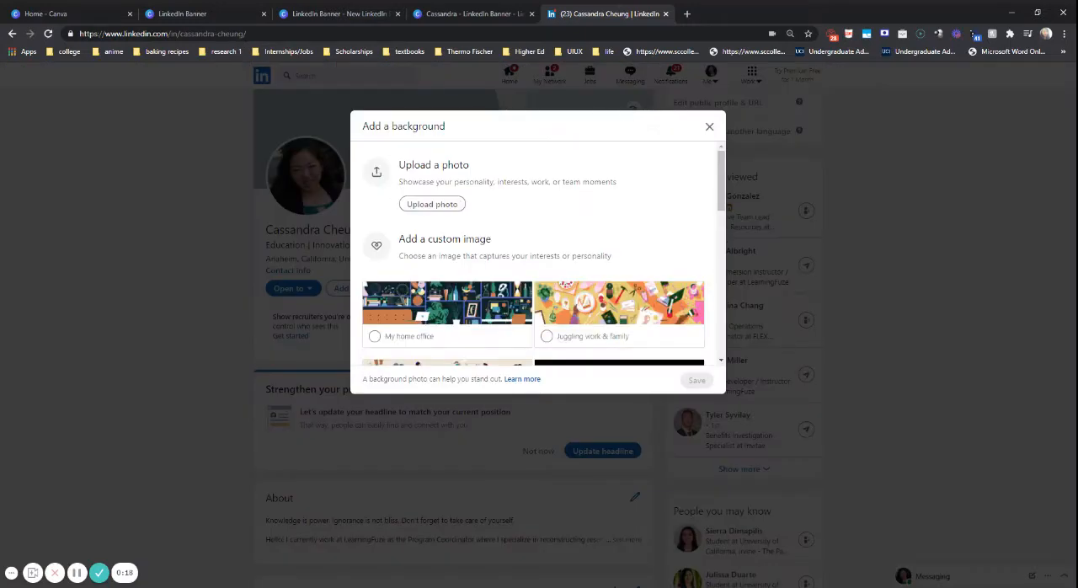
mouse_move(646, 154)
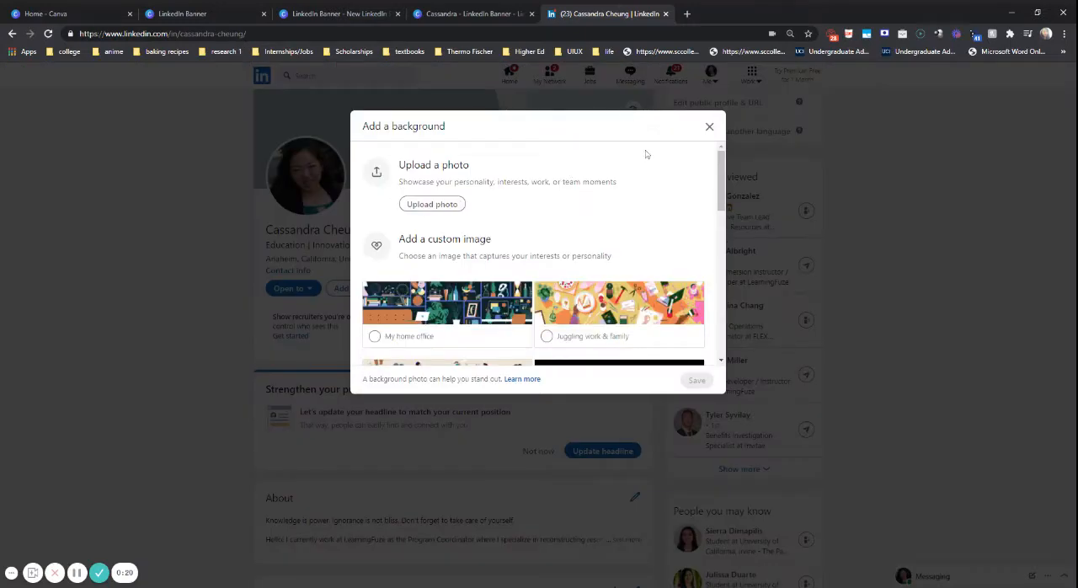
left_click(709, 126)
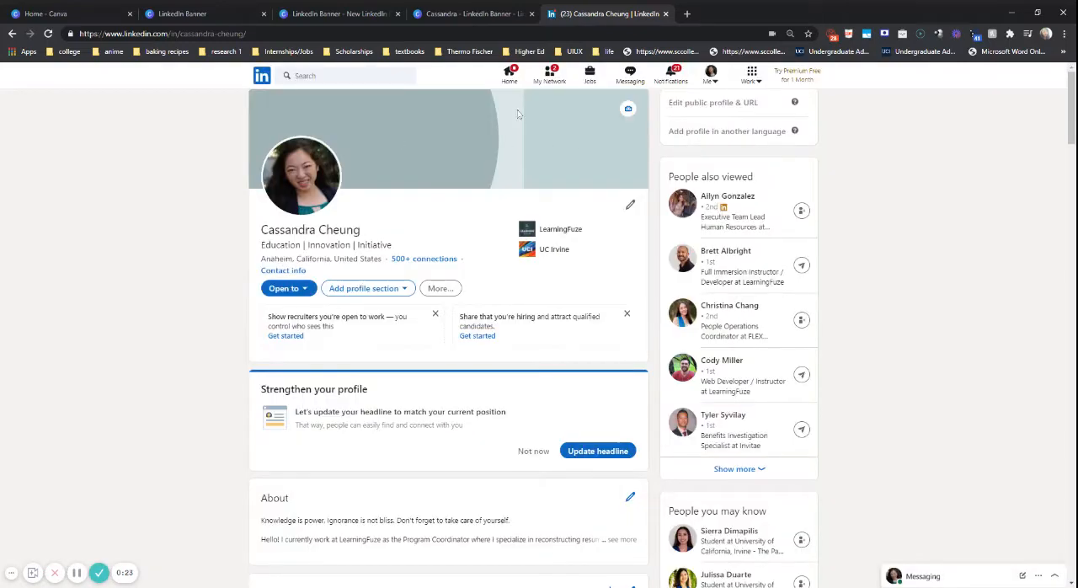
mouse_move(272, 174)
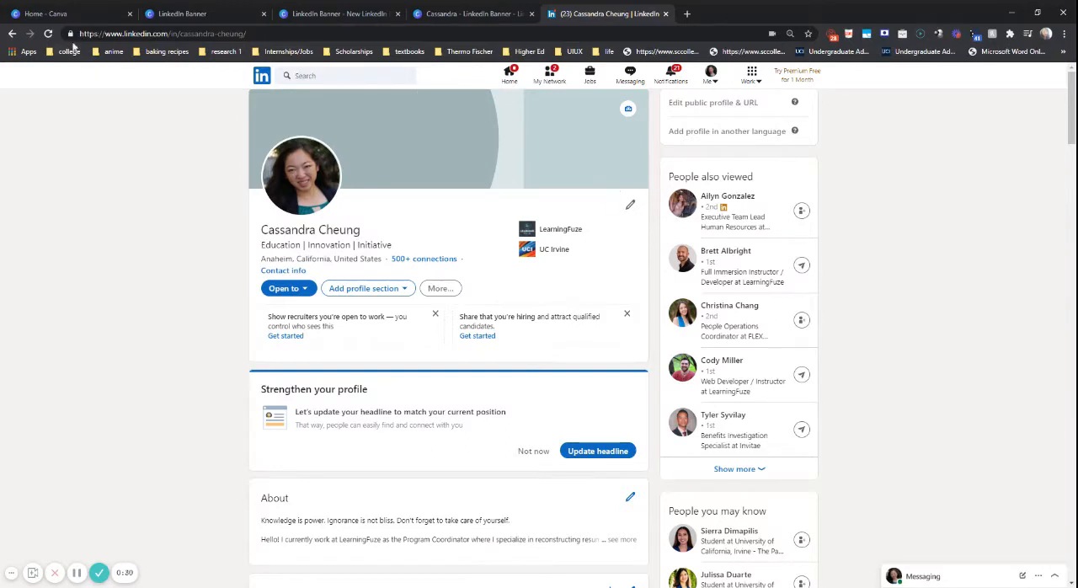
left_click(63, 14)
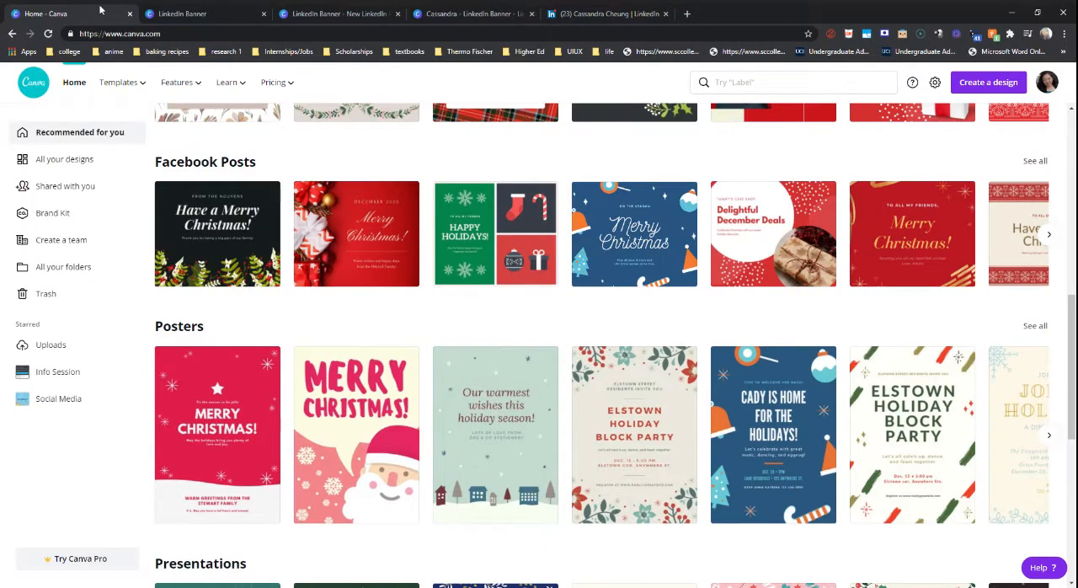
scroll("down", 3)
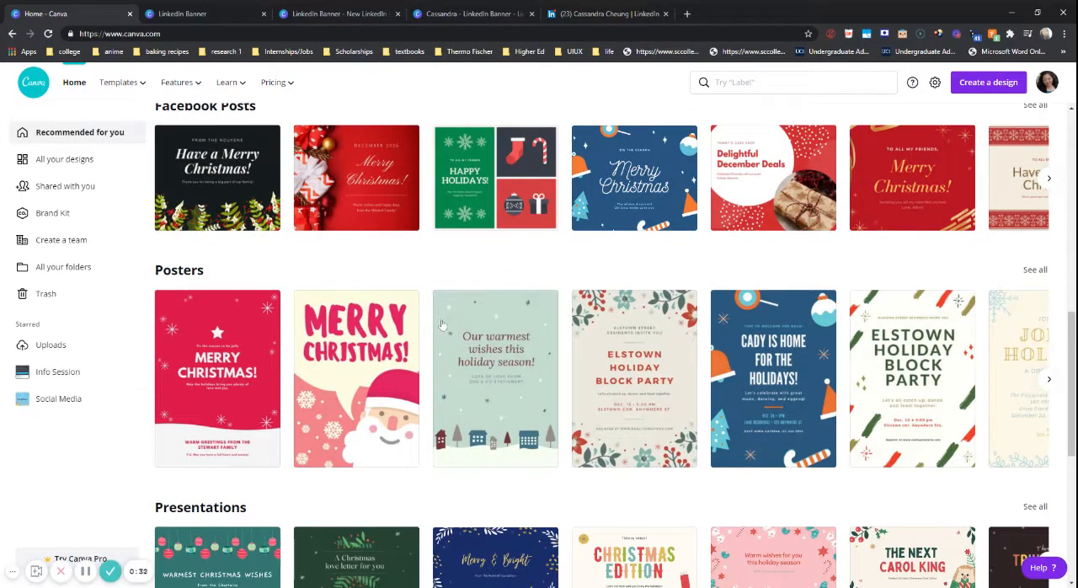
scroll("down", 3)
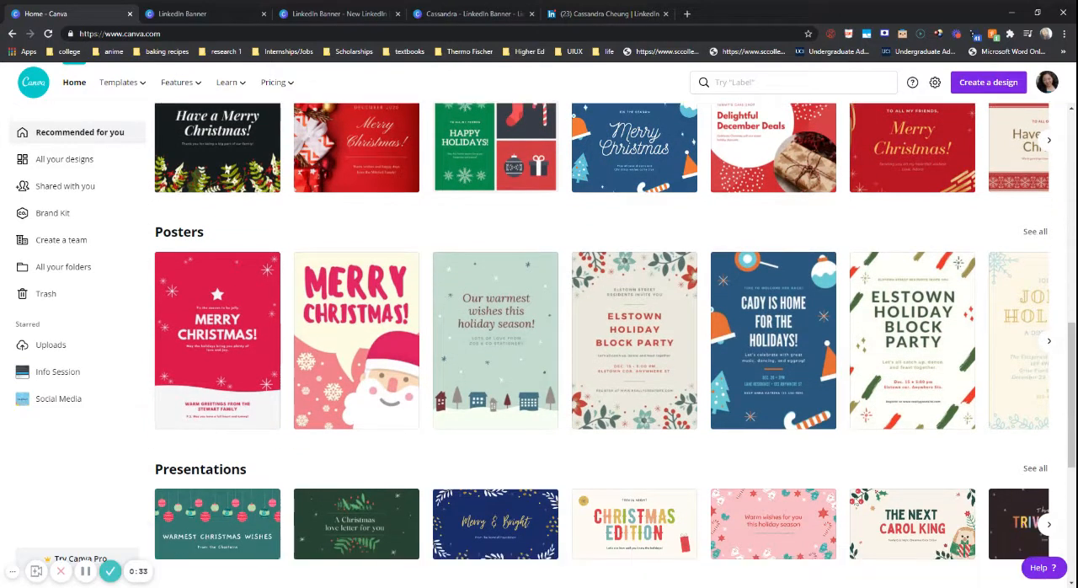
scroll("down", 3)
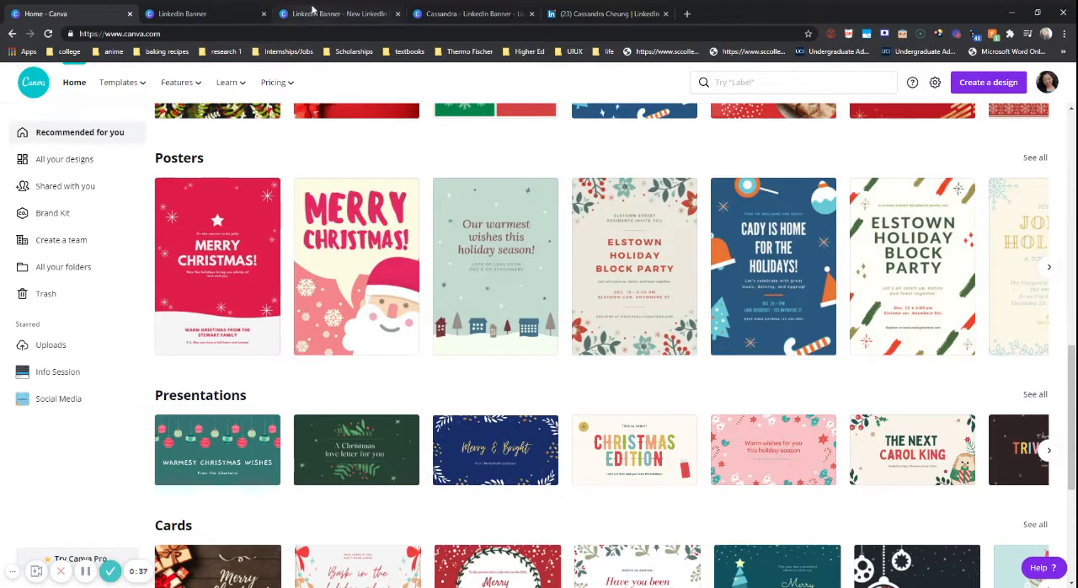
Glance at the existing cherry blossom banner, then search 'linked' and choose LinkedIn Banner
left_click(202, 14)
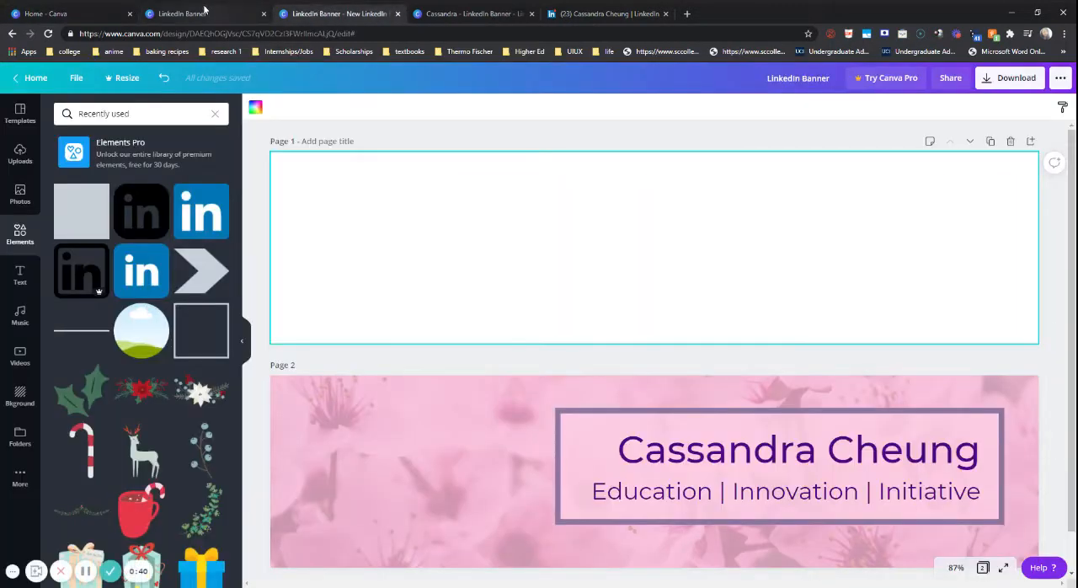
left_click(63, 14)
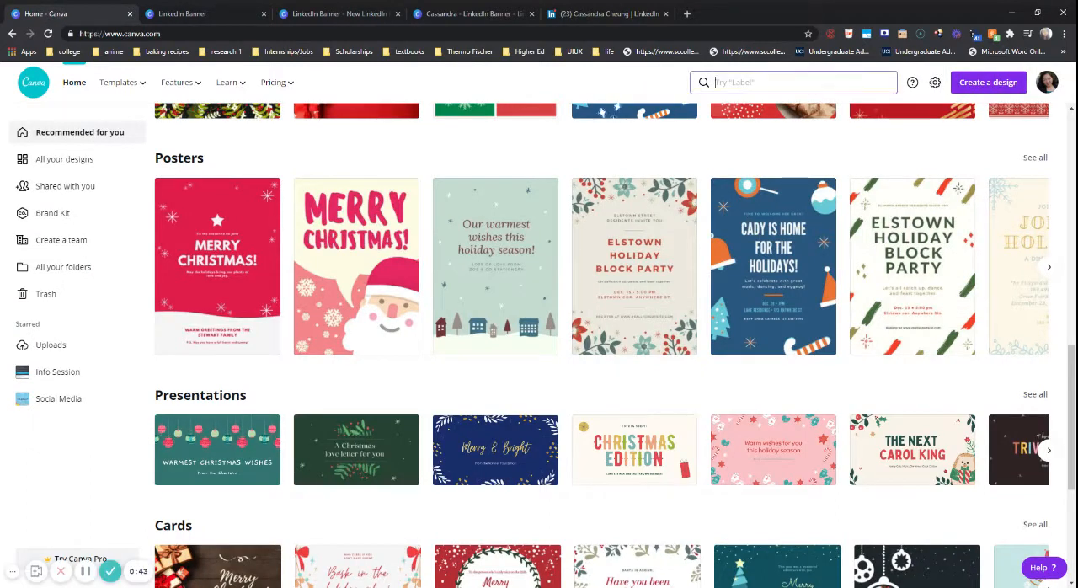
left_click(792, 81)
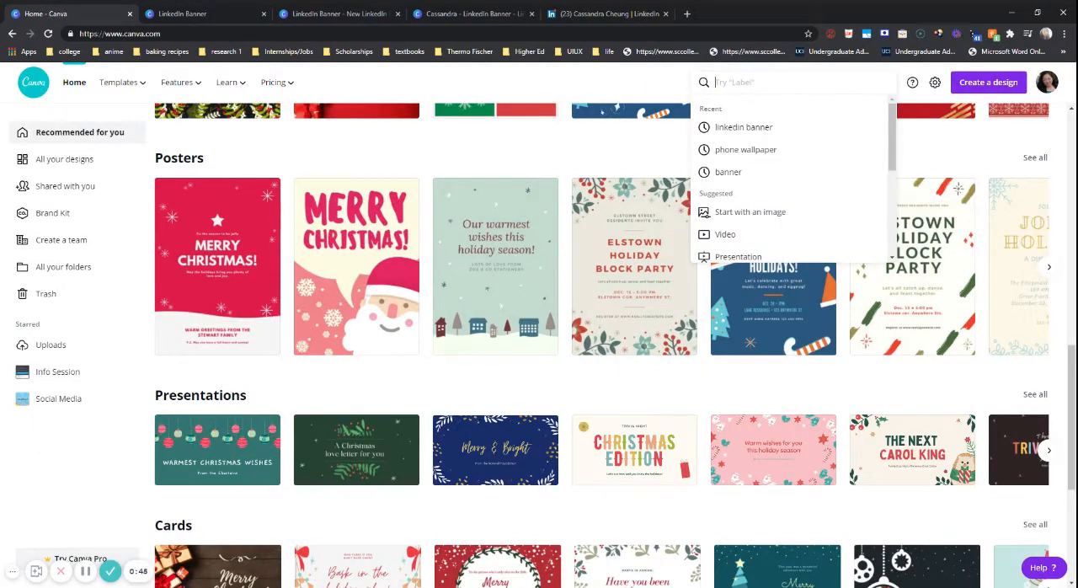
type("linked")
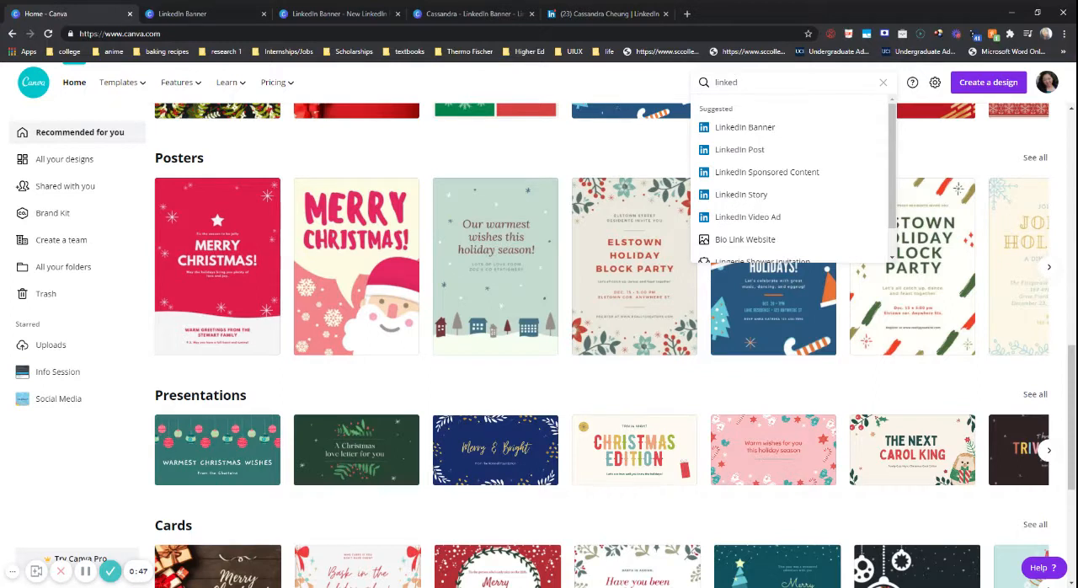
mouse_move(744, 128)
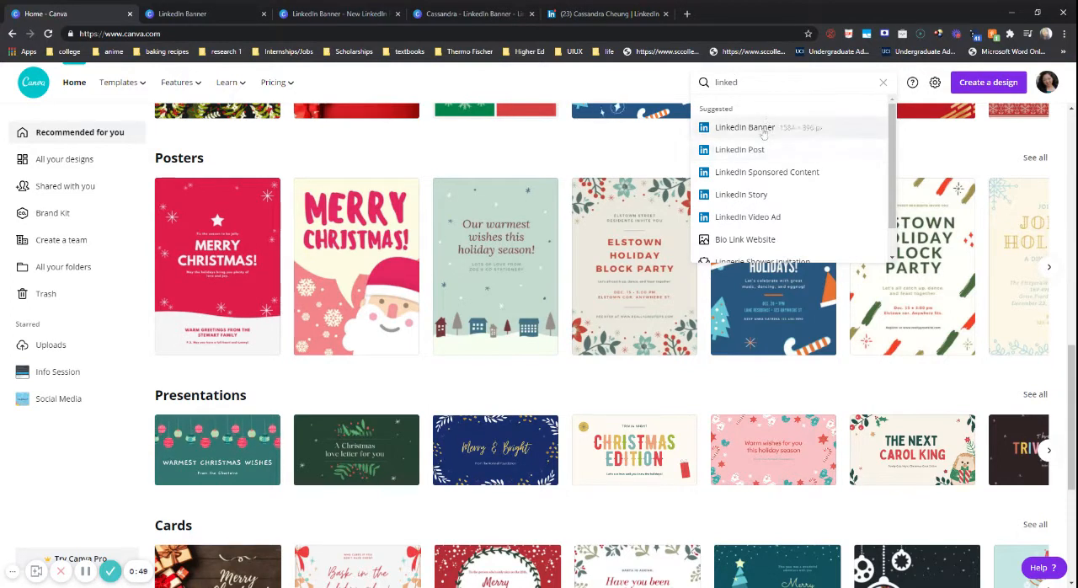
mouse_move(762, 130)
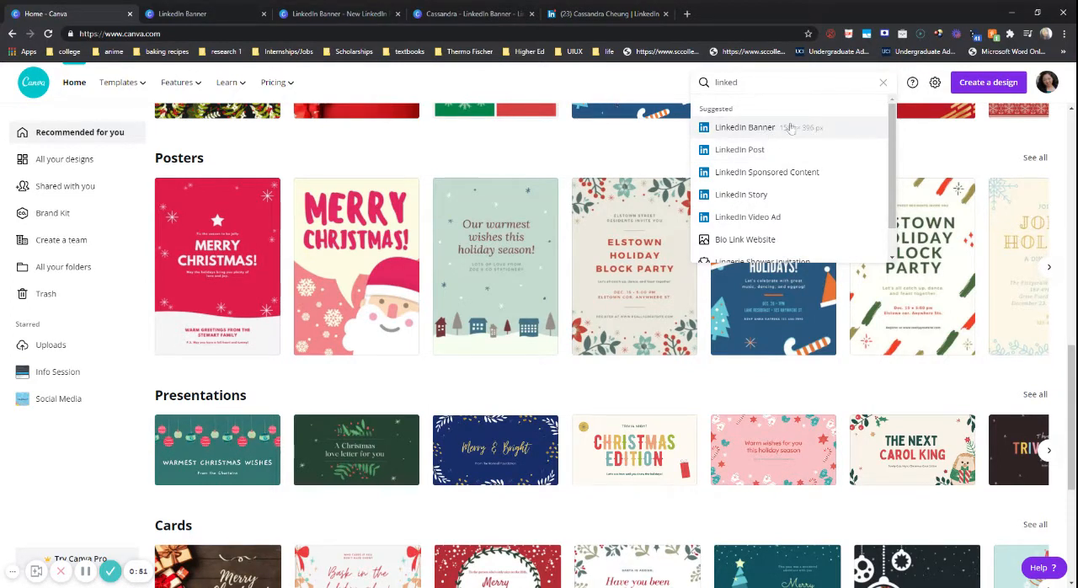
left_click(744, 127)
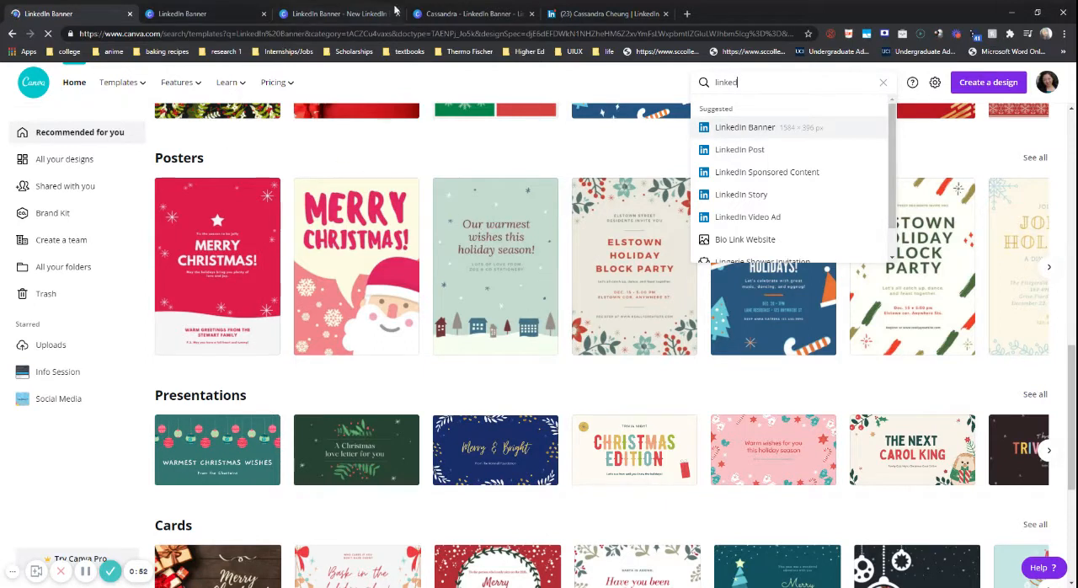
Create a blank LinkedIn Banner and duplicate the finished cherry blossom banner page
left_click(745, 127)
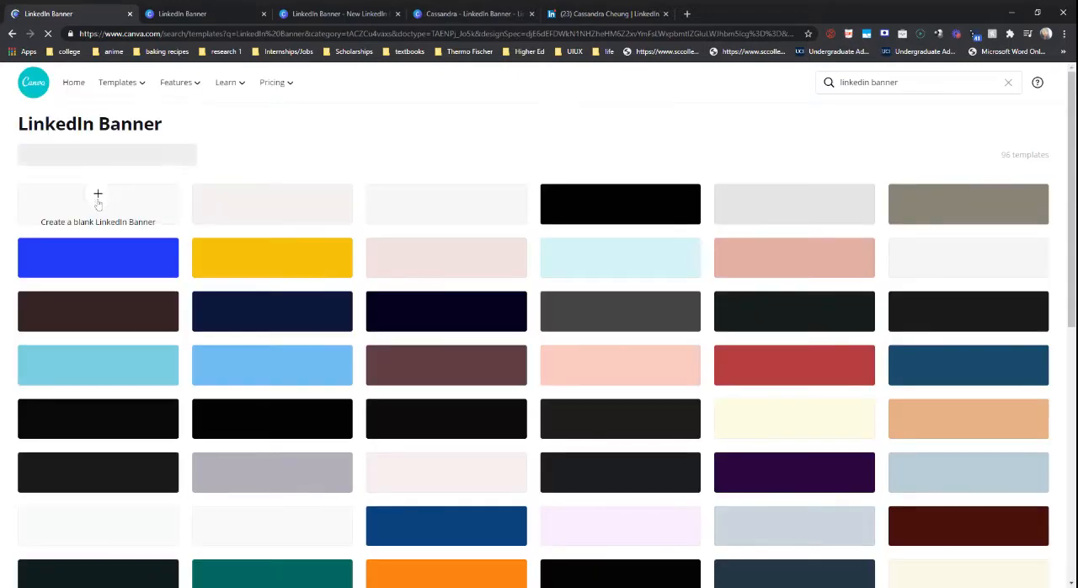
mouse_move(722, 249)
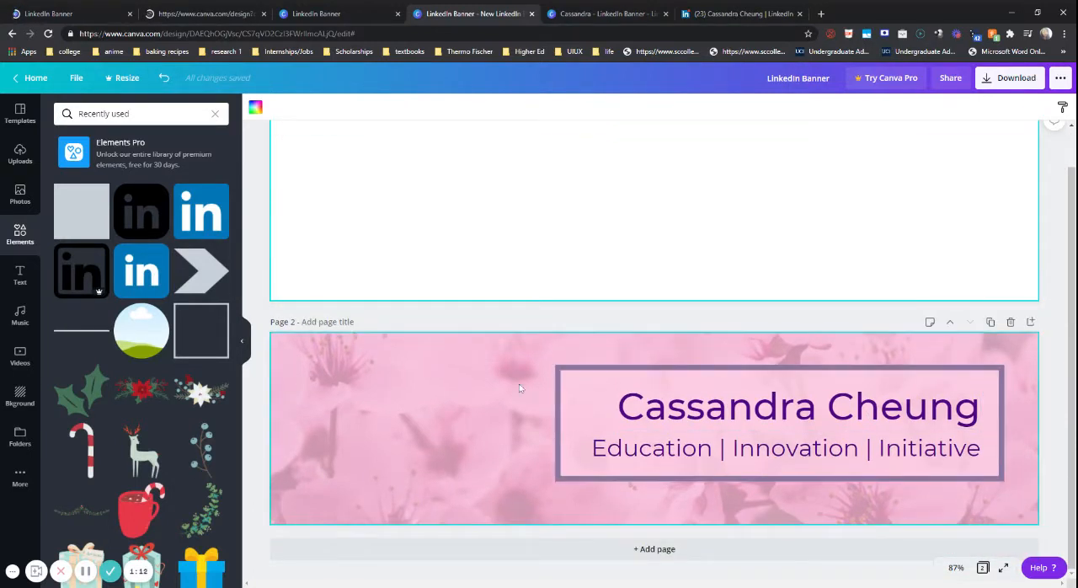
scroll("up", 3)
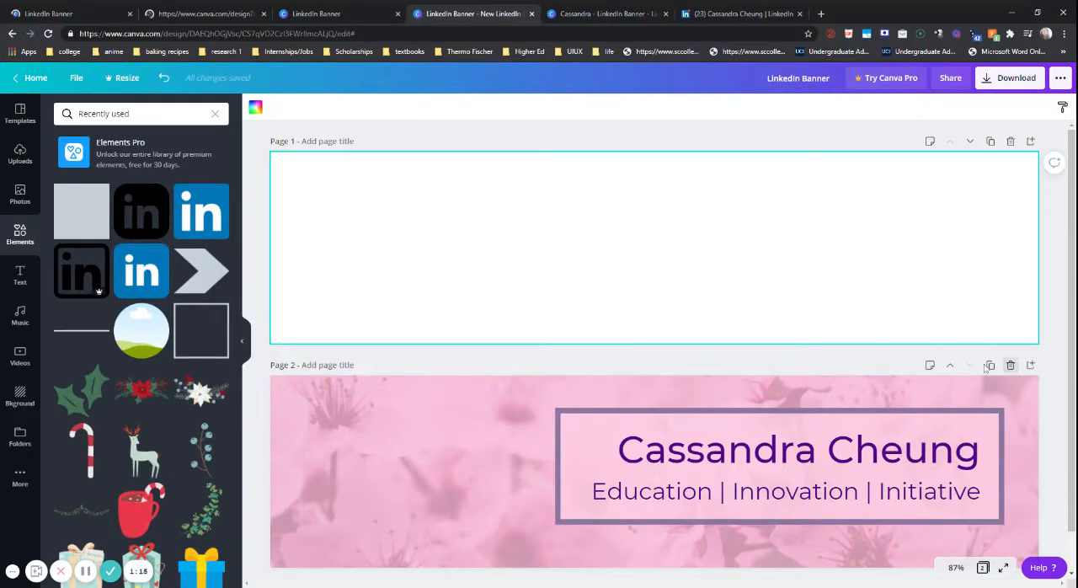
left_click(989, 364)
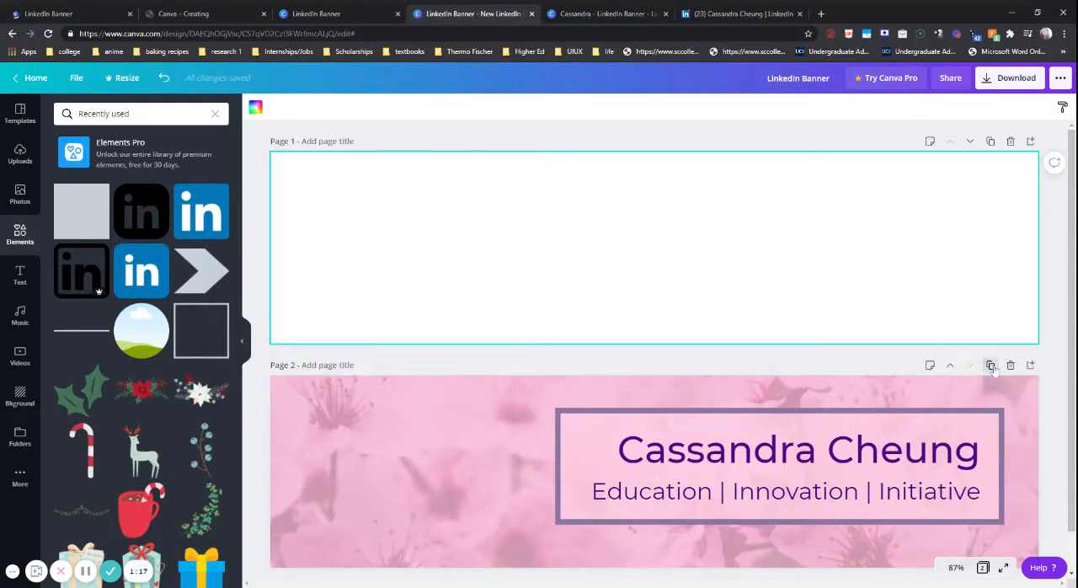
left_click(653, 248)
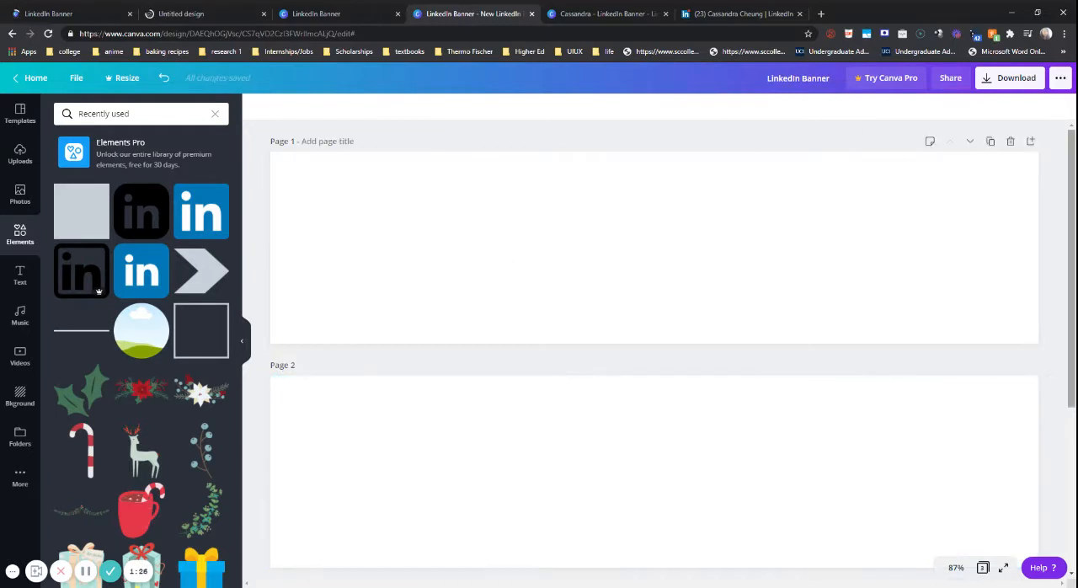
mouse_move(20, 156)
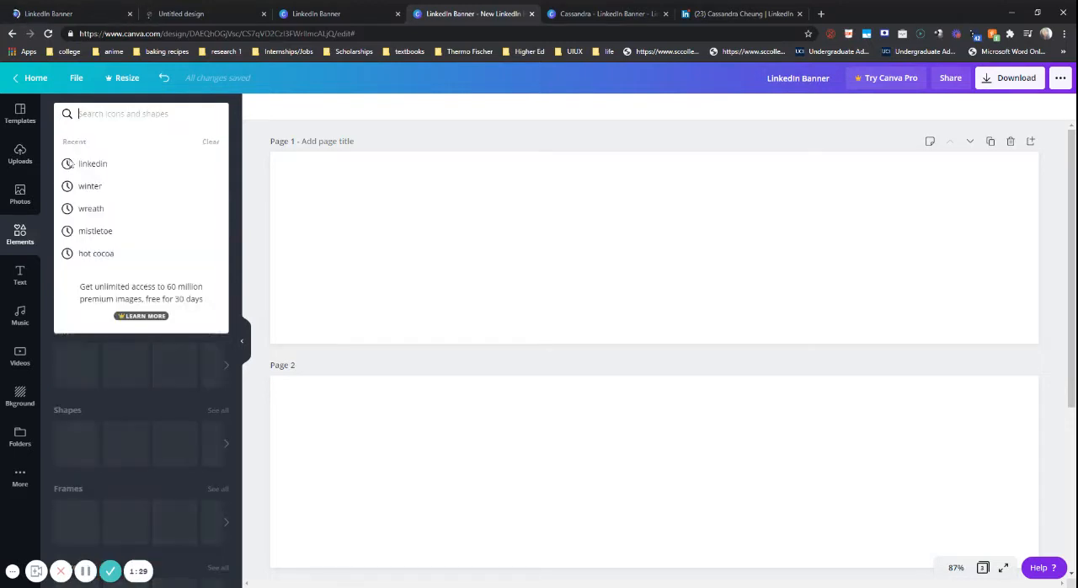
Search Photos for 'cherry blossoms' and fill Page 1 with a pink blossom photo
type("cherry blossom")
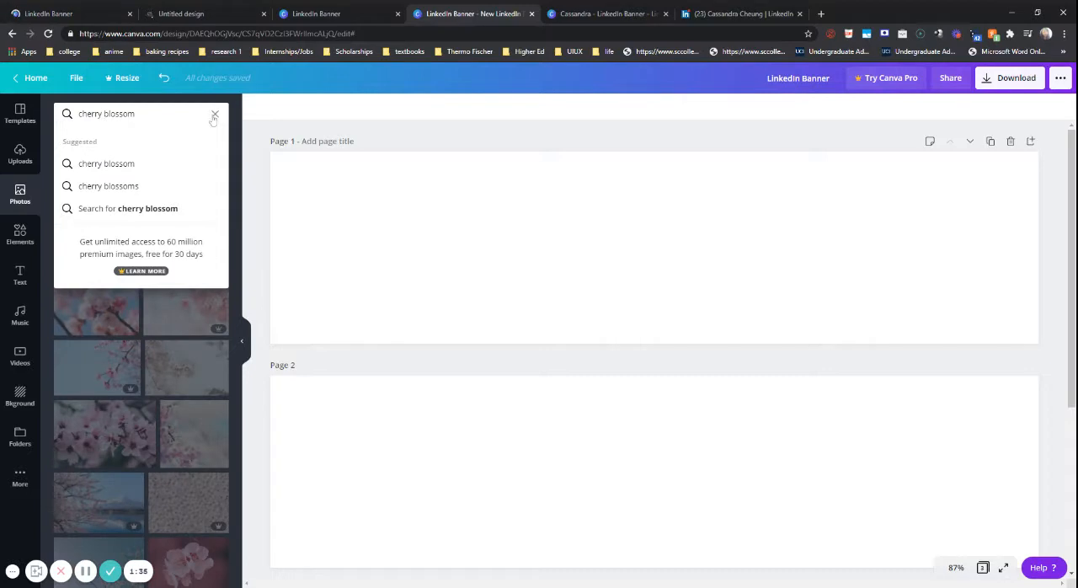
left_click(214, 114)
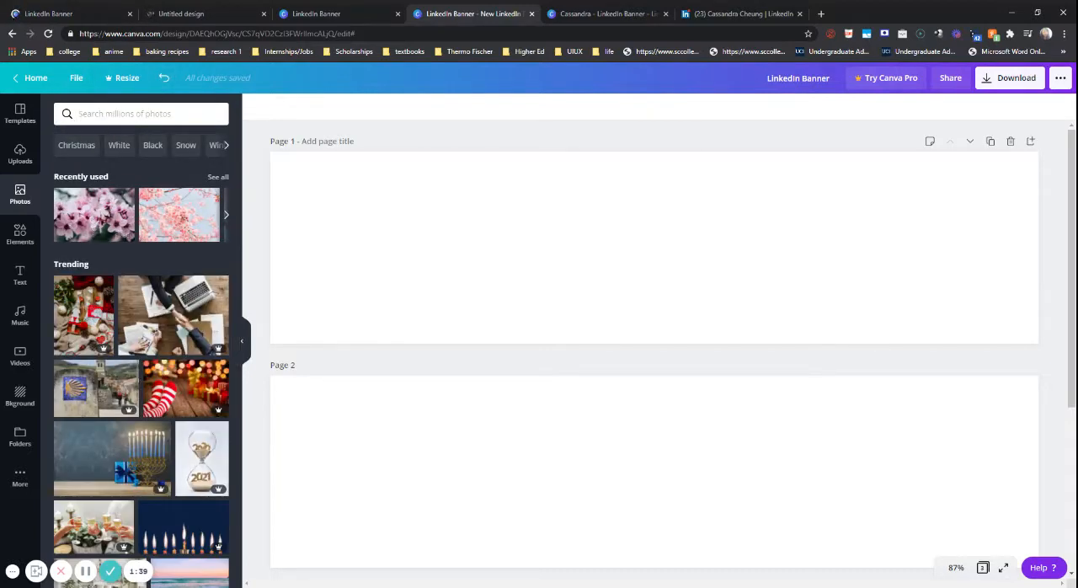
type("cher")
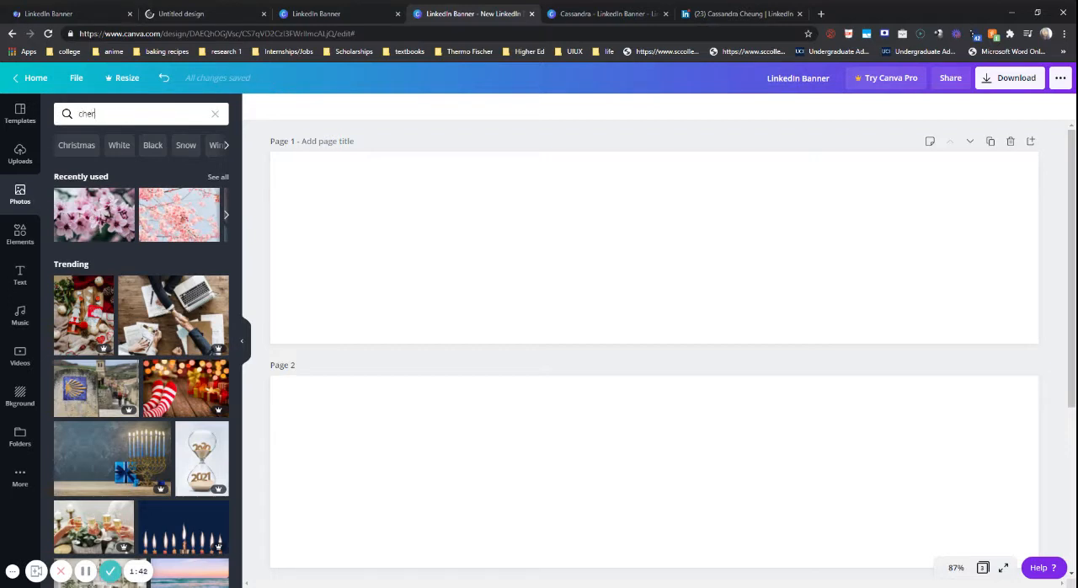
type("ry")
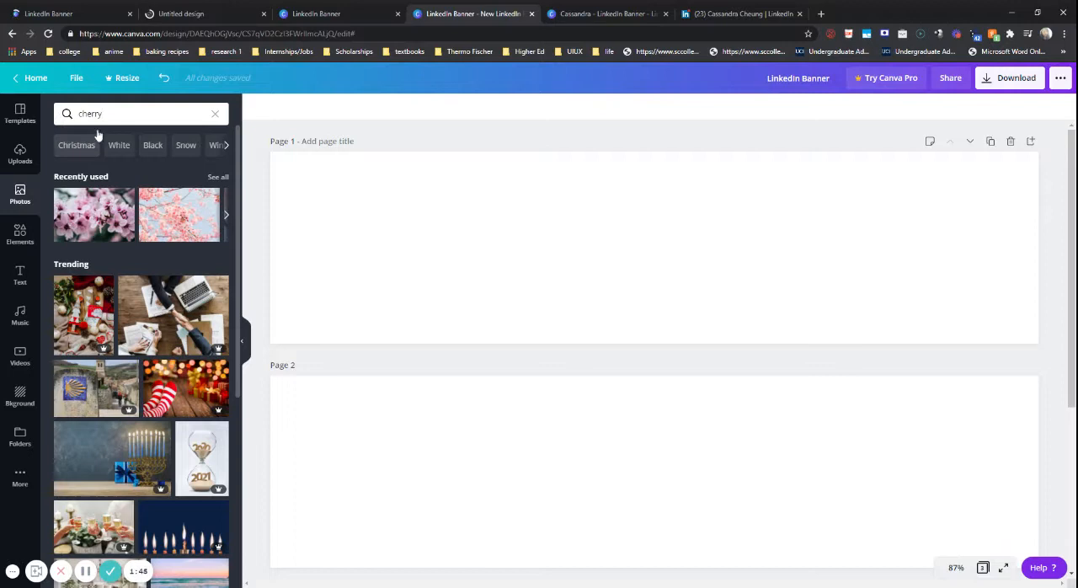
type("bl")
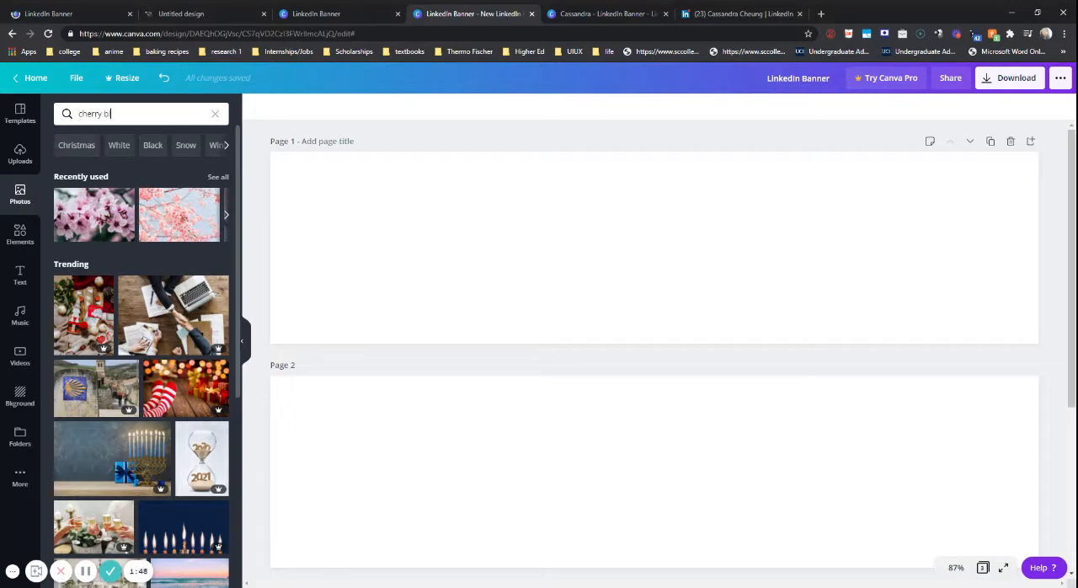
type("cherry blossoms")
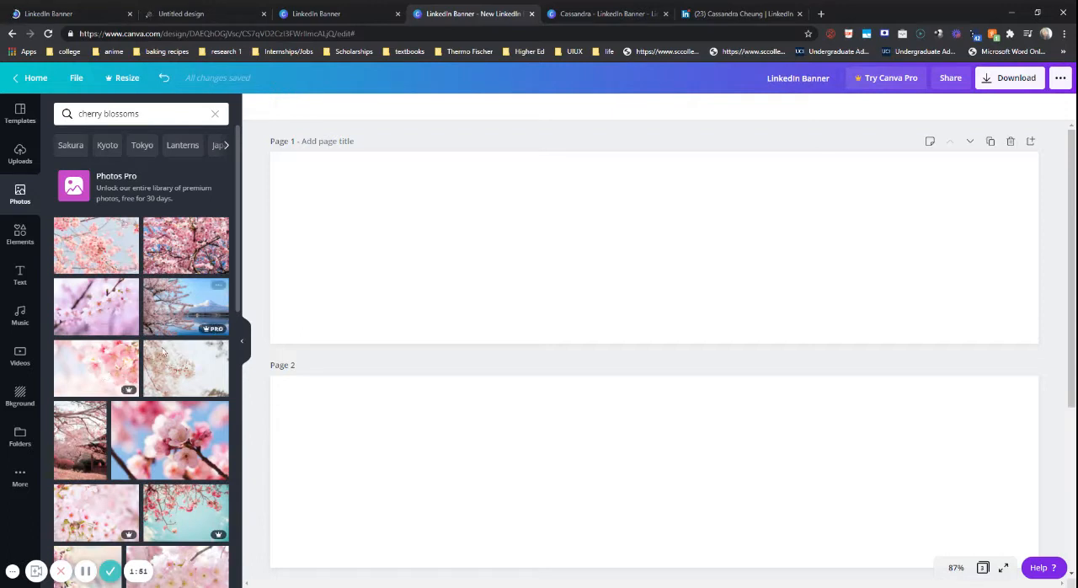
scroll("down", 3)
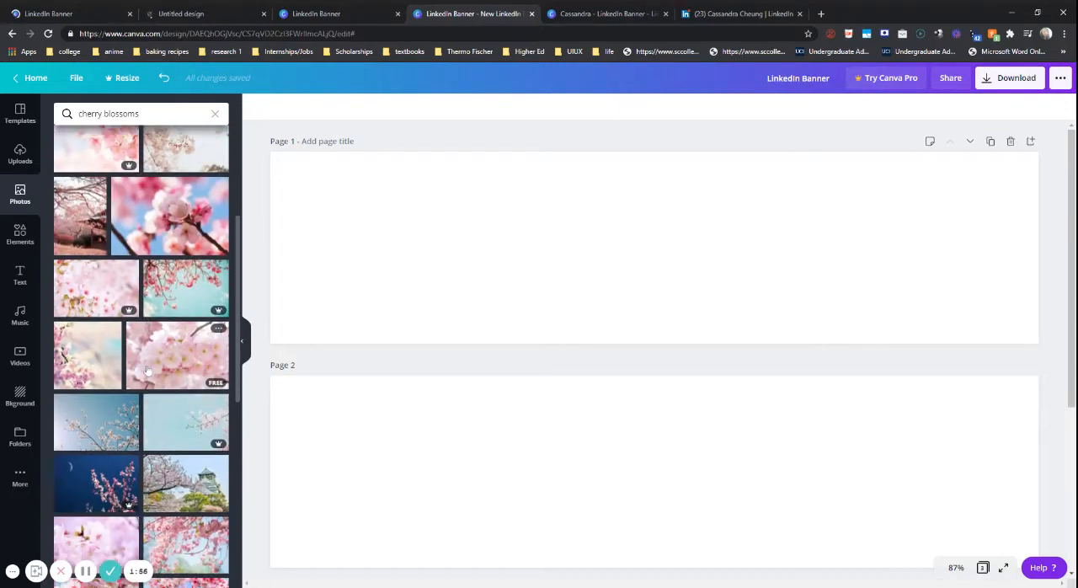
scroll("up", 3)
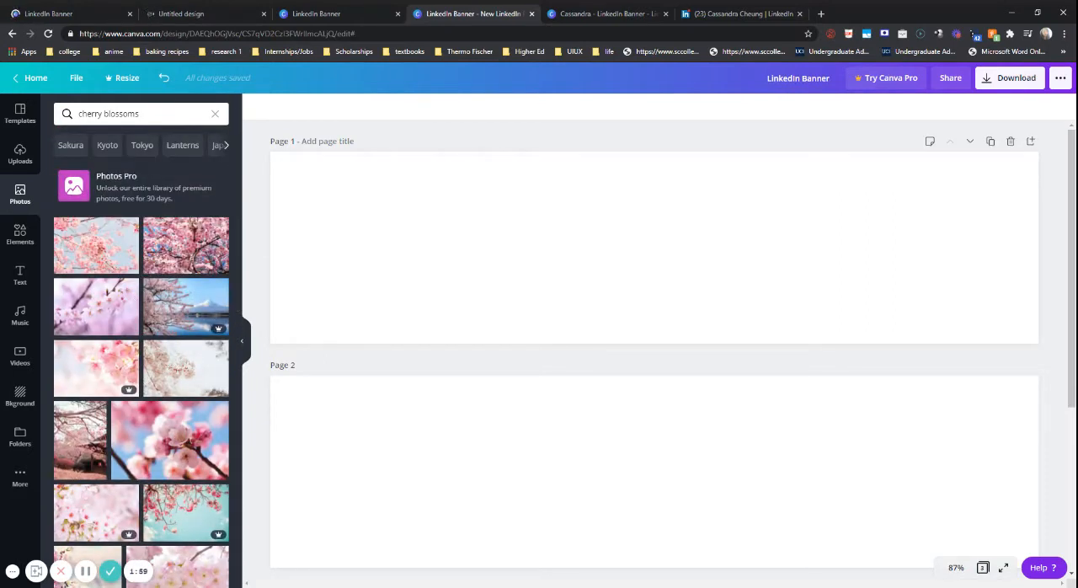
left_click(215, 113)
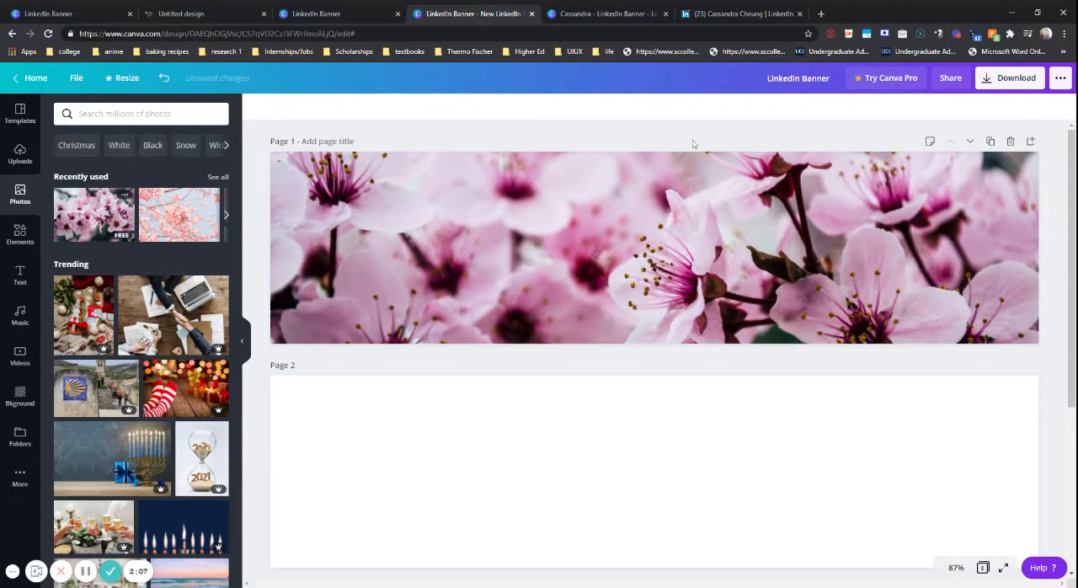
left_click(654, 247)
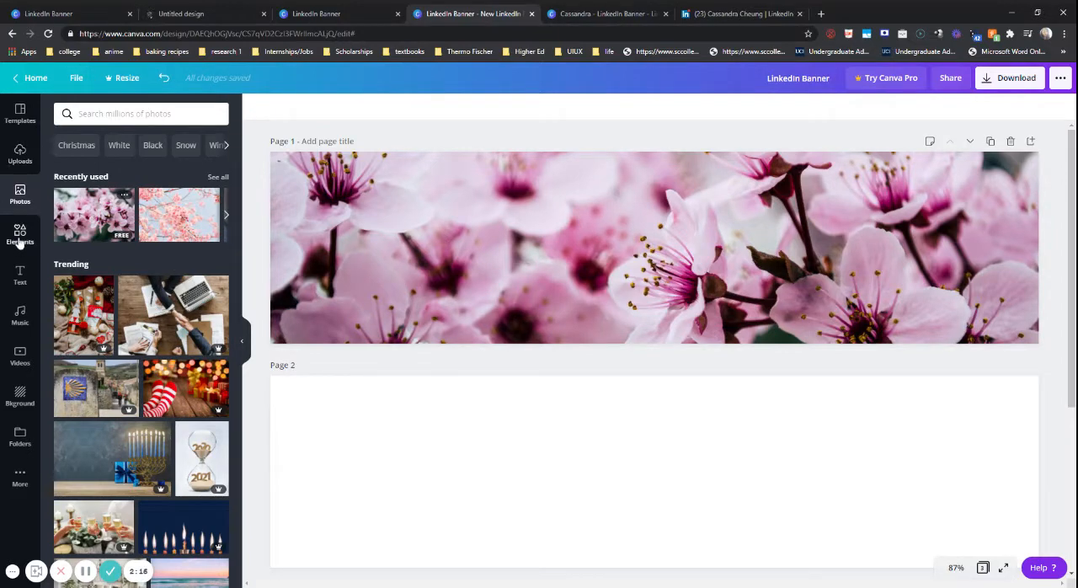
Add a pink rectangle from Elements and stretch it over the entire banner
left_click(20, 234)
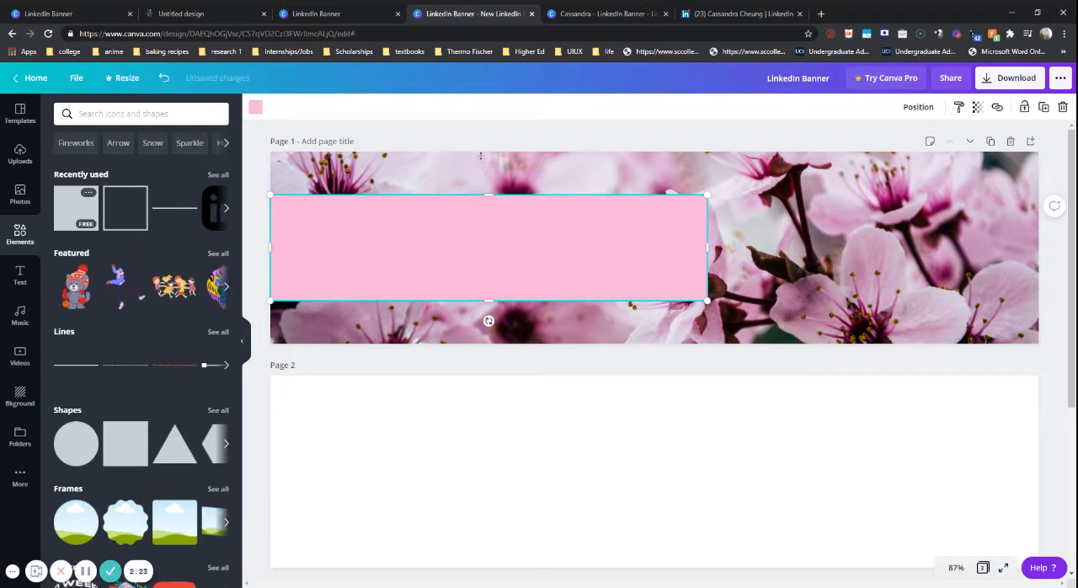
left_click_drag(488, 249, 488, 225)
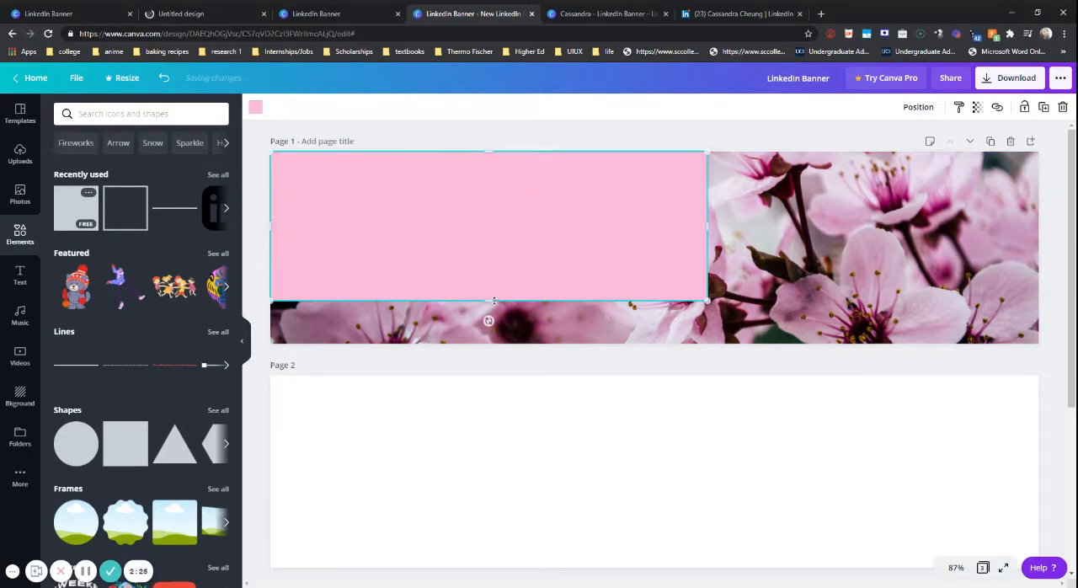
left_click_drag(489, 300, 488, 328)
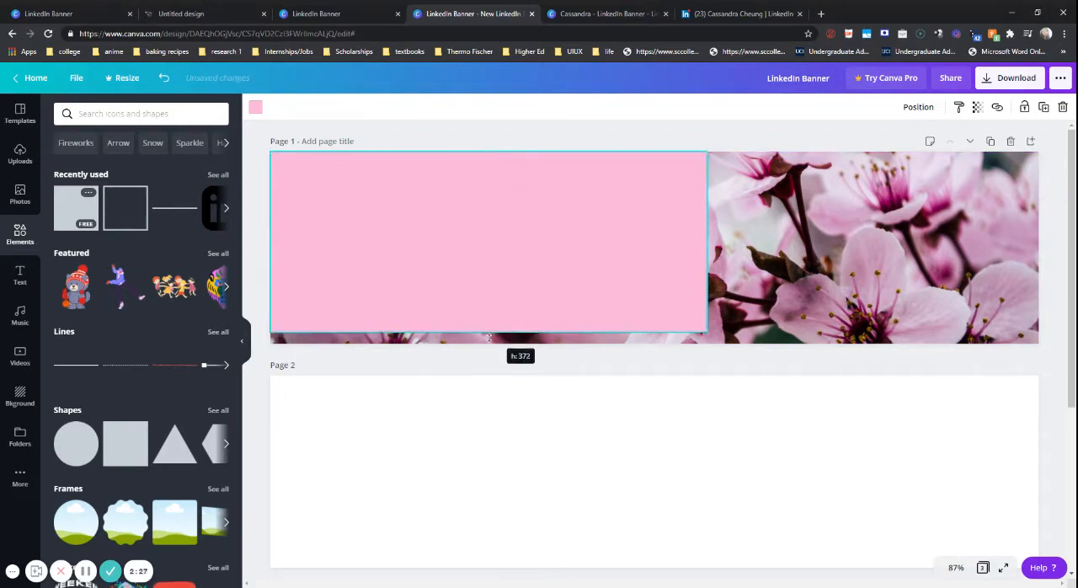
left_click_drag(489, 338, 490, 344)
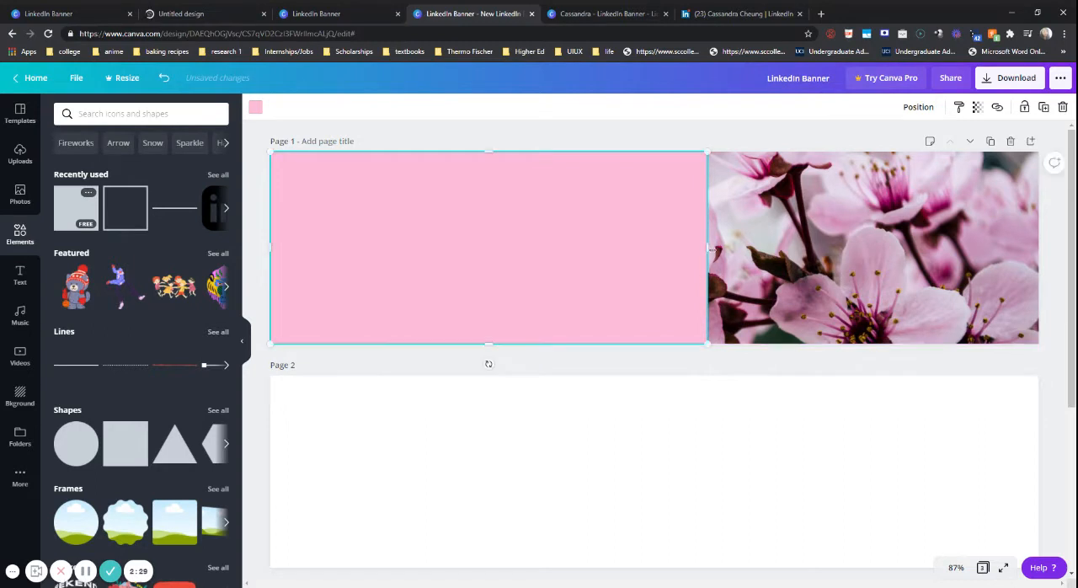
left_click_drag(705, 248, 1038, 247)
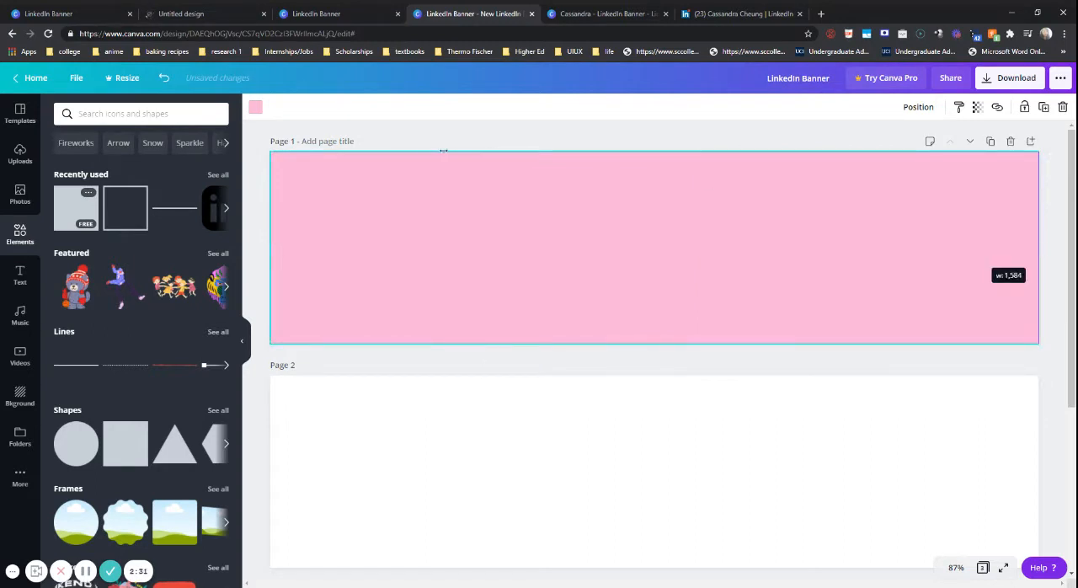
Lower the pink rectangle's transparency to about 61
left_click(976, 106)
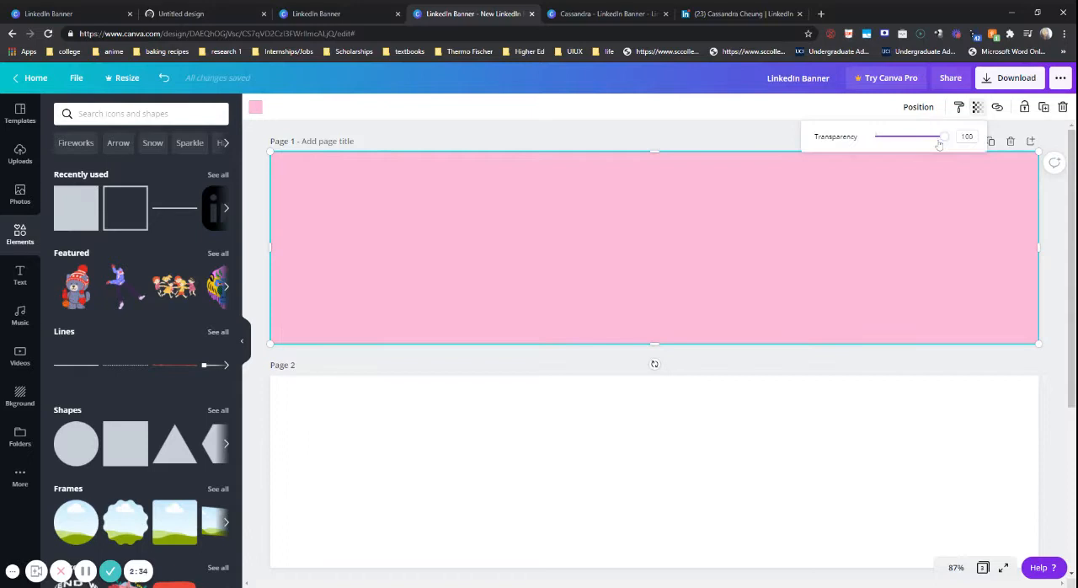
left_click_drag(943, 137, 914, 137)
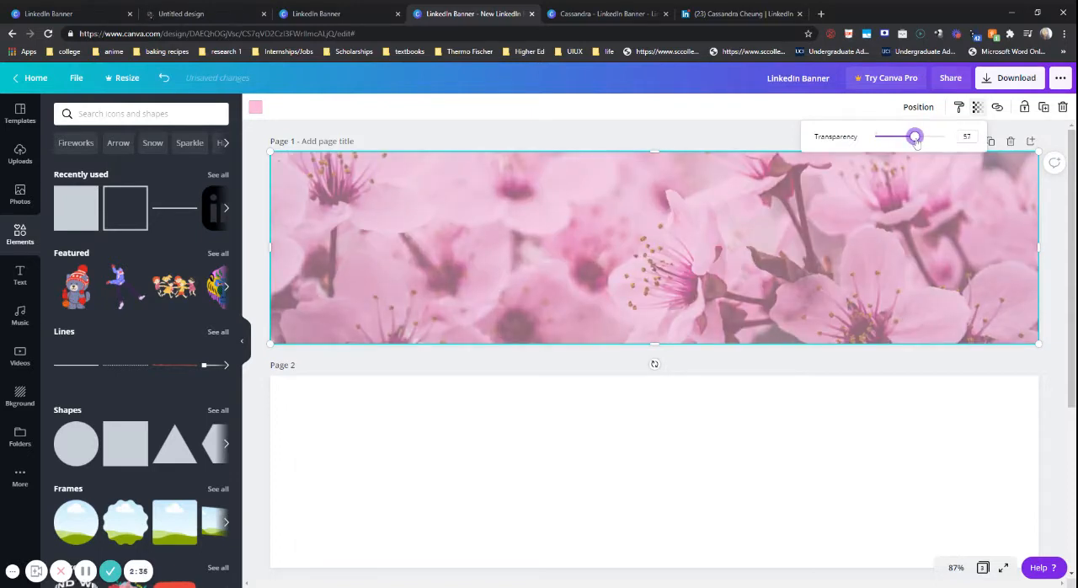
left_click_drag(914, 136, 917, 136)
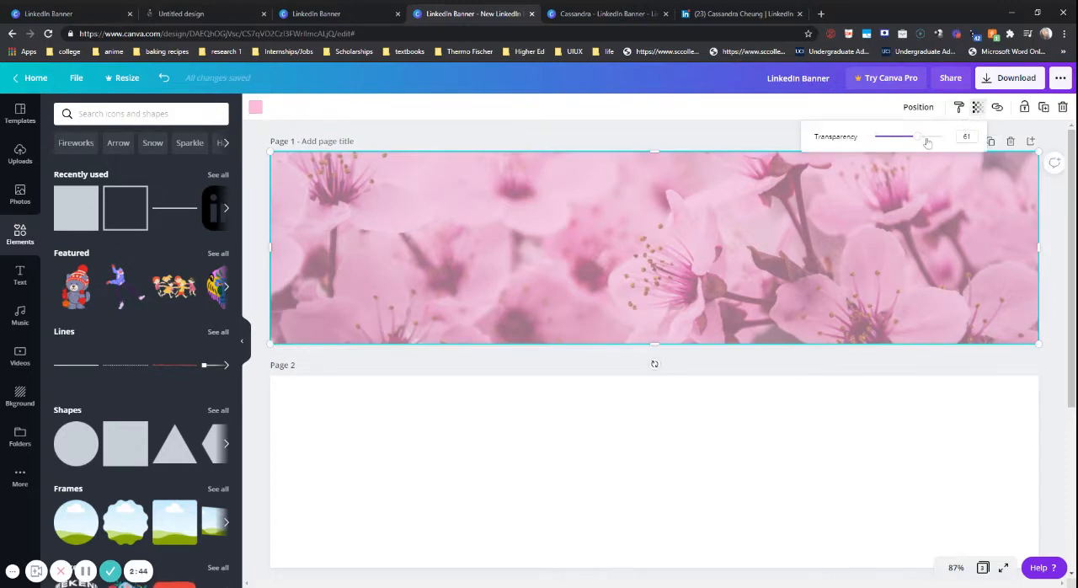
left_click_drag(894, 136, 923, 137)
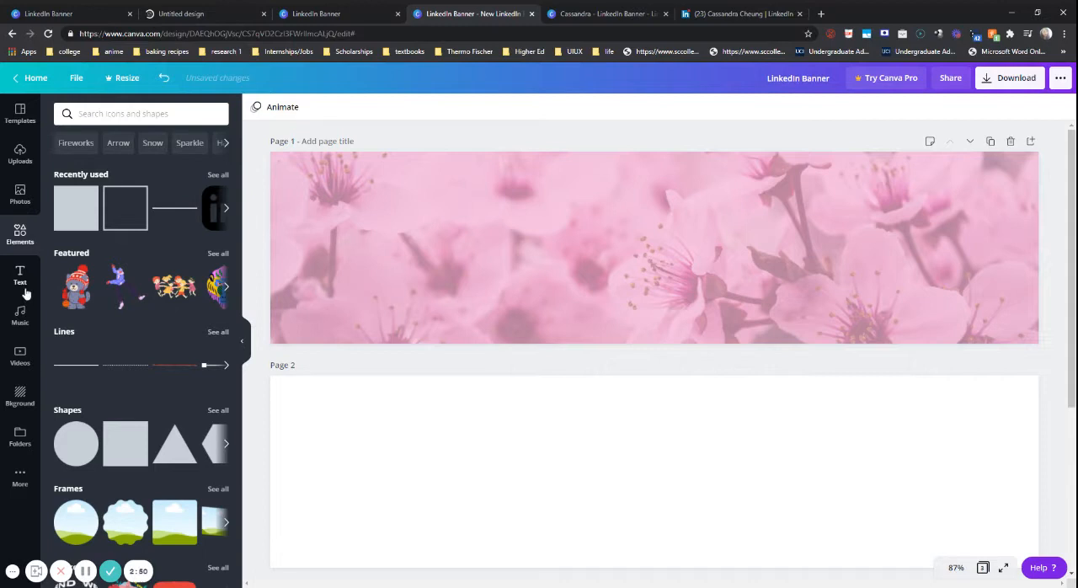
mouse_move(20, 278)
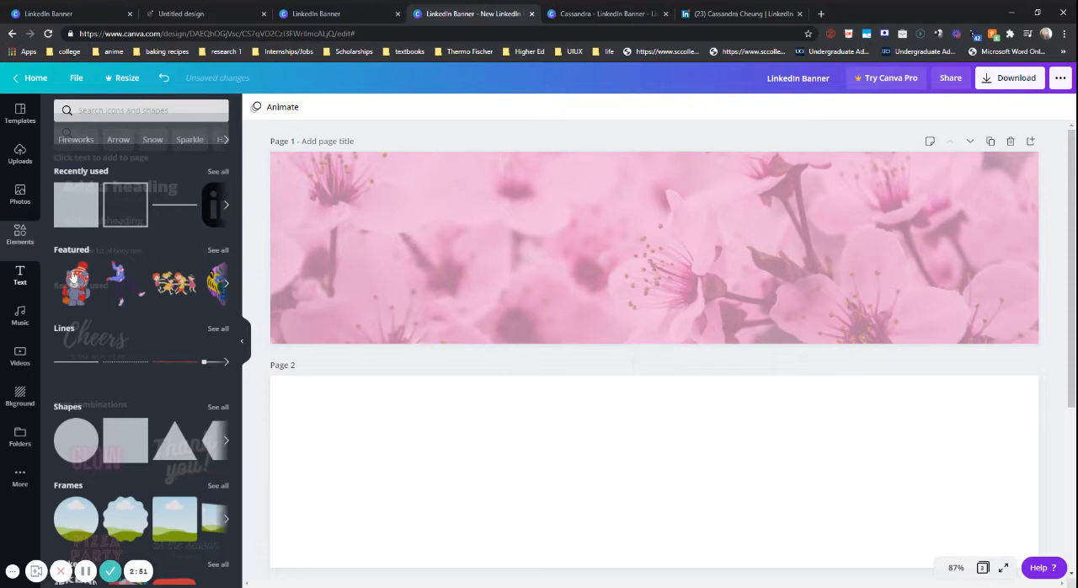
Add a heading text box set in the Montserrat font
left_click(19, 275)
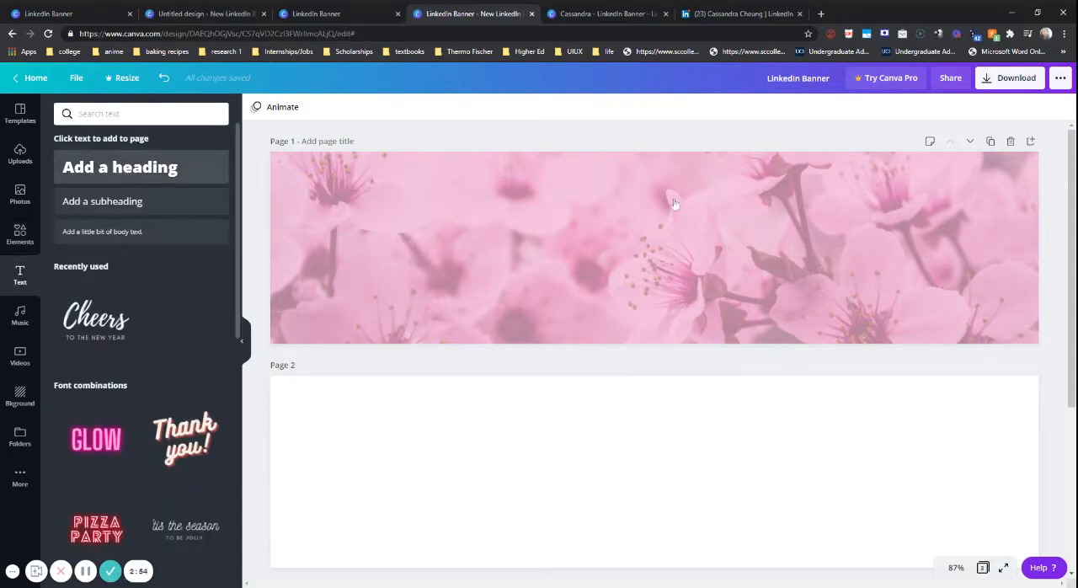
left_click(120, 167)
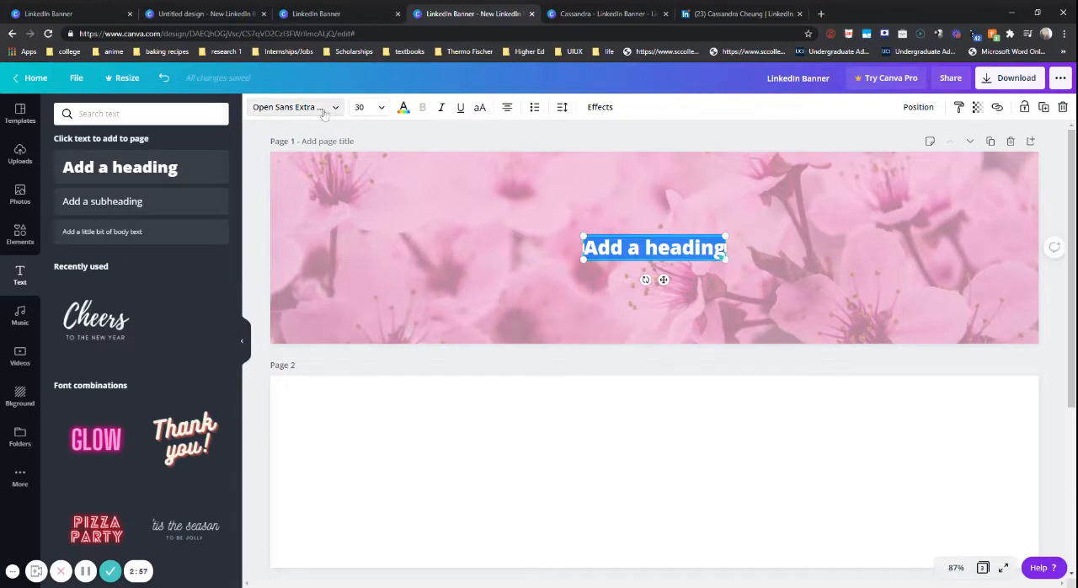
type("montserrat")
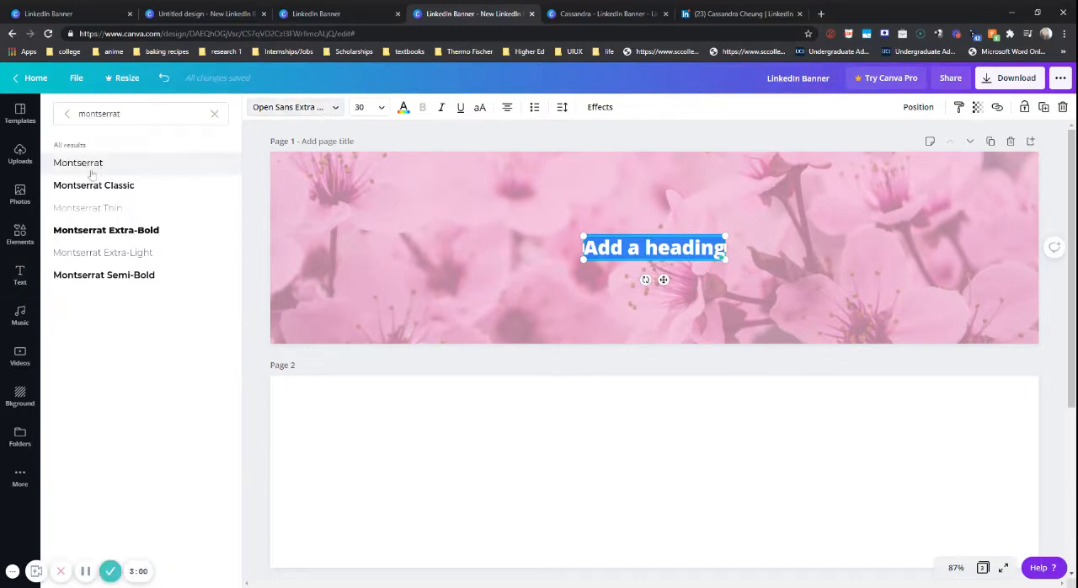
left_click(78, 162)
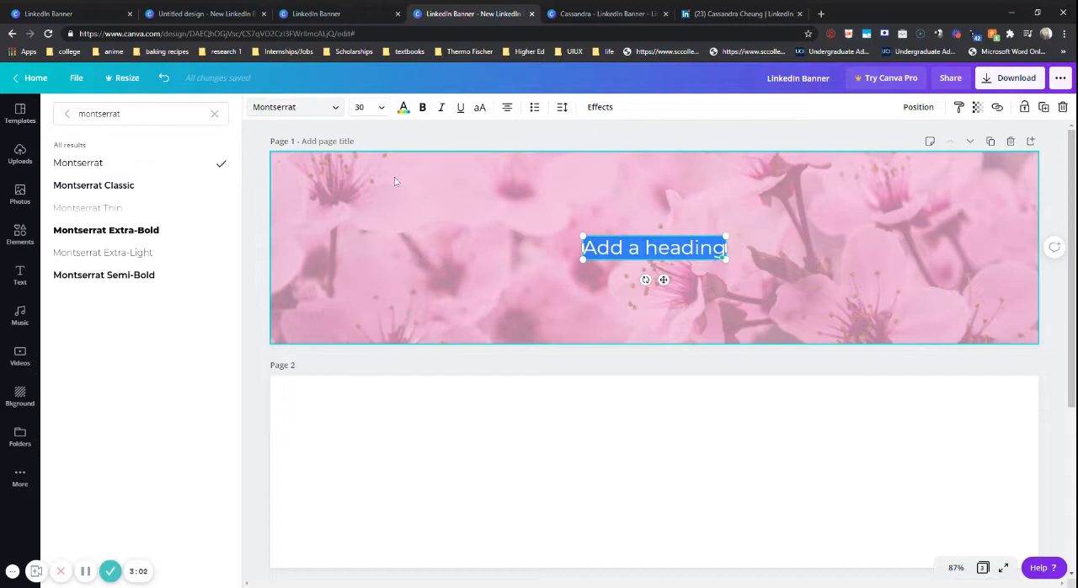
mouse_move(421, 107)
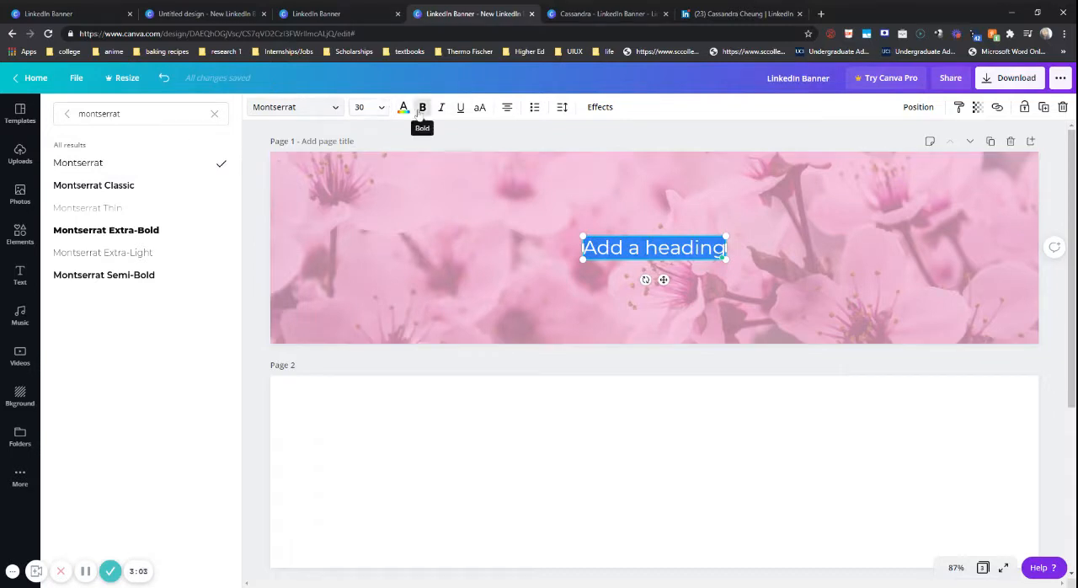
Colour the heading purple and move it toward the banner's upper right
left_click(403, 107)
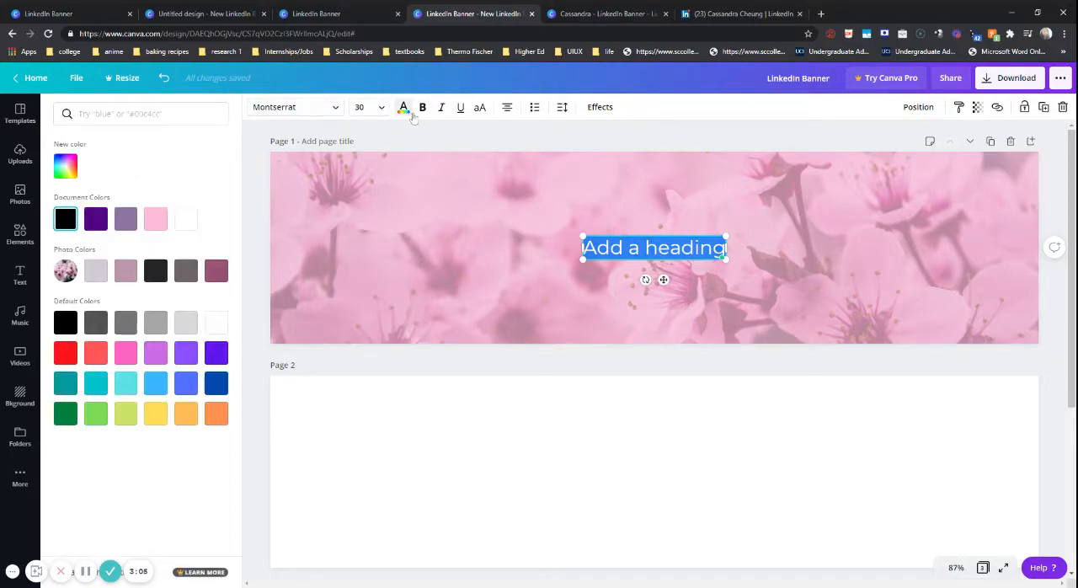
left_click(19, 274)
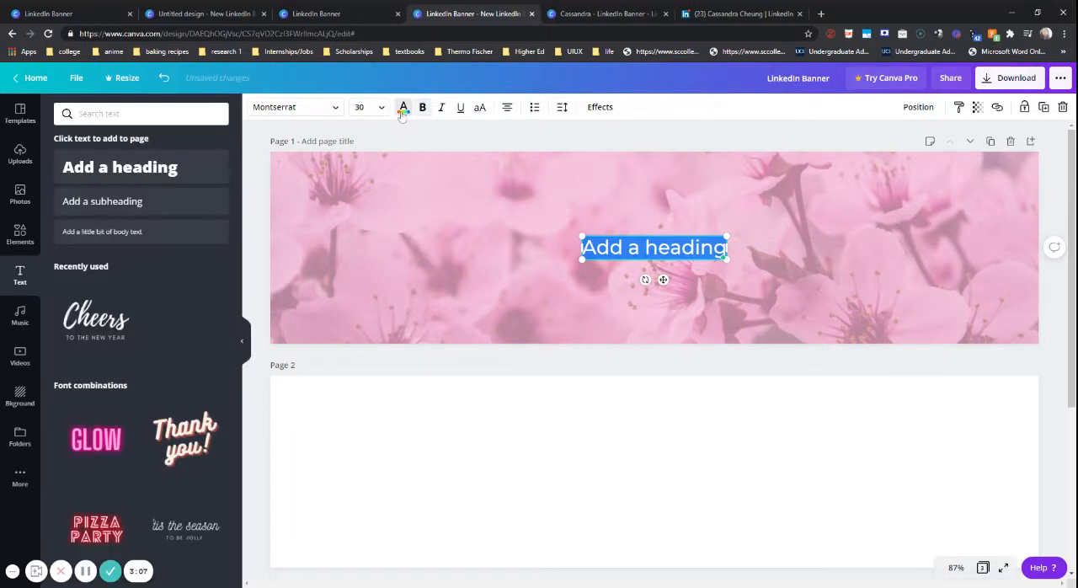
left_click(403, 107)
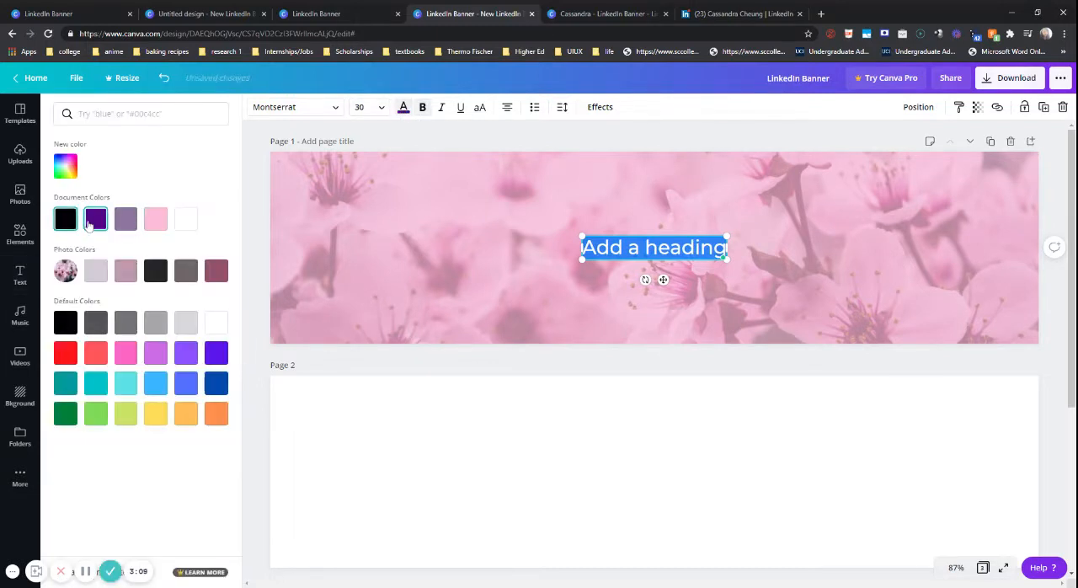
left_click(19, 272)
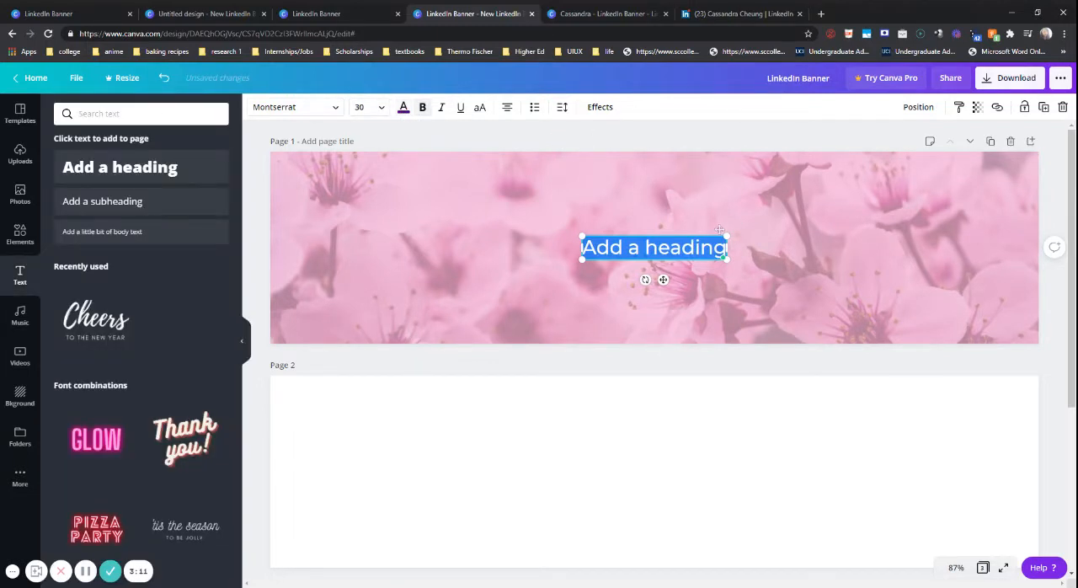
left_click_drag(652, 247, 787, 211)
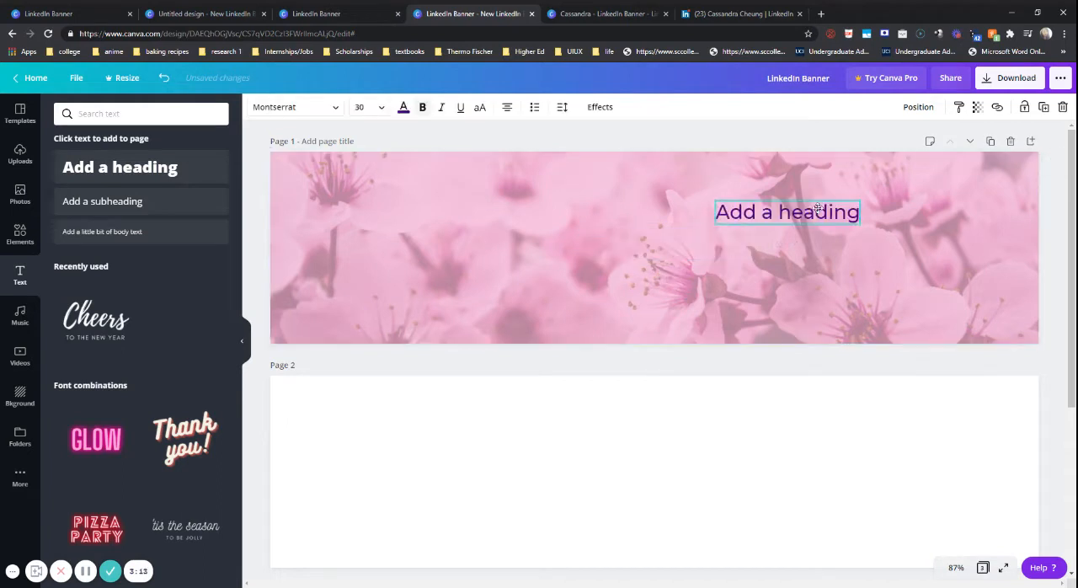
left_click(787, 211)
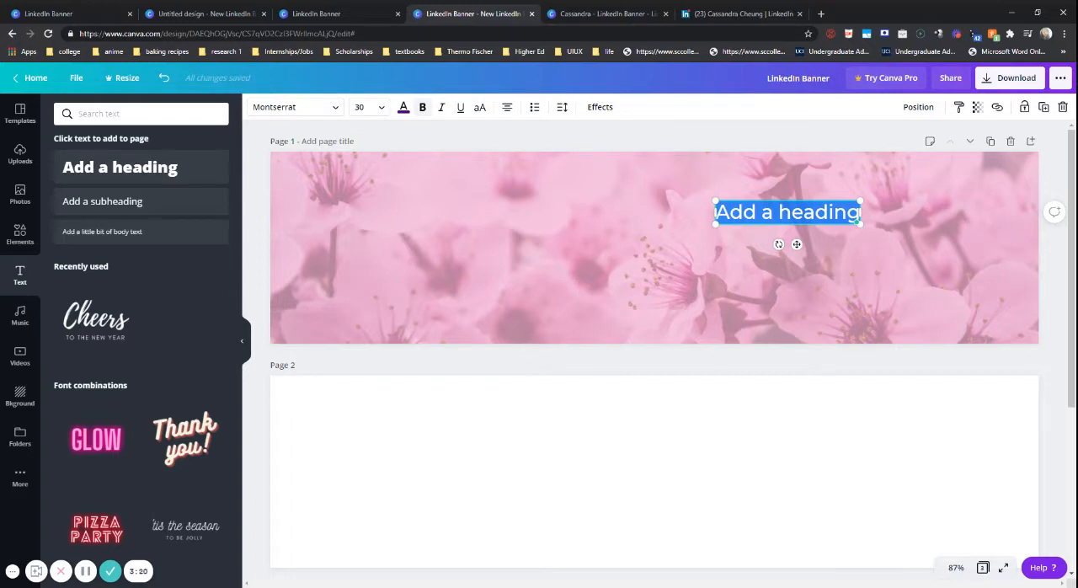
type("JCass")
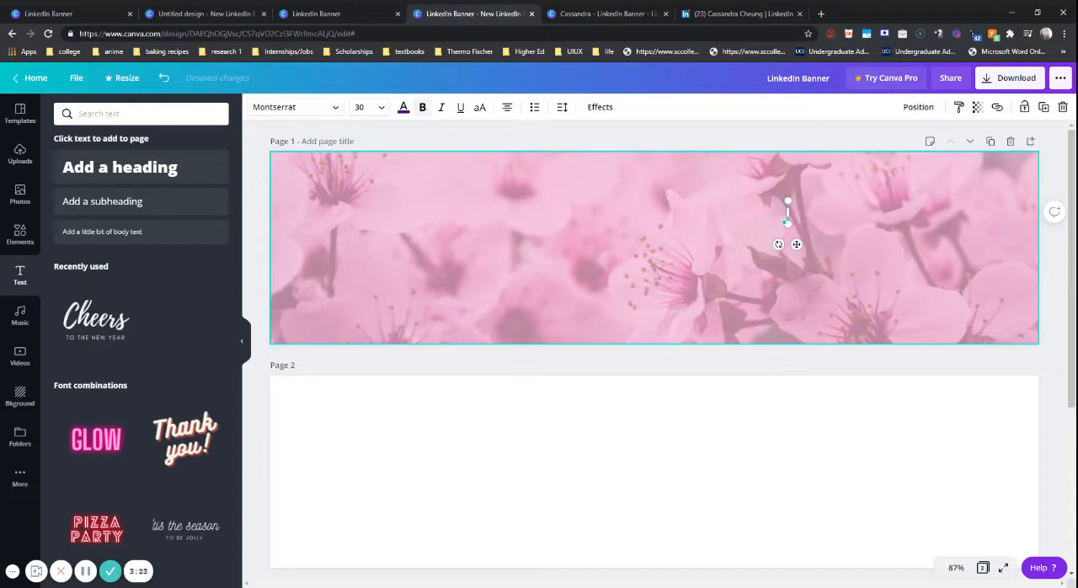
type("Cas")
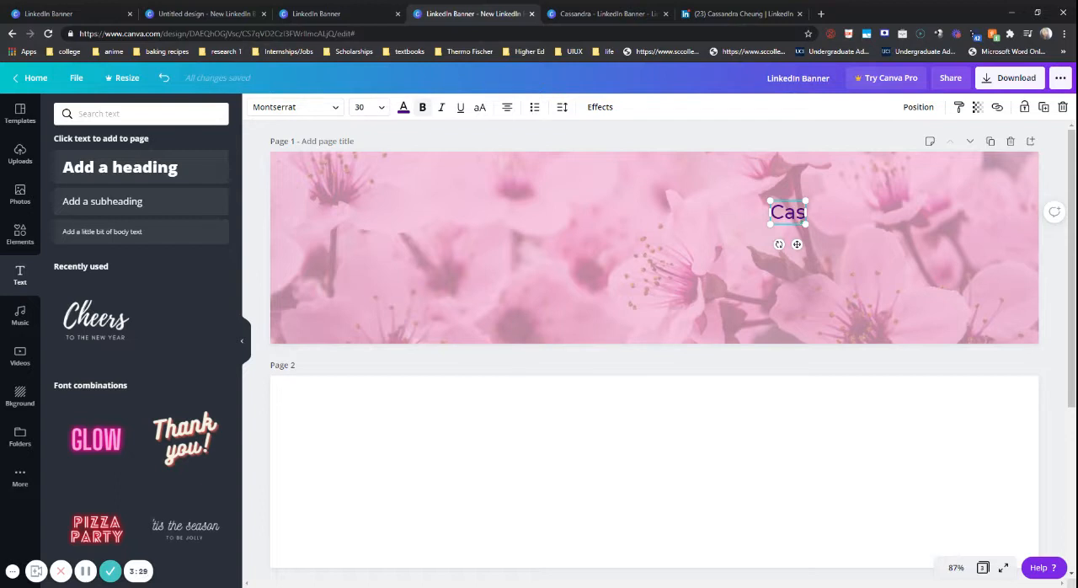
type("s")
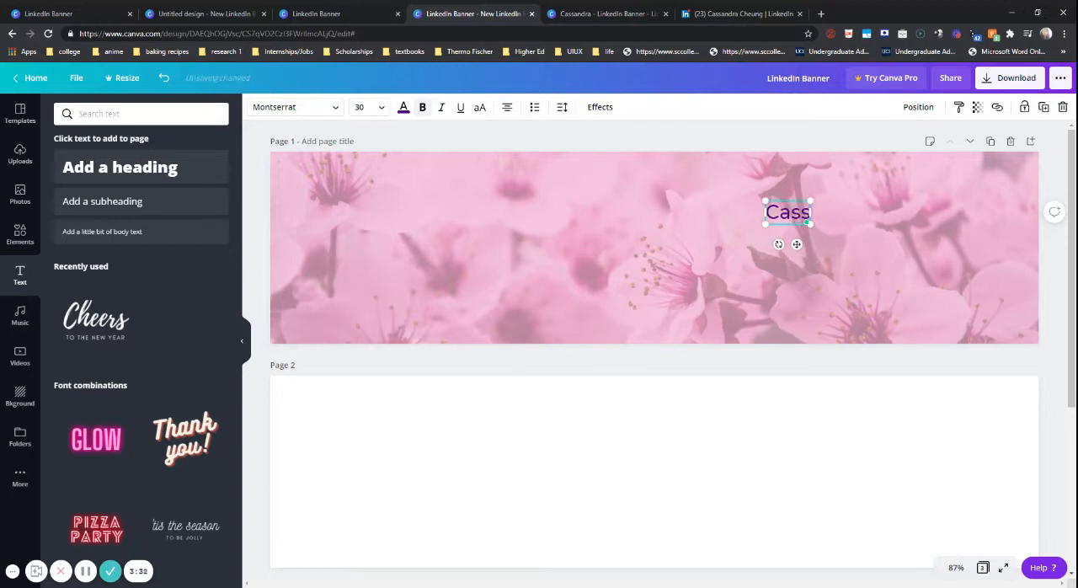
type("andra")
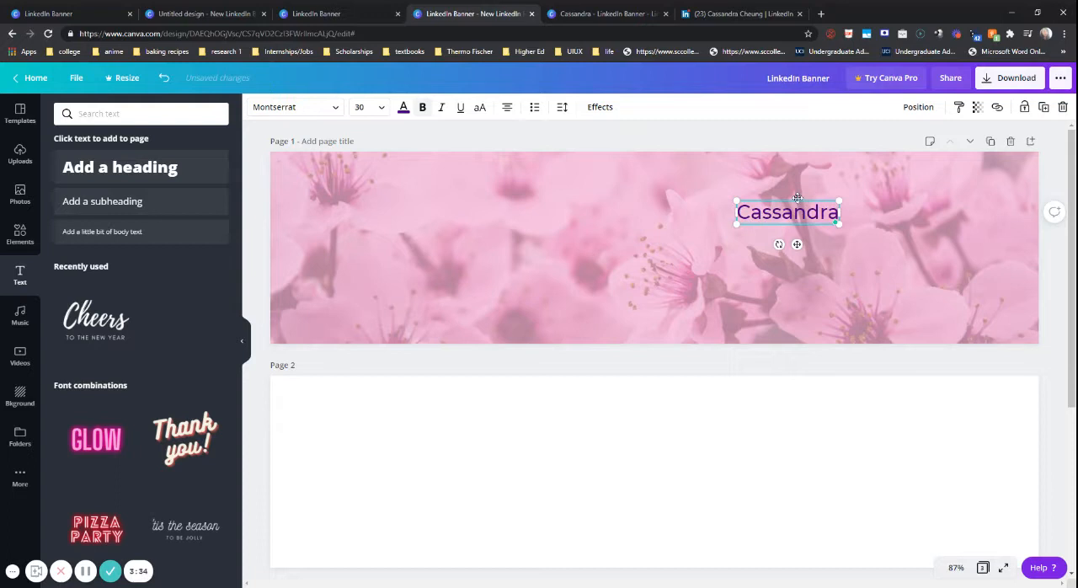
type("Cheung")
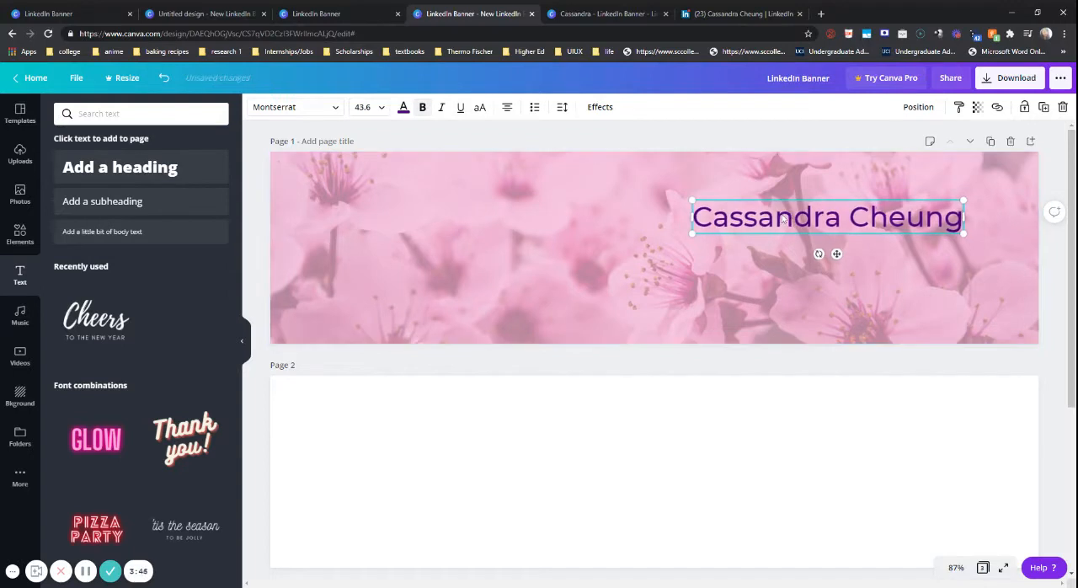
left_click_drag(826, 216, 821, 230)
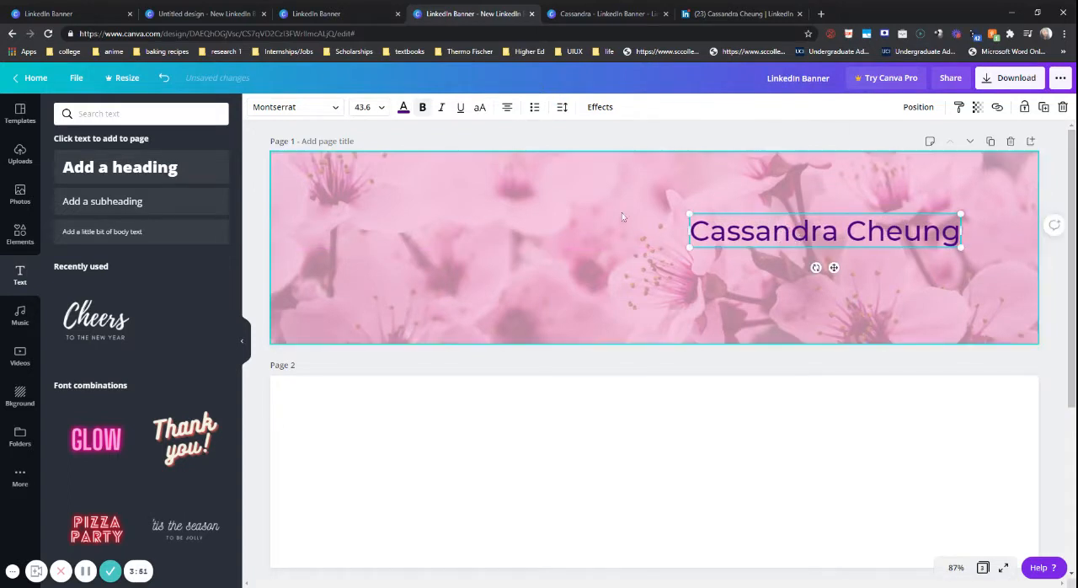
left_click(740, 13)
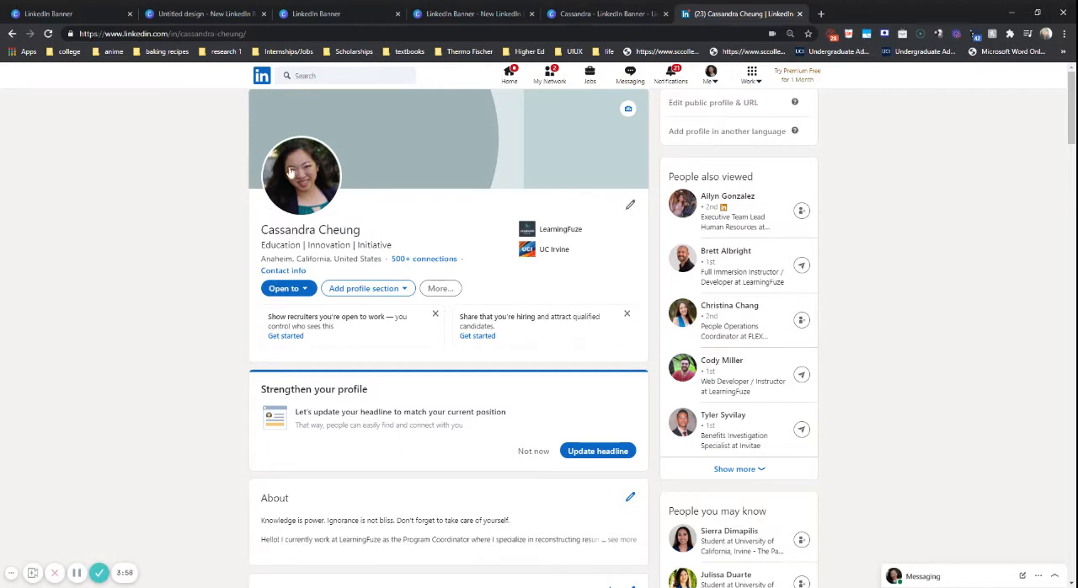
mouse_move(255, 186)
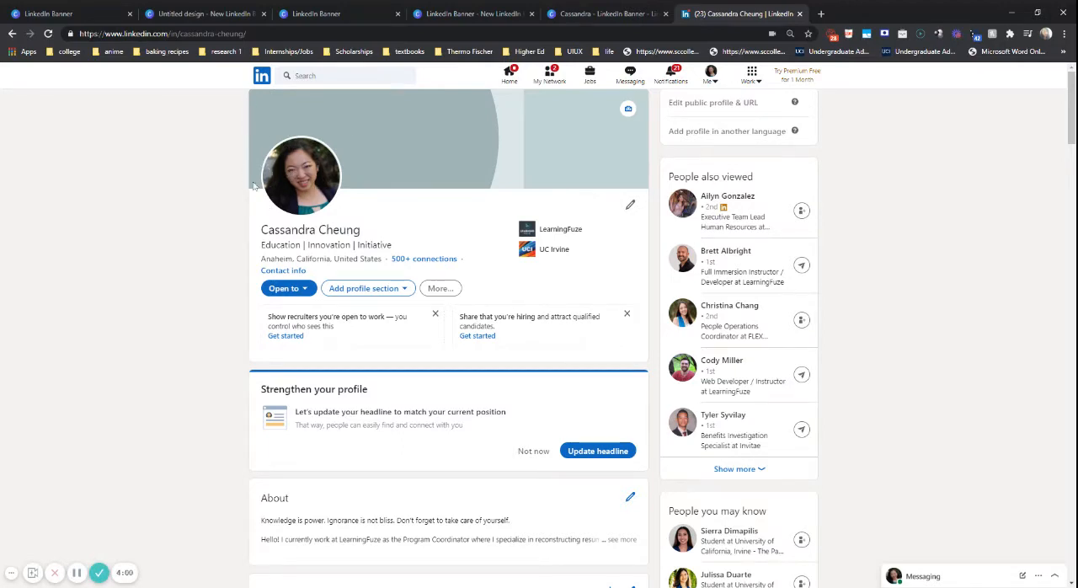
mouse_move(451, 195)
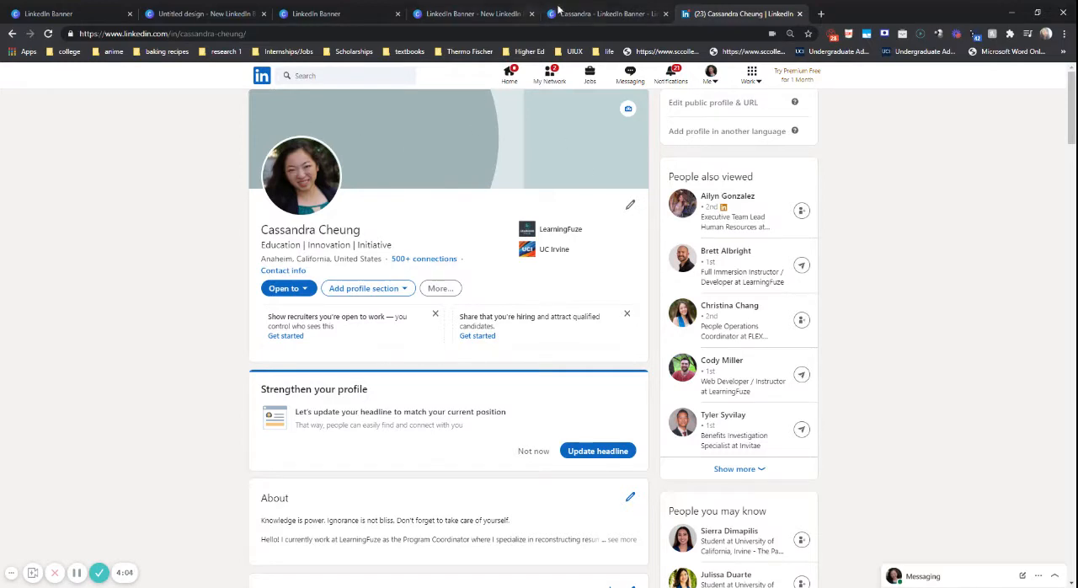
Return to the Canva LinkedIn Banner design tab
left_click(472, 13)
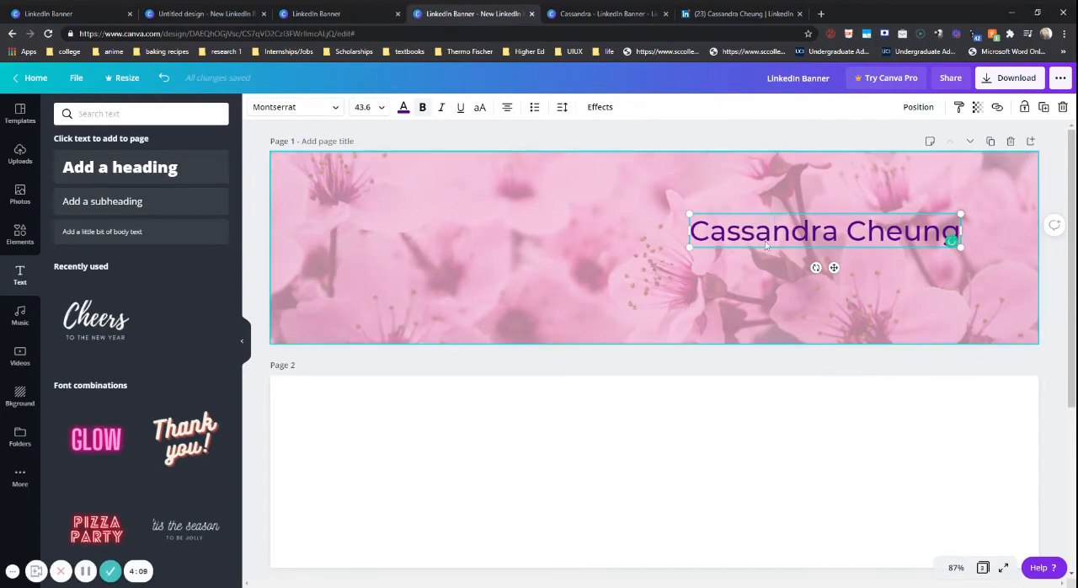
Duplicate the purple name text below the original and start retyping the copy's wording
left_click_drag(824, 230, 834, 242)
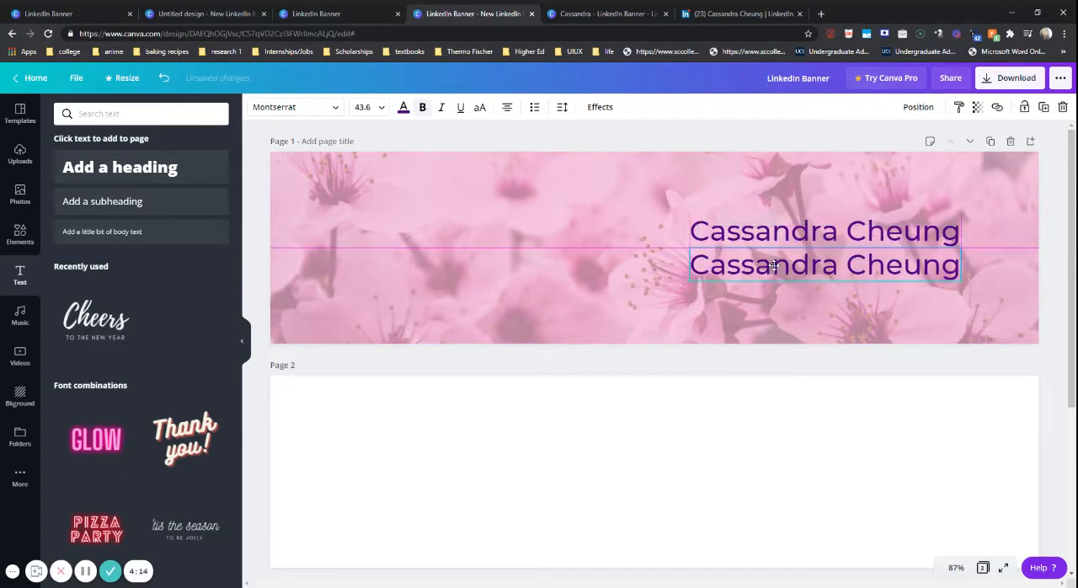
left_click(824, 264)
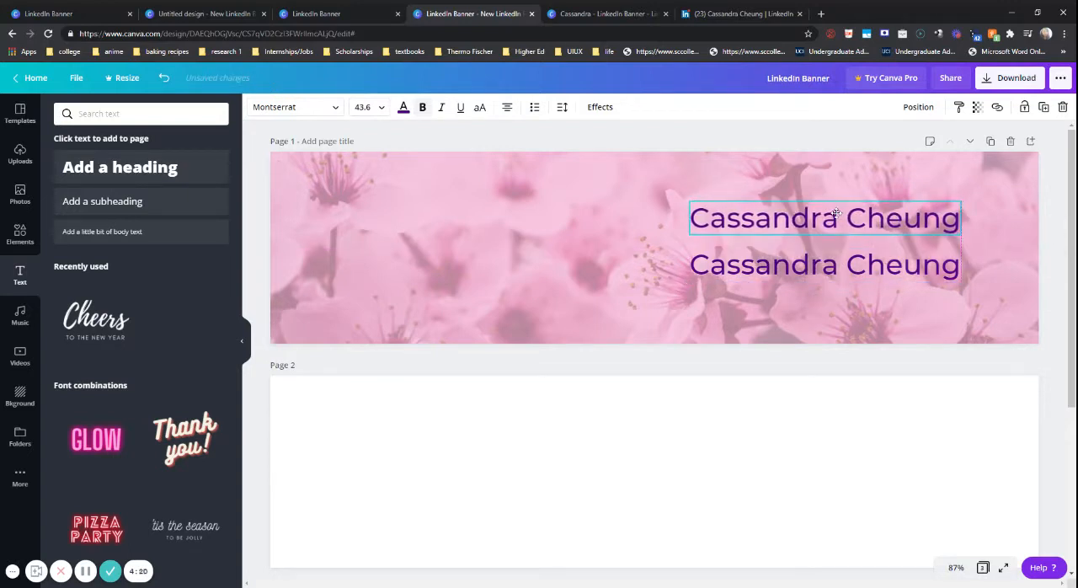
left_click(824, 265)
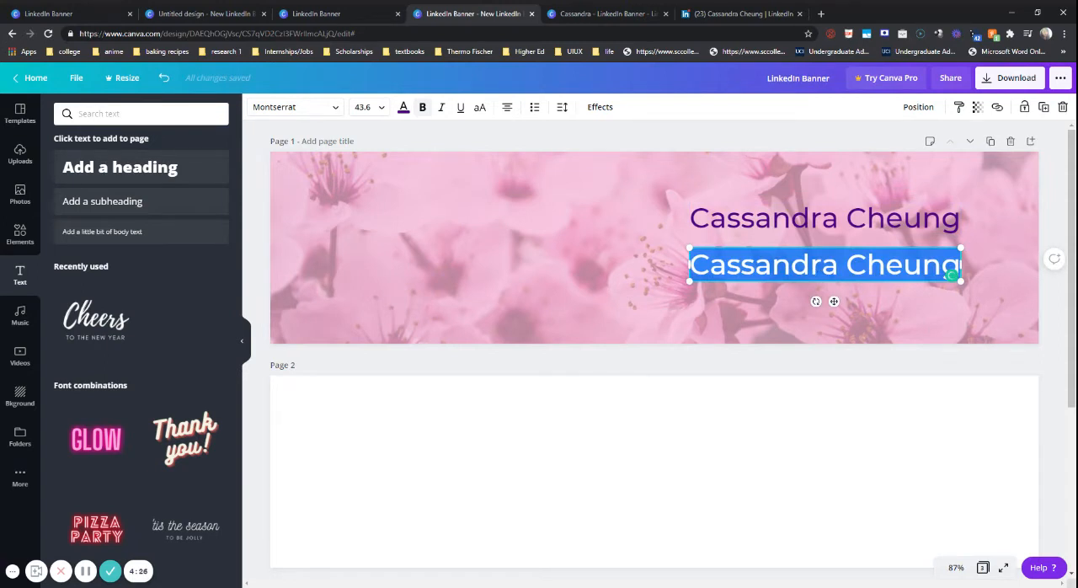
type("port")
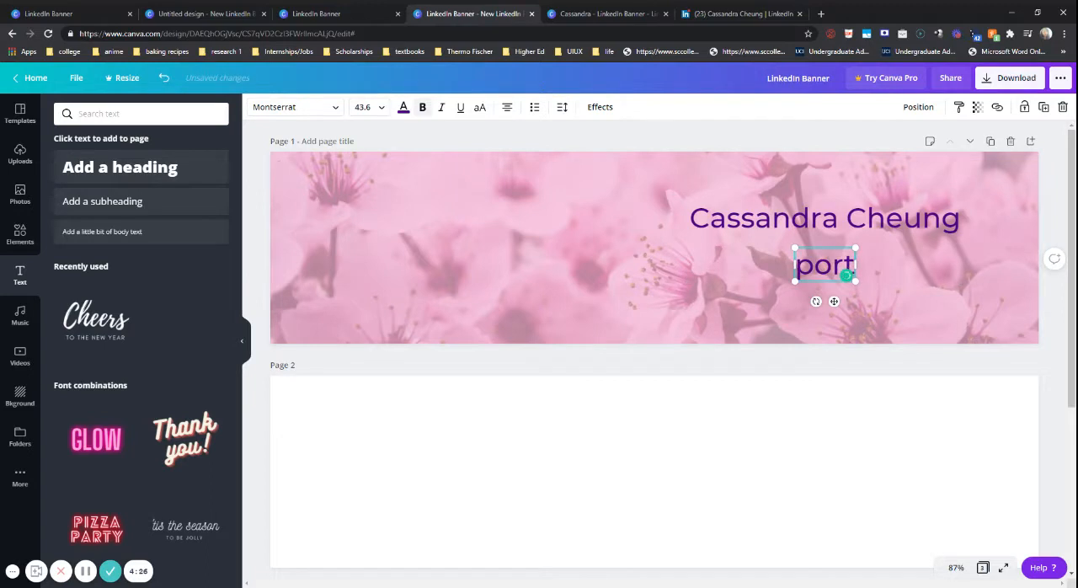
type("folio.co\\")
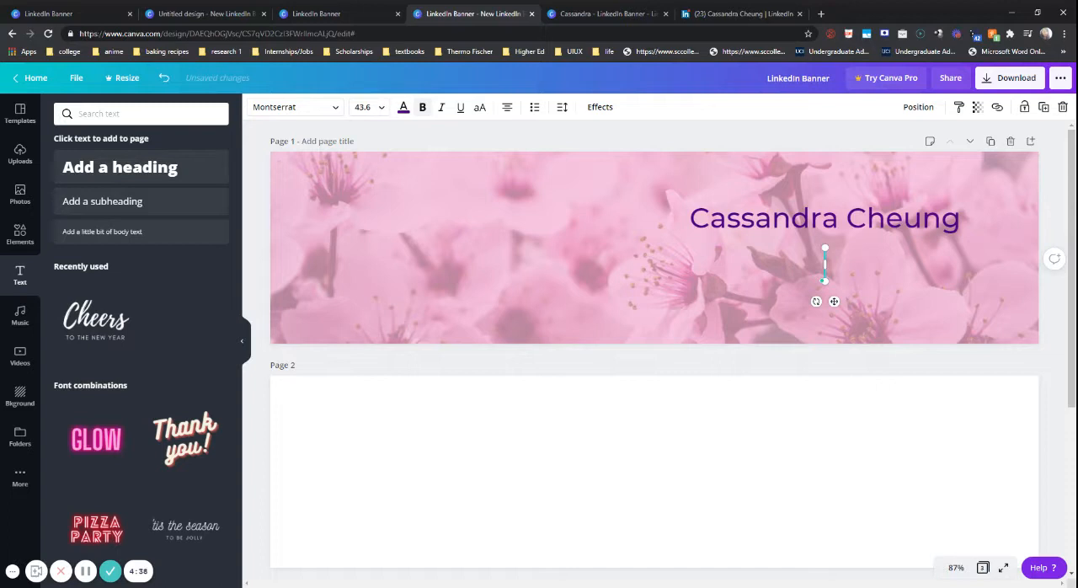
type("s")
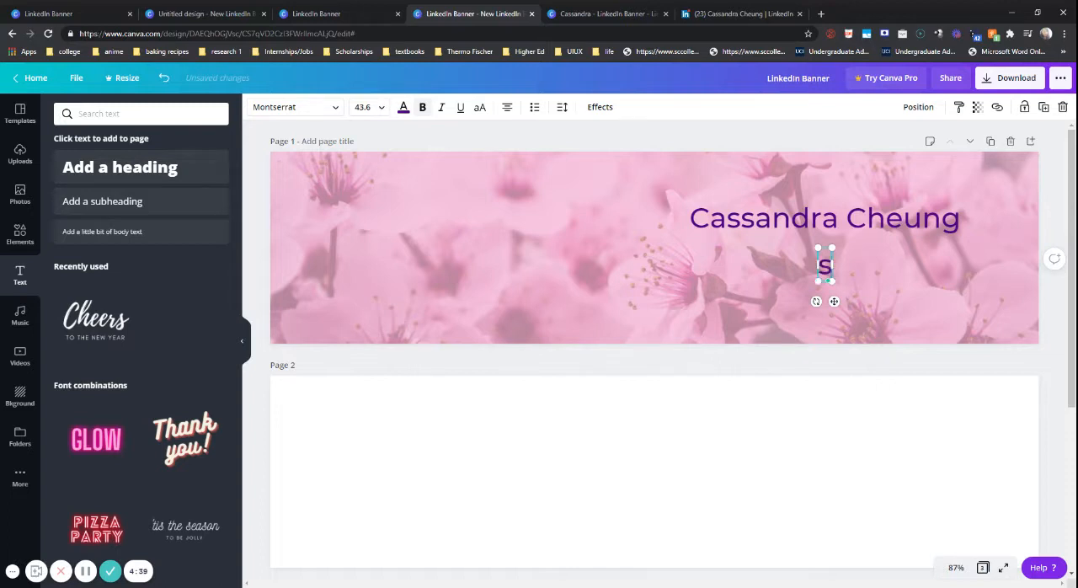
left_click(739, 14)
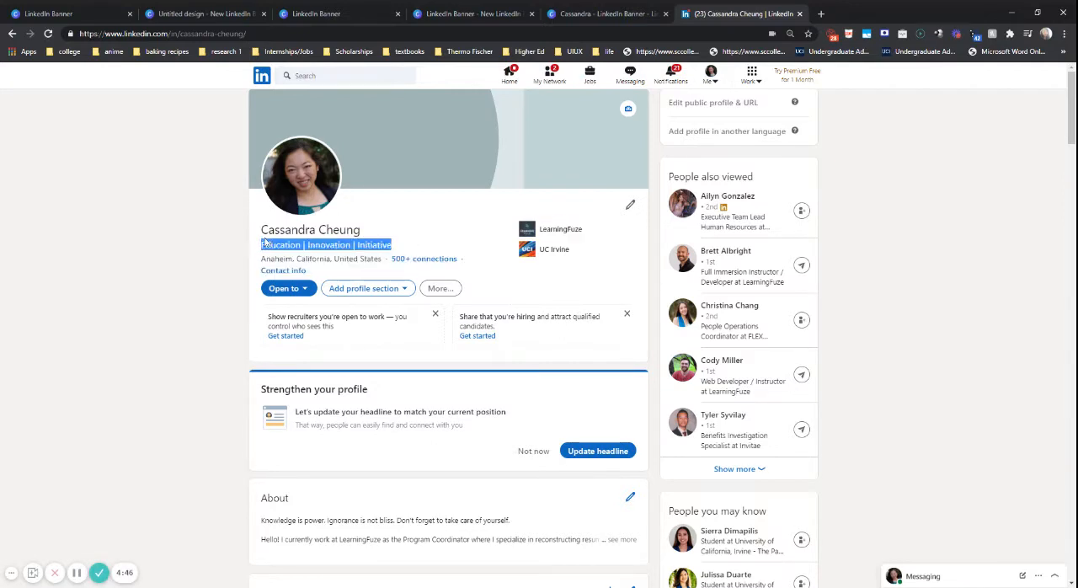
Go back to the Canva banner design with the copied headline
left_click(472, 13)
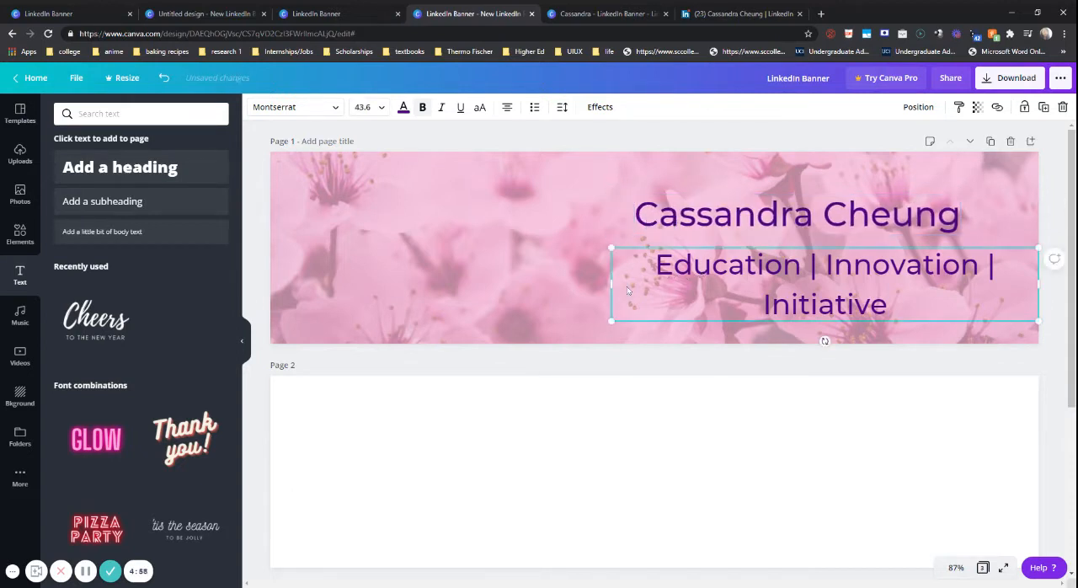
Shrink 'Education | Innovation | Initiative' to one smaller, right-aligned line under the name
left_click_drag(610, 284, 672, 285)
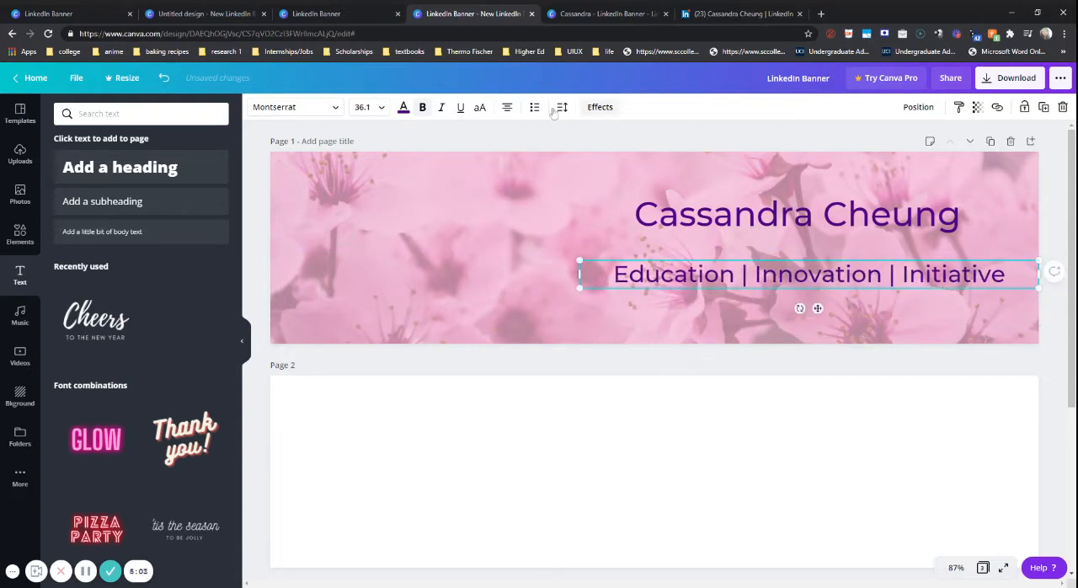
left_click(506, 107)
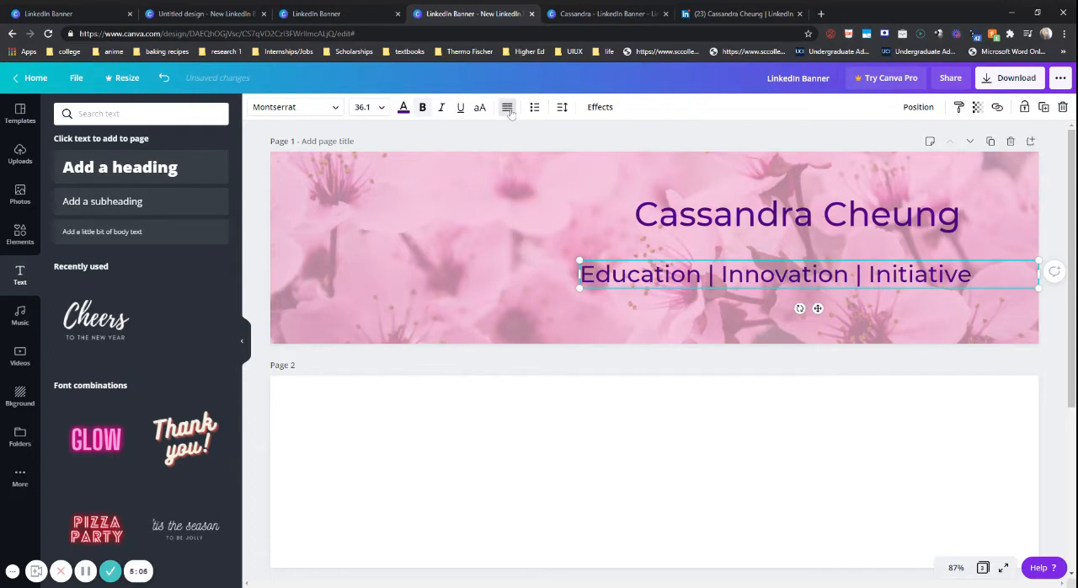
left_click(506, 106)
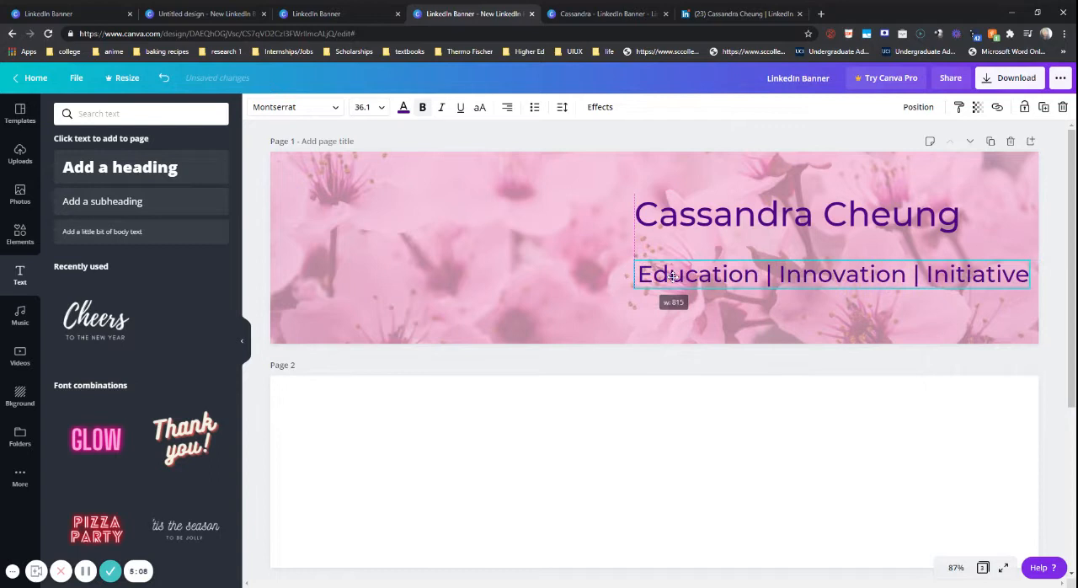
left_click_drag(674, 273, 673, 261)
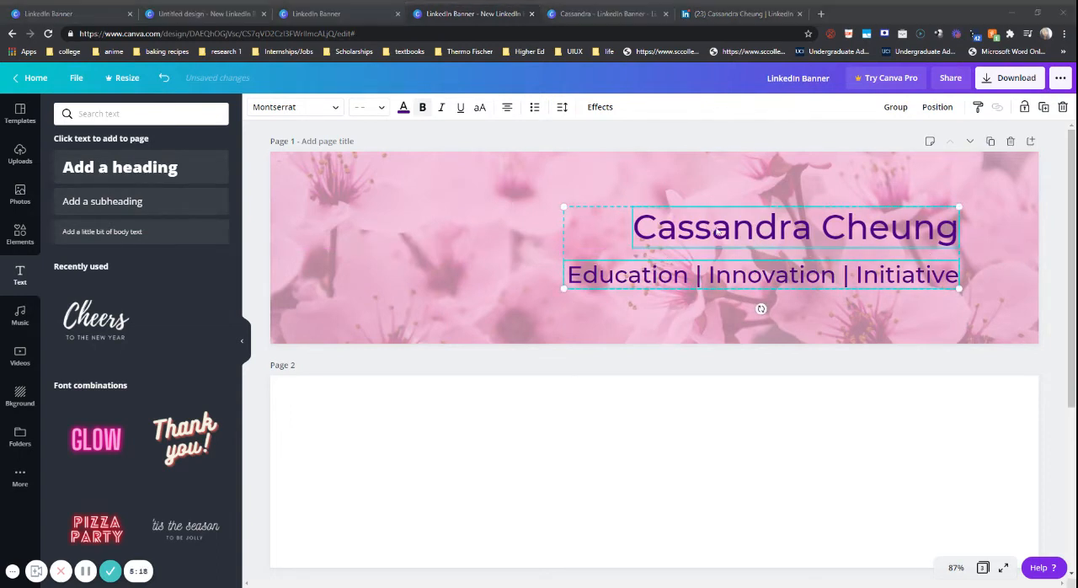
Shift the name and tagline right together, then duplicate the pink overlay
left_click_drag(760, 244, 890, 237)
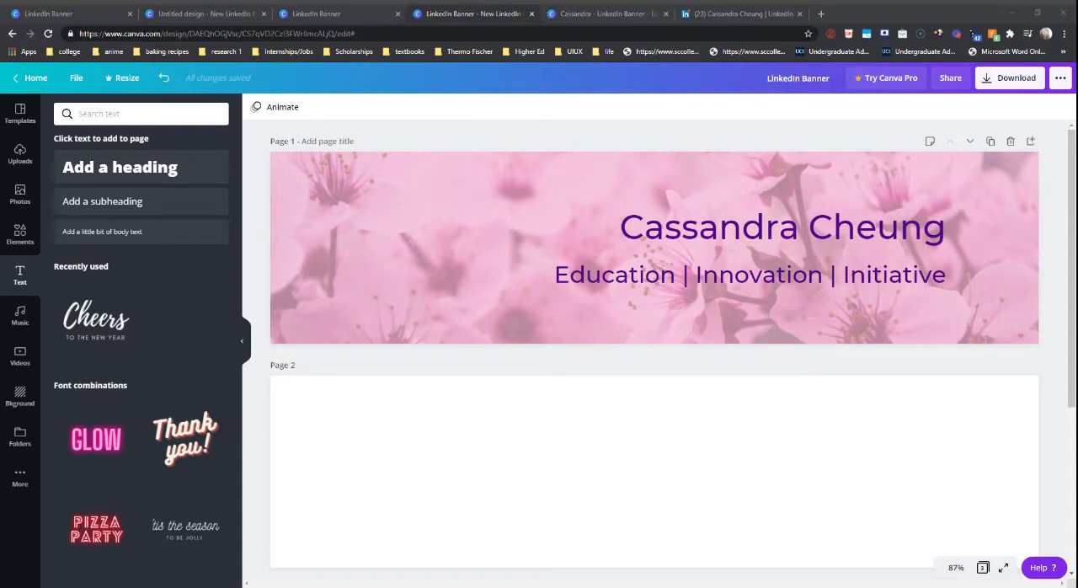
left_click(749, 274)
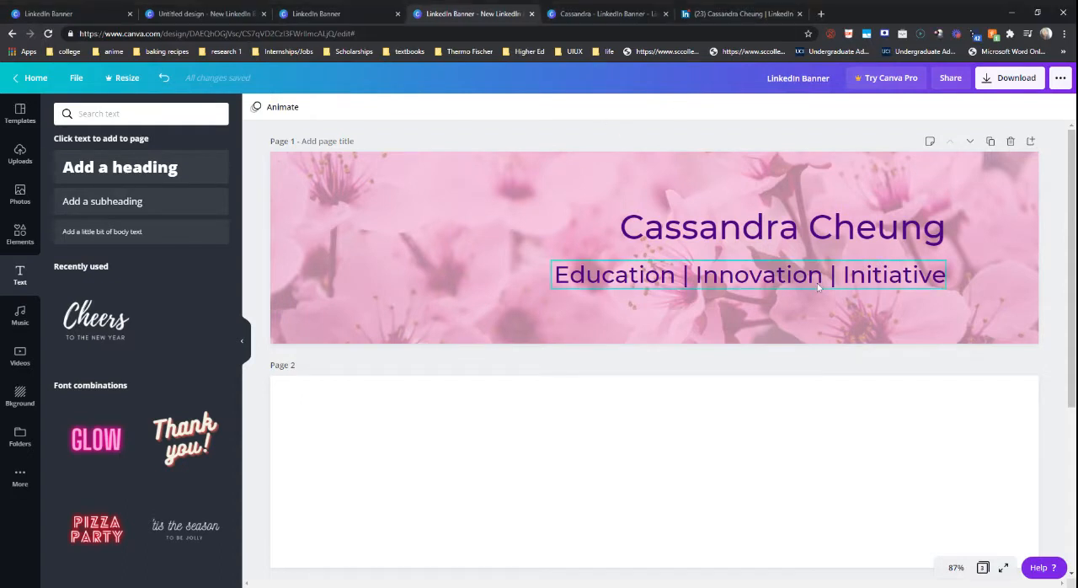
mouse_move(623, 262)
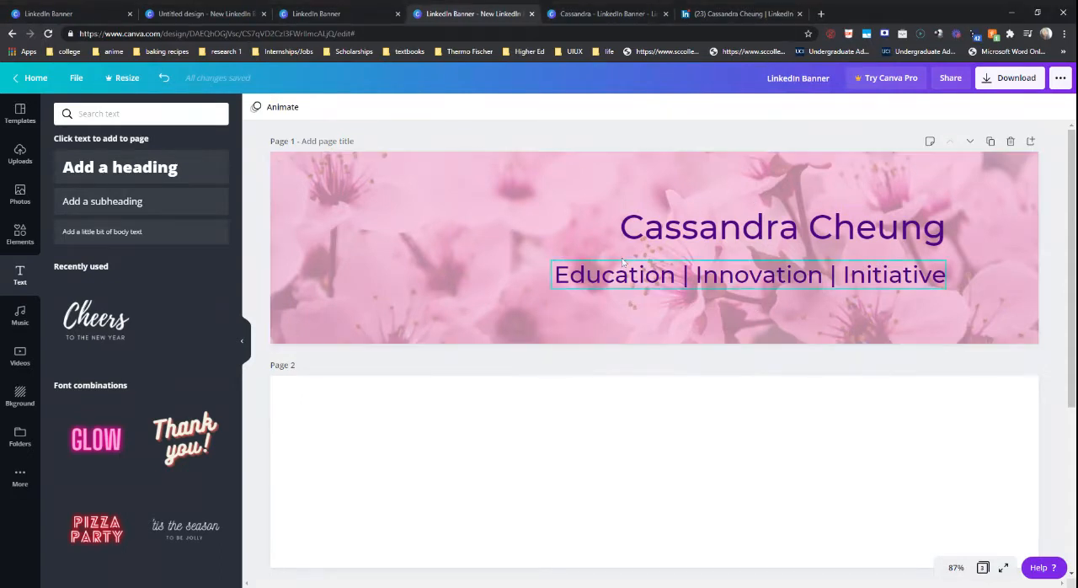
left_click(433, 209)
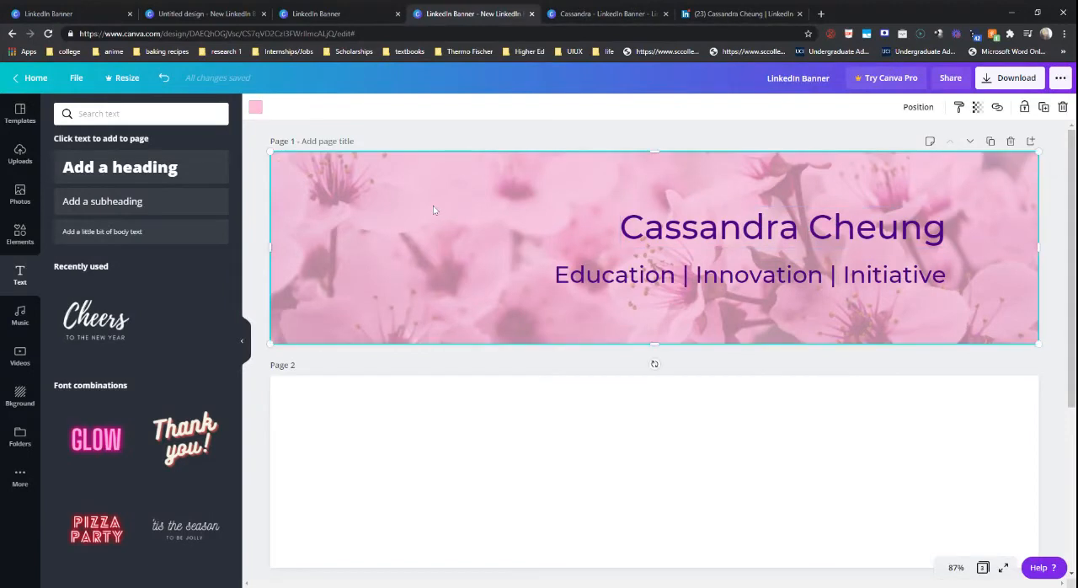
left_click(433, 211)
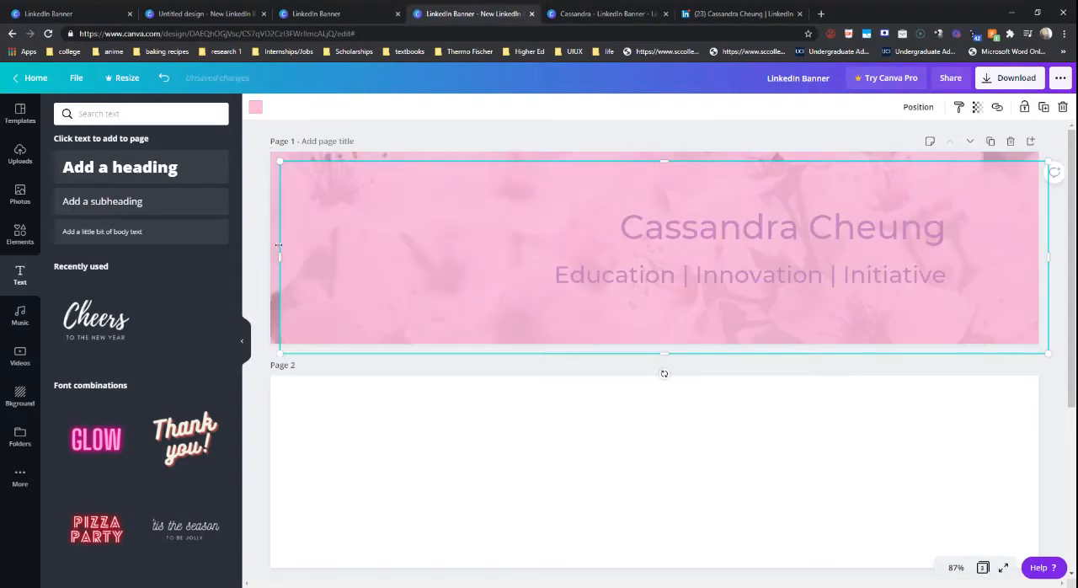
Trim the overlay copy's left, right and height to frame both text lines
left_click_drag(278, 246, 539, 266)
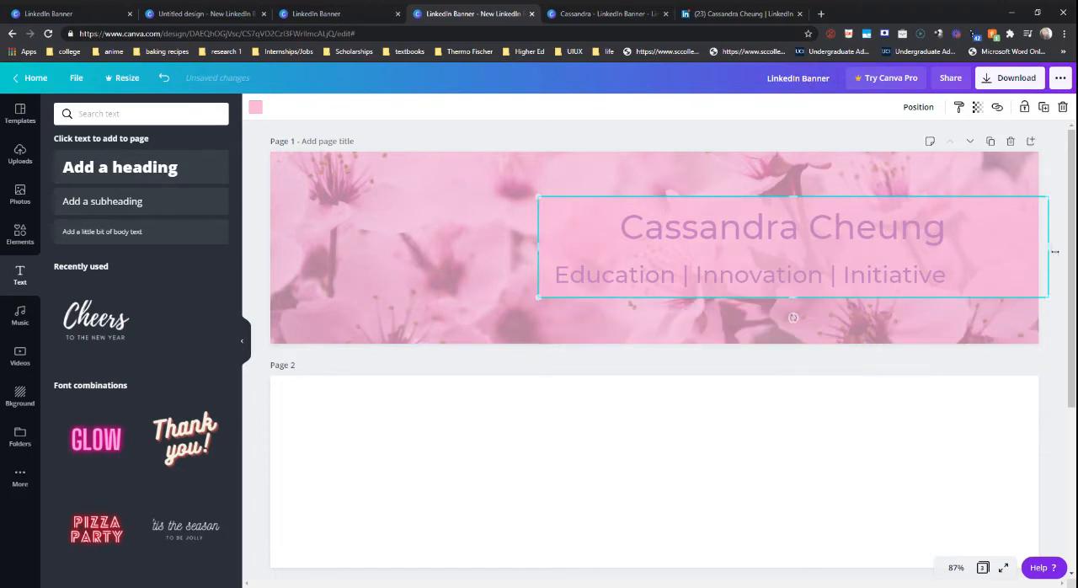
left_click_drag(1054, 251, 963, 249)
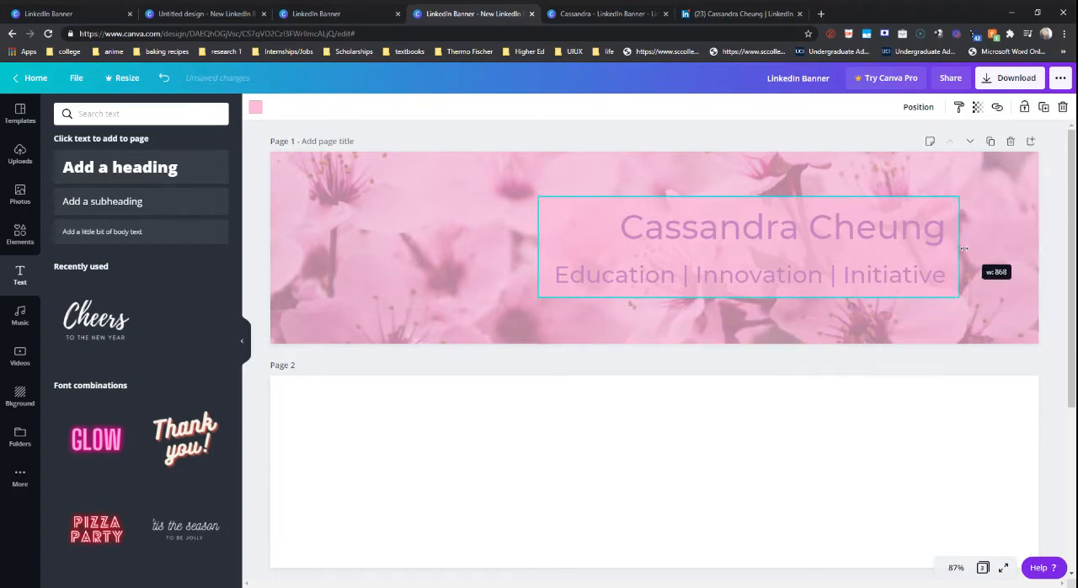
left_click_drag(958, 246, 960, 247)
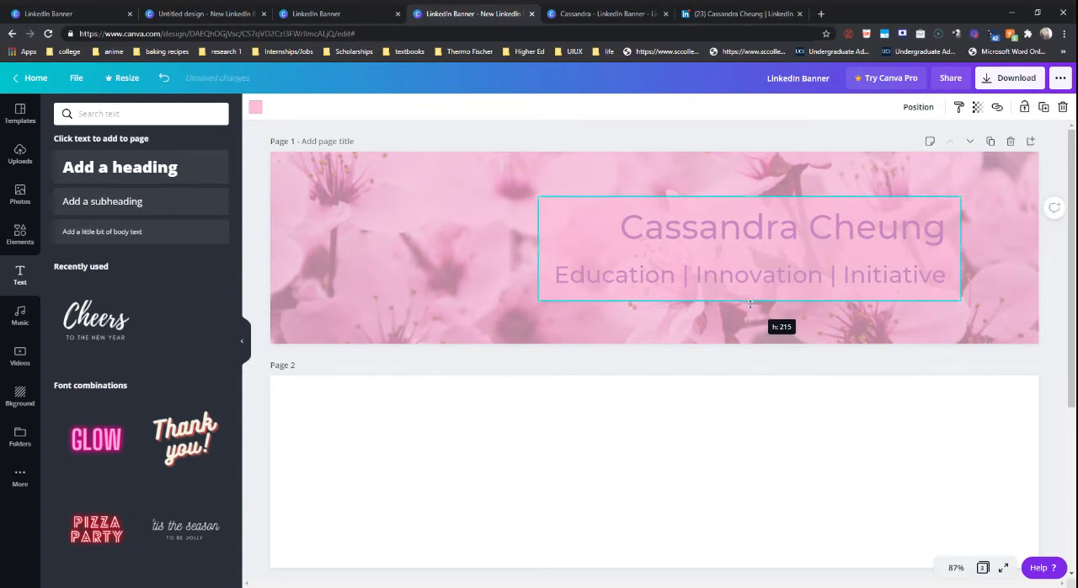
left_click_drag(749, 303, 752, 309)
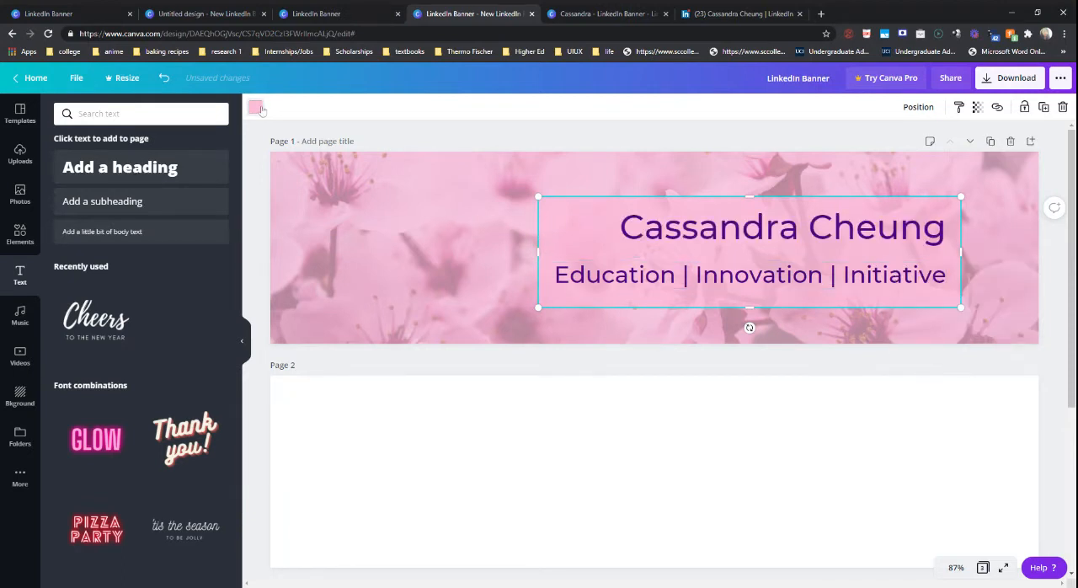
Recolour the text backing box from white to light pink
left_click(255, 107)
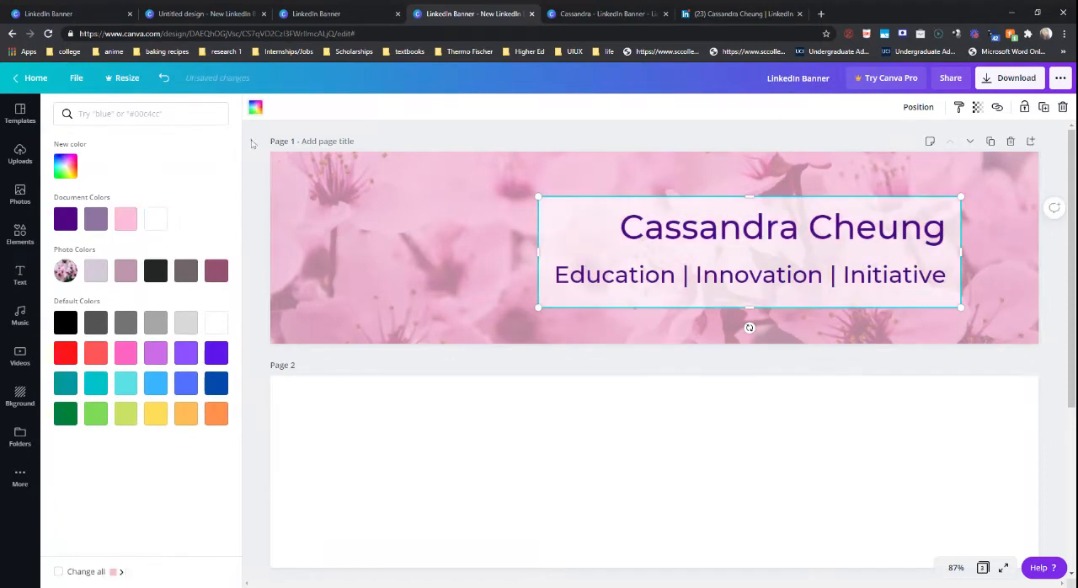
left_click(19, 272)
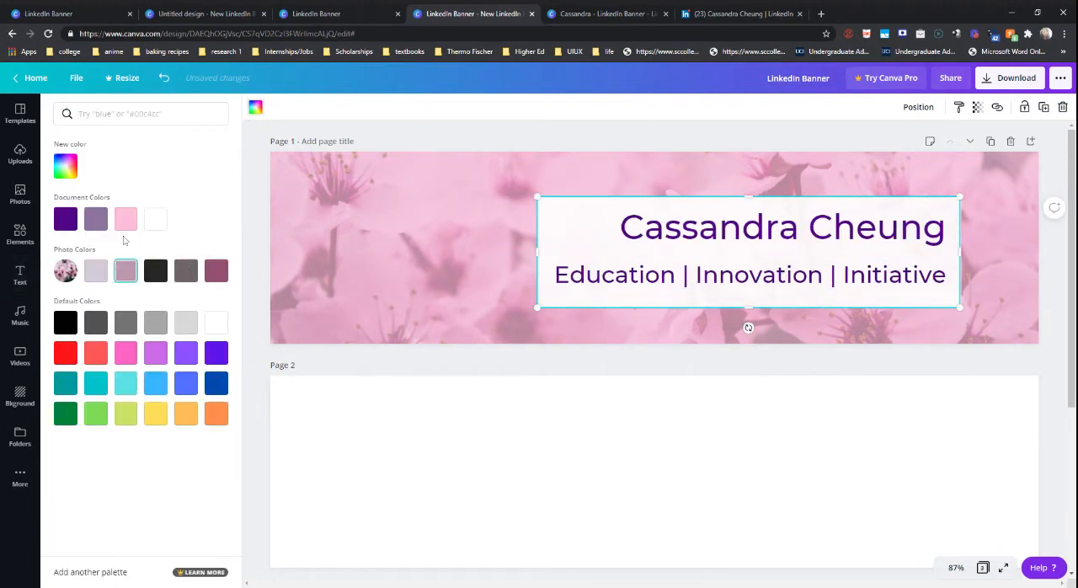
left_click(20, 274)
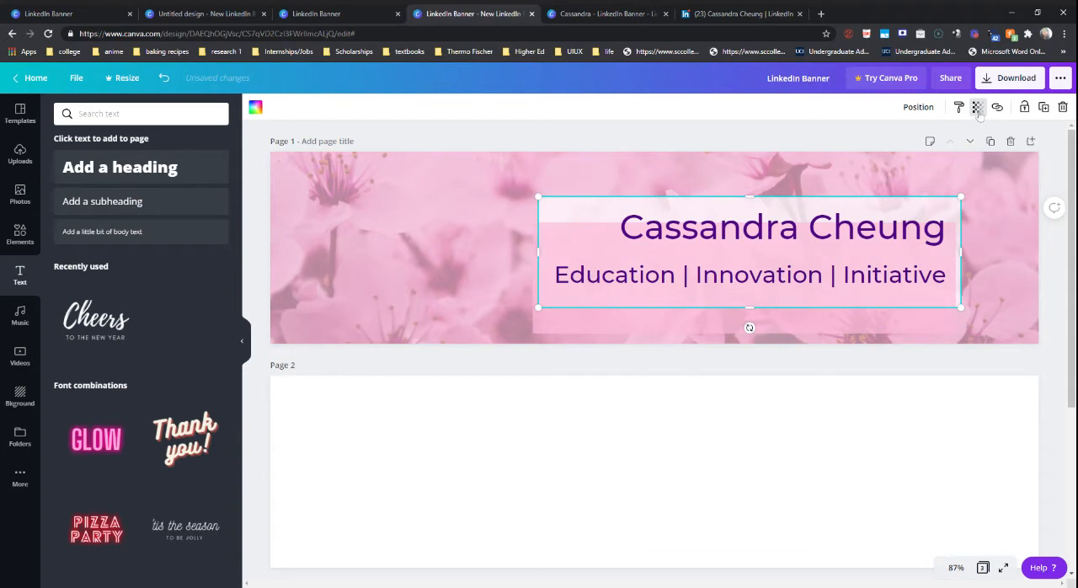
Lower the box's transparency so it is partly see-through, then preview the banner
left_click(977, 107)
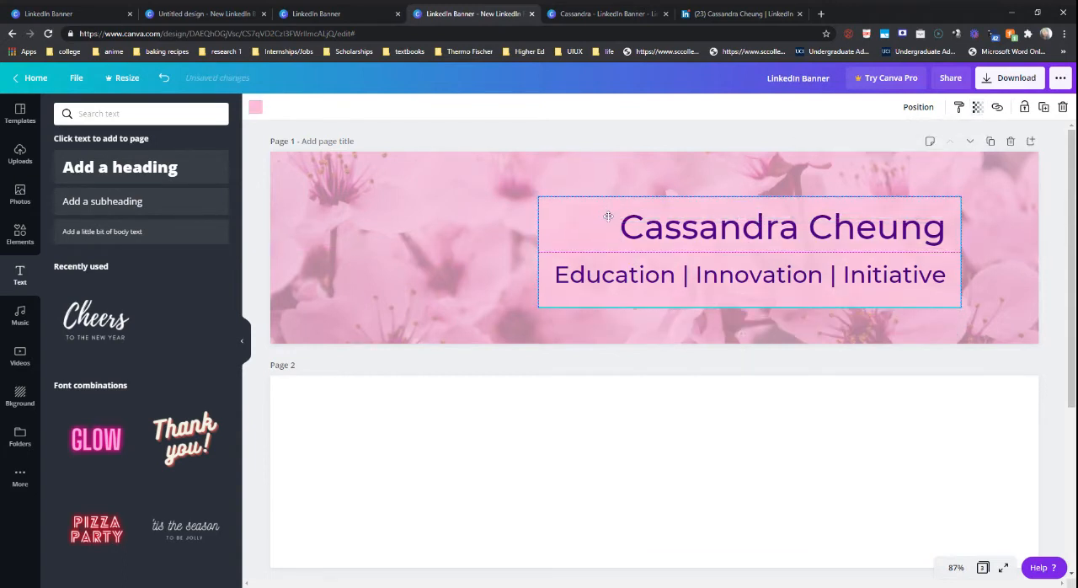
left_click(976, 107)
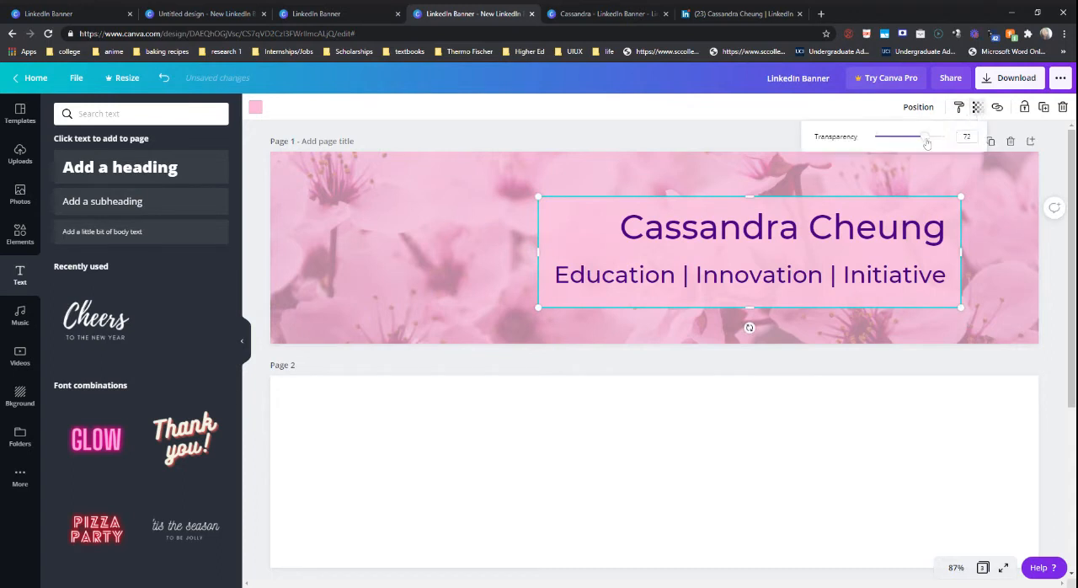
left_click_drag(926, 137, 901, 136)
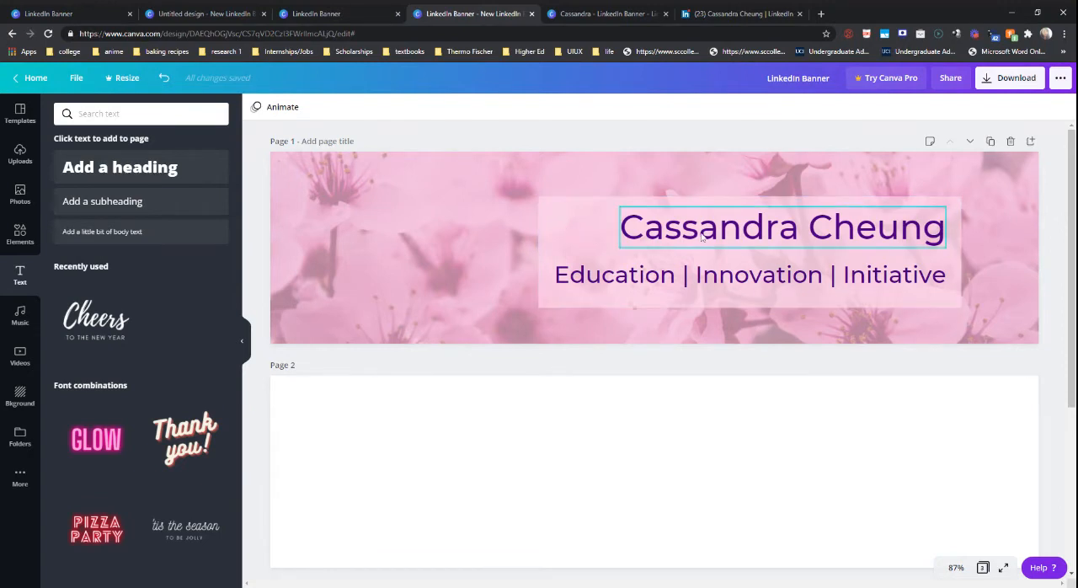
left_click(592, 240)
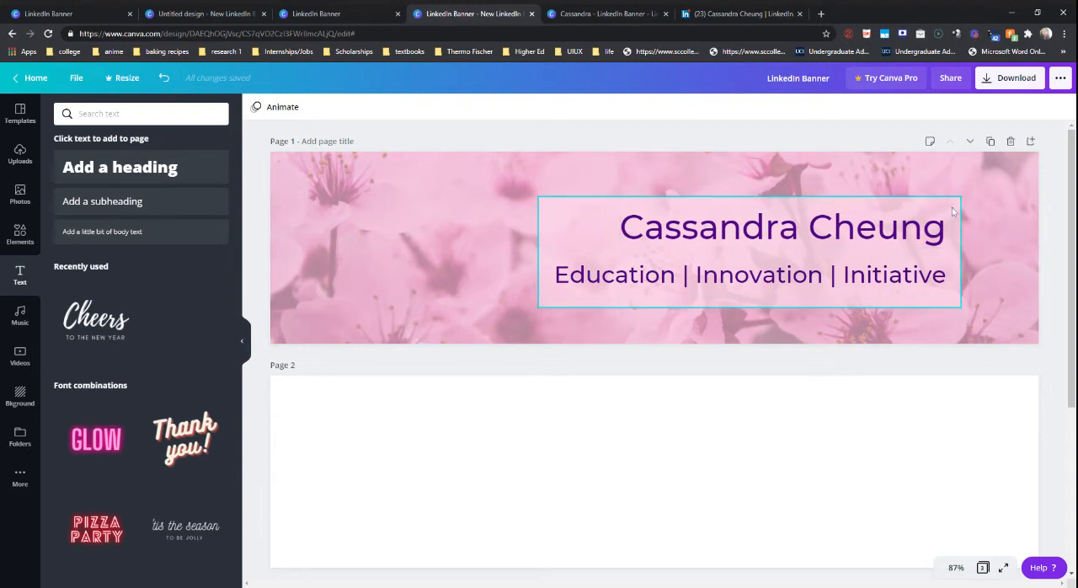
left_click(360, 177)
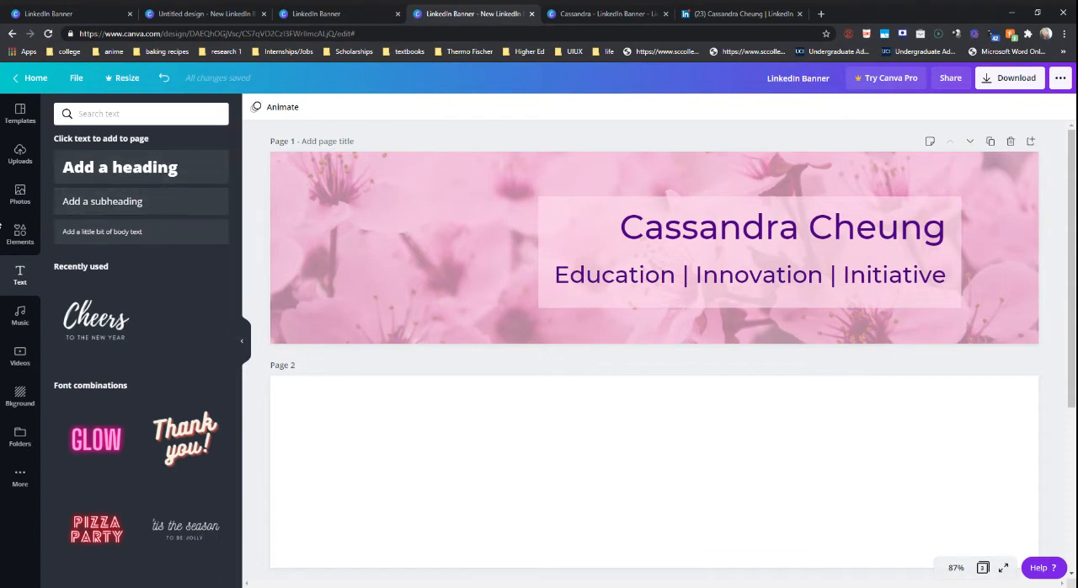
Stretch an outlined square from Shapes over the name and tagline as a border
left_click(19, 234)
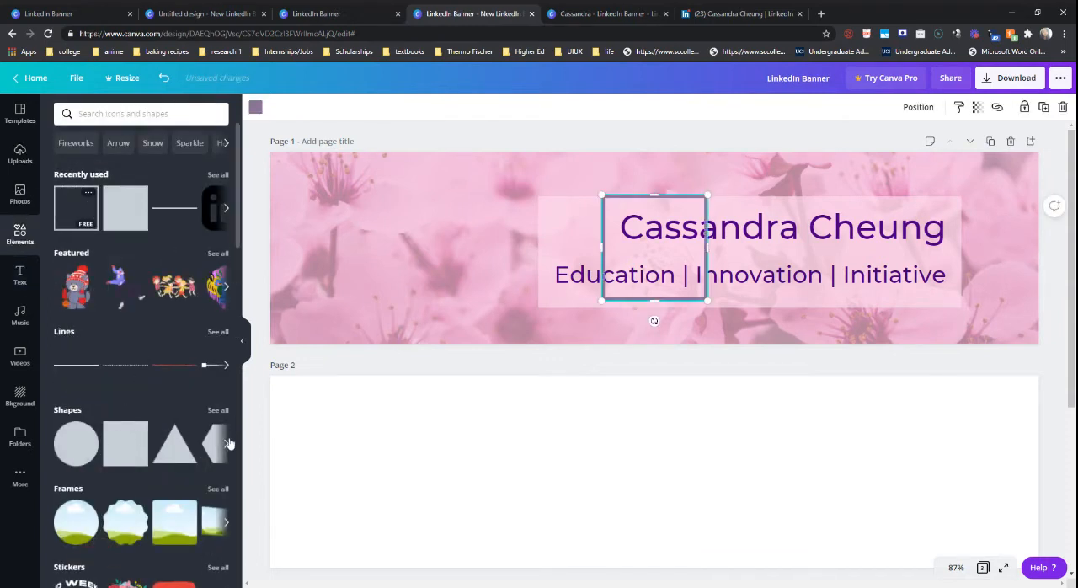
left_click(226, 444)
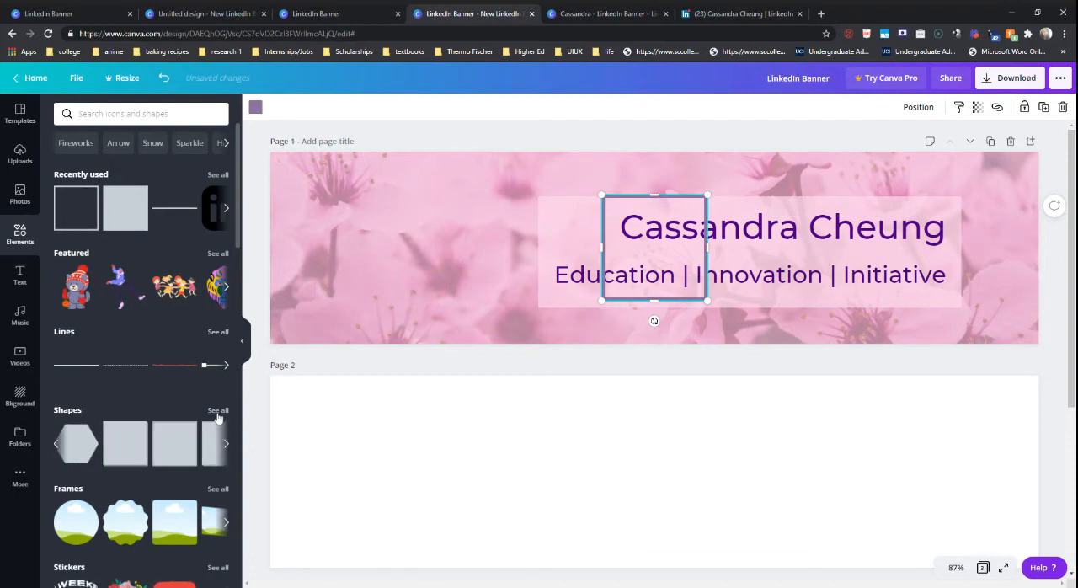
left_click(217, 410)
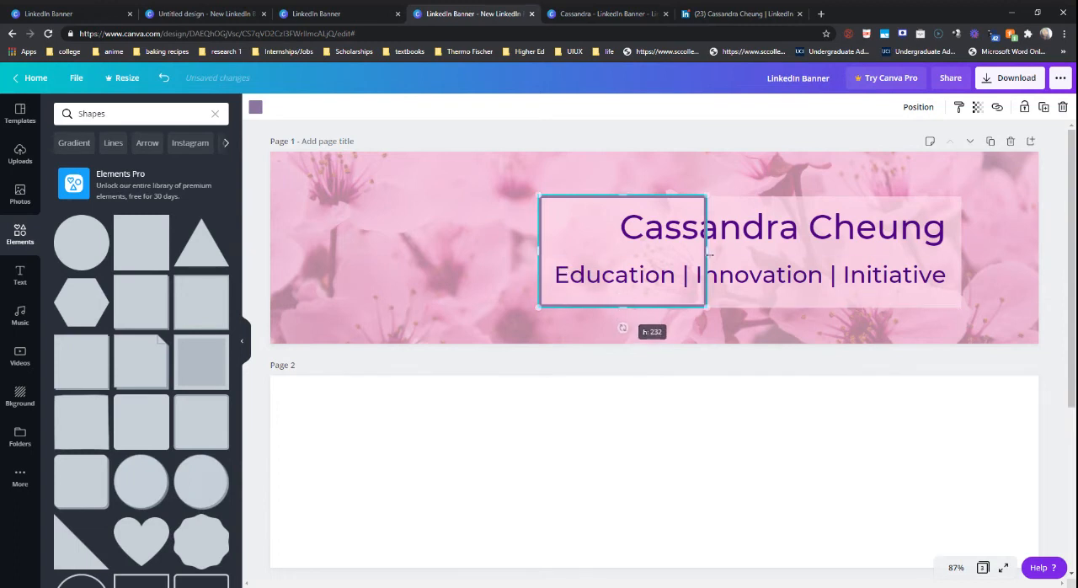
left_click_drag(707, 251, 964, 251)
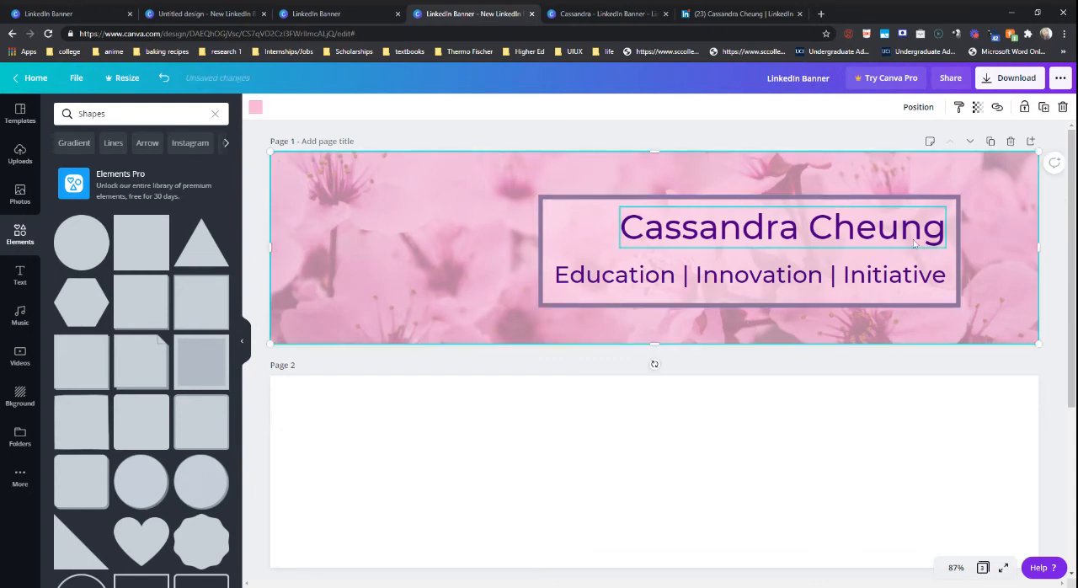
left_click(749, 275)
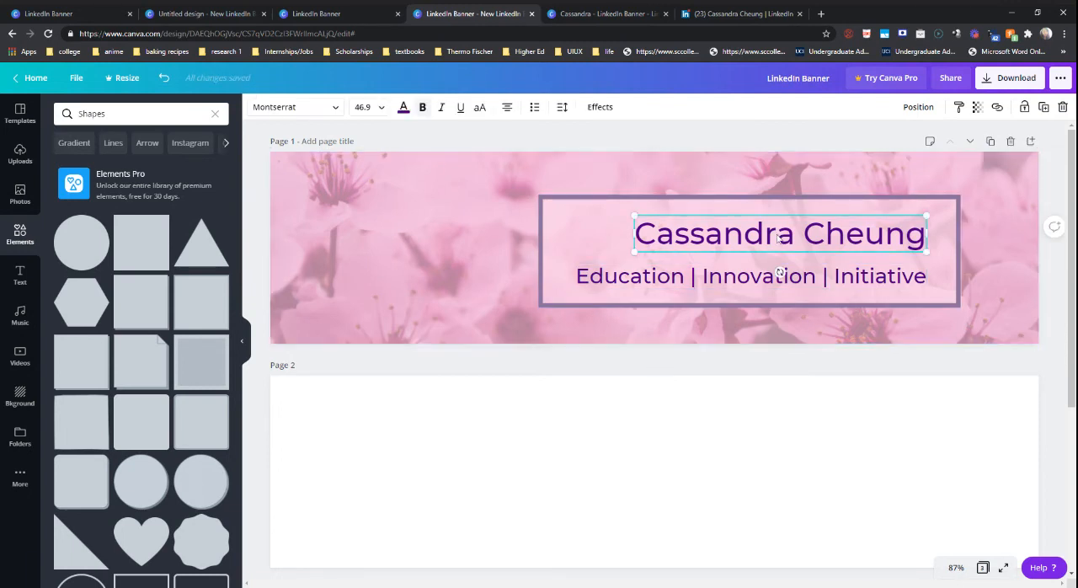
Scroll through the pages and delete the duplicate banner page
left_click(750, 276)
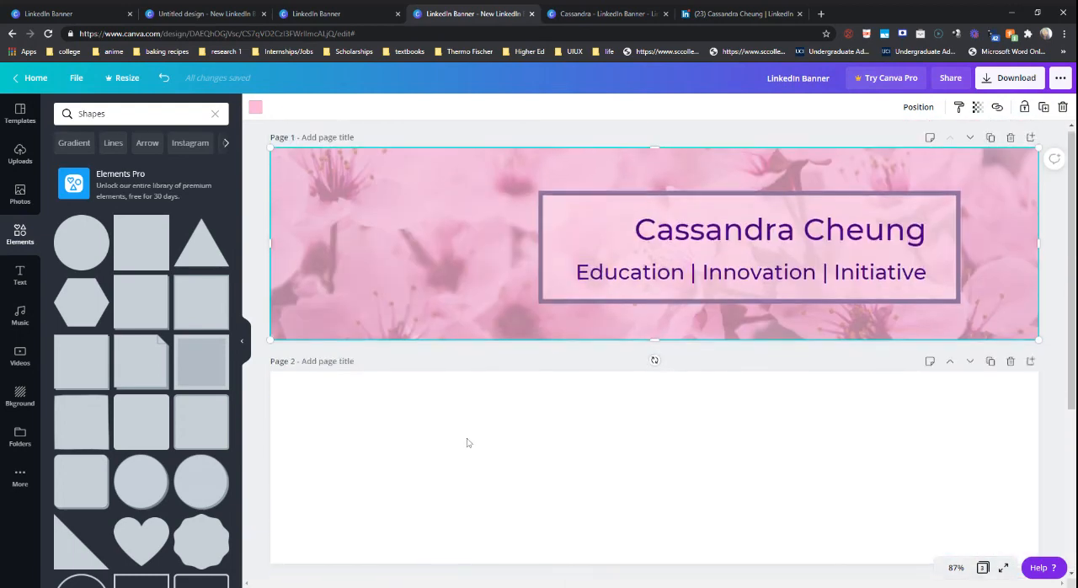
scroll("down", 3)
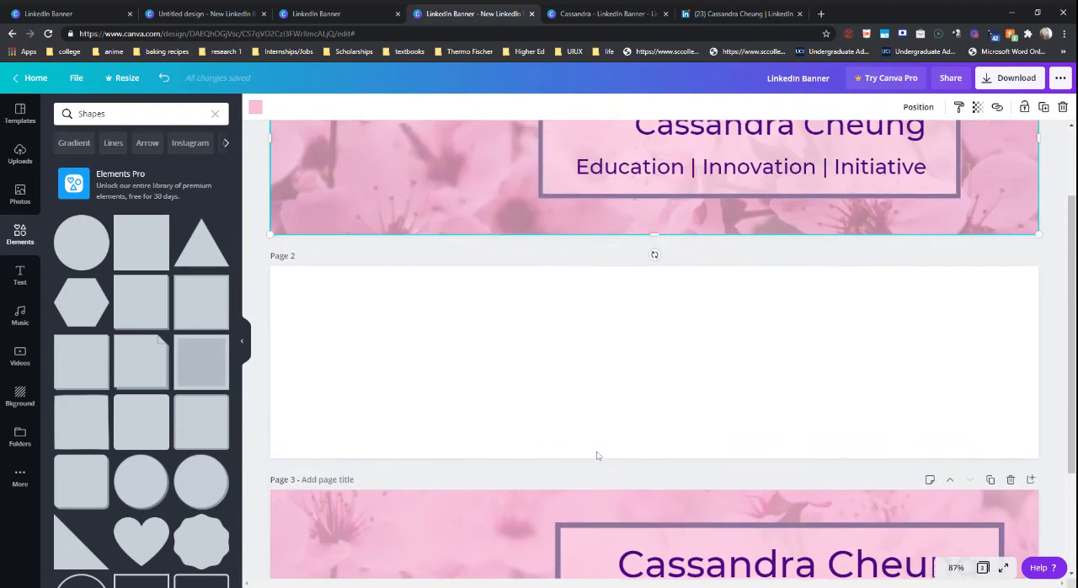
scroll("up", 3)
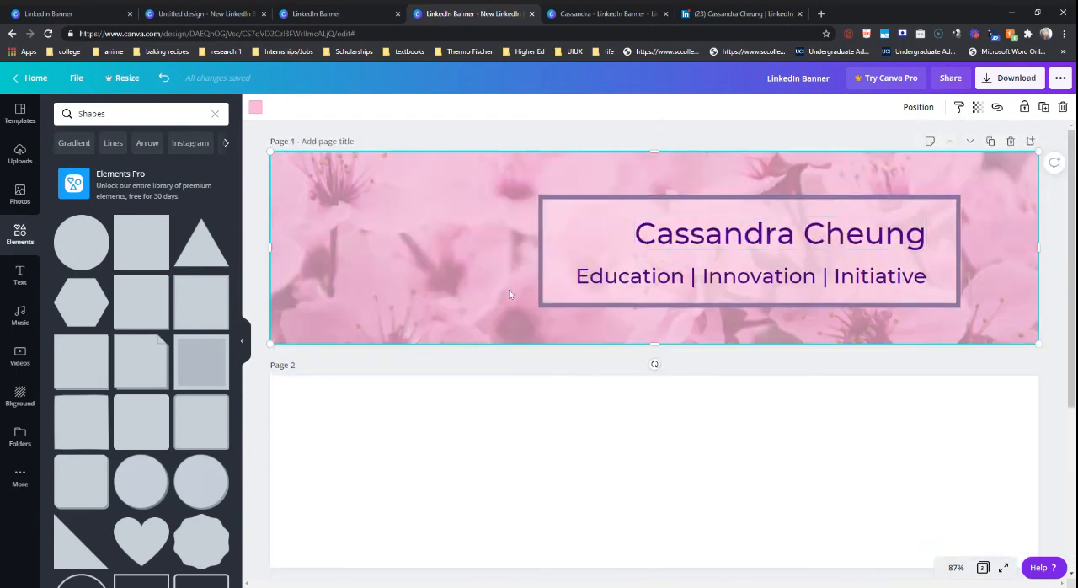
scroll("down", 3)
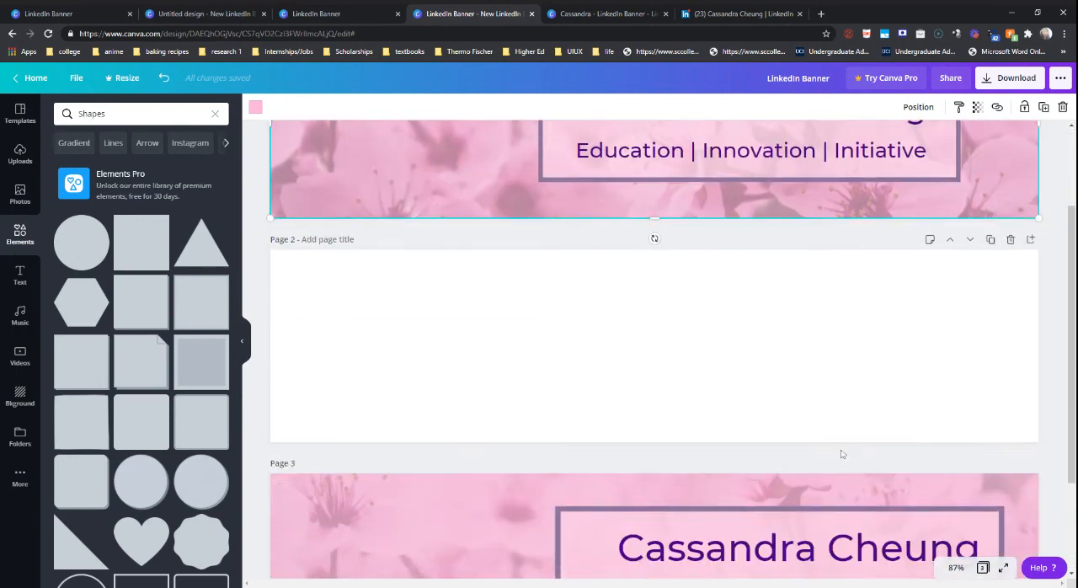
scroll("down", 3)
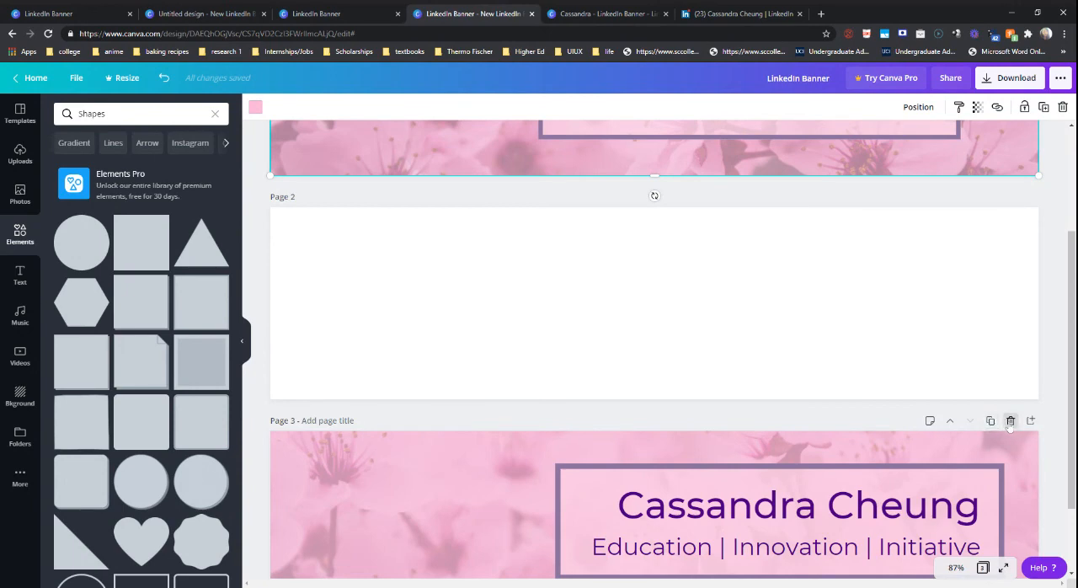
left_click(1009, 420)
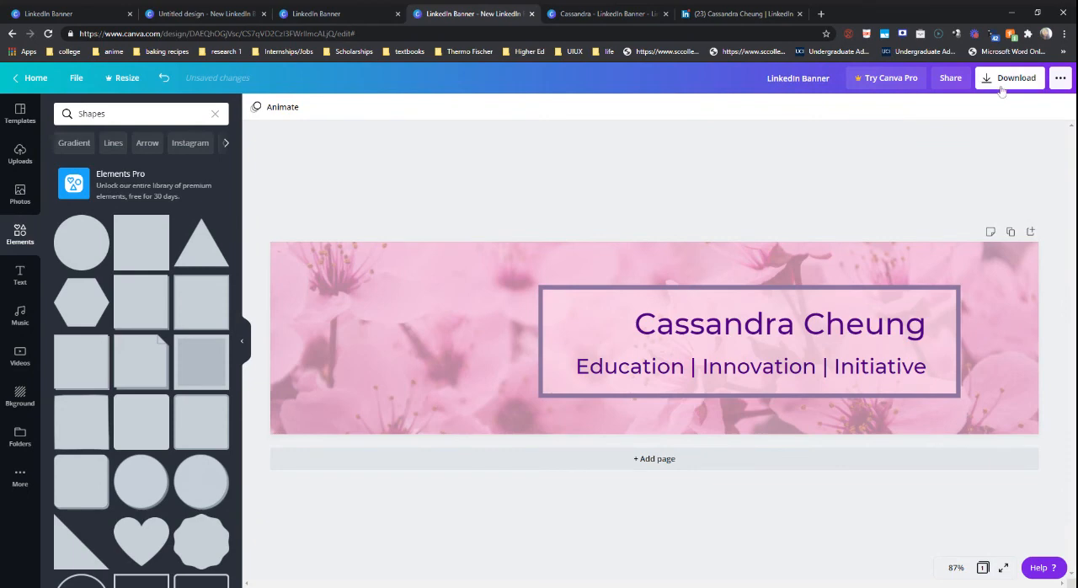
Download the banner as a PNG and dismiss the scheduling promotion popup
left_click(1009, 77)
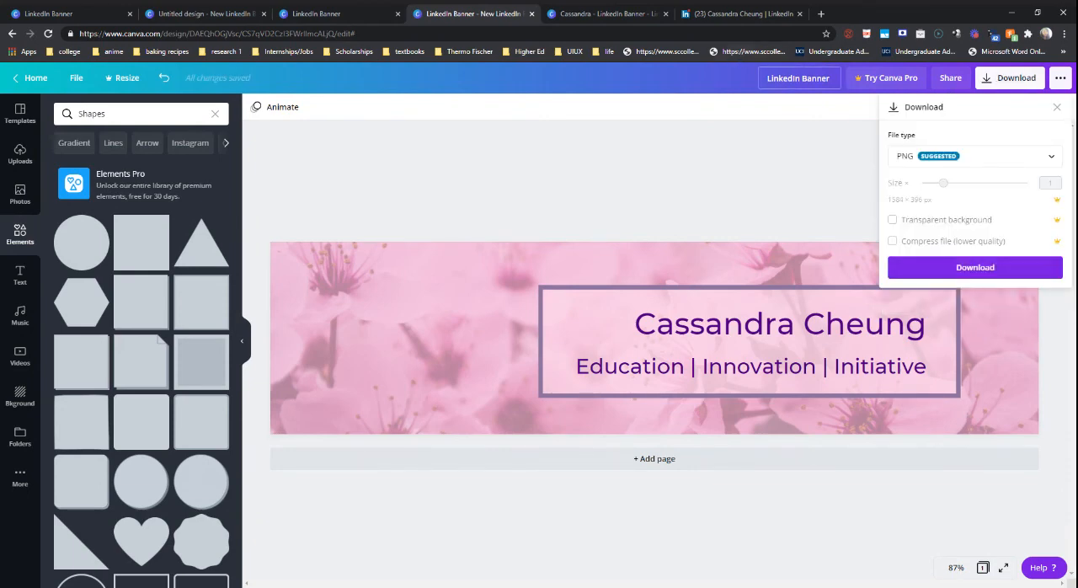
left_click(975, 267)
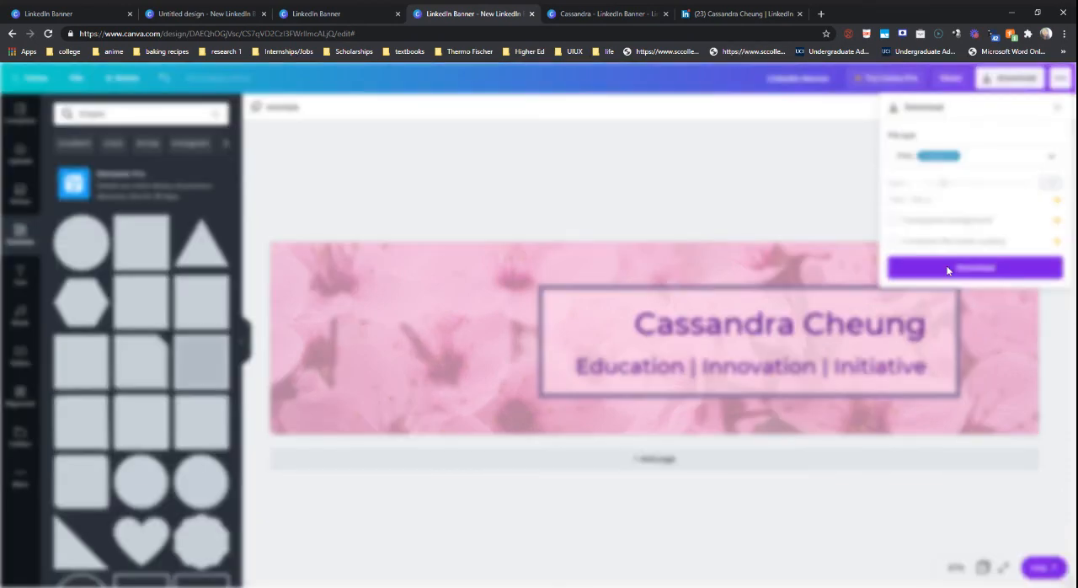
left_click(974, 268)
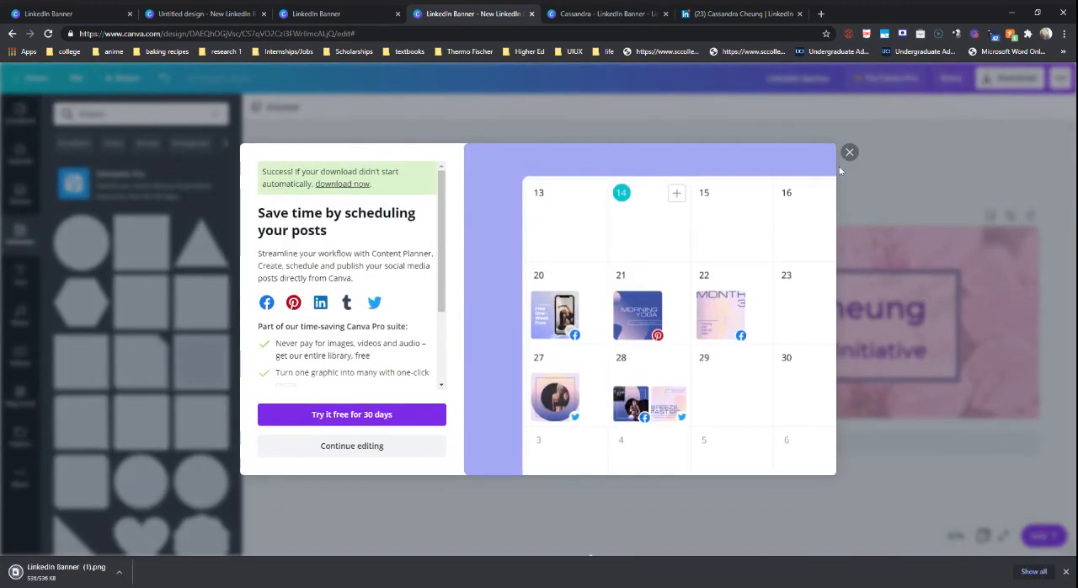
left_click(849, 152)
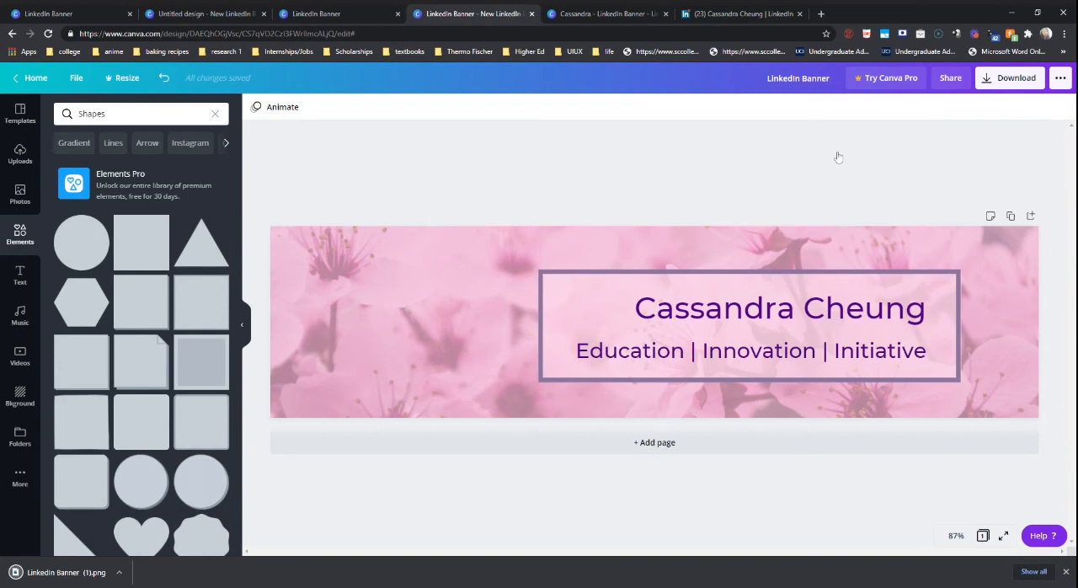
Upload the cherry blossom PNG as the LinkedIn background photo and apply it
left_click(741, 14)
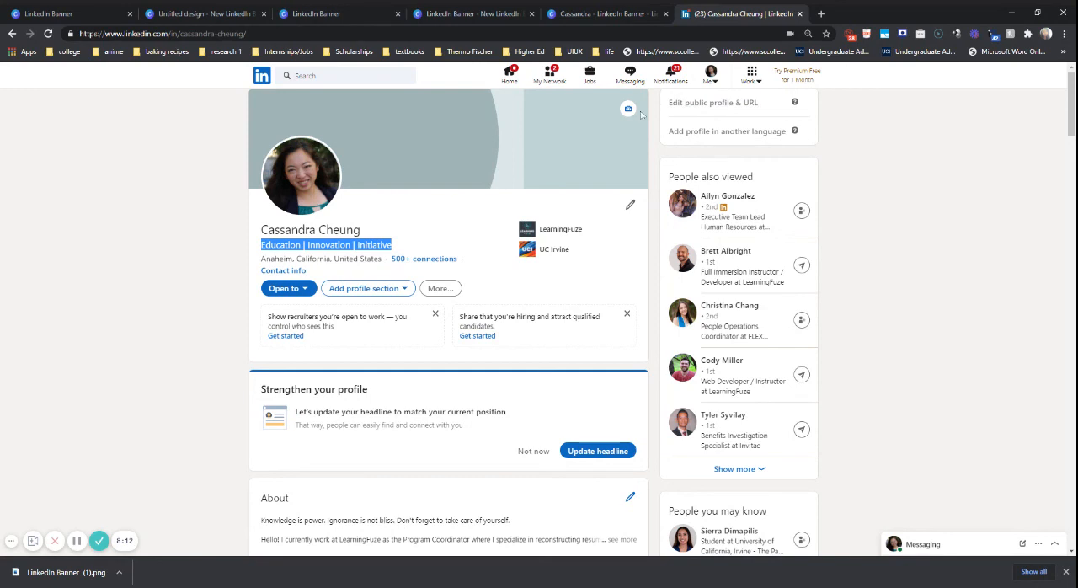
left_click(628, 110)
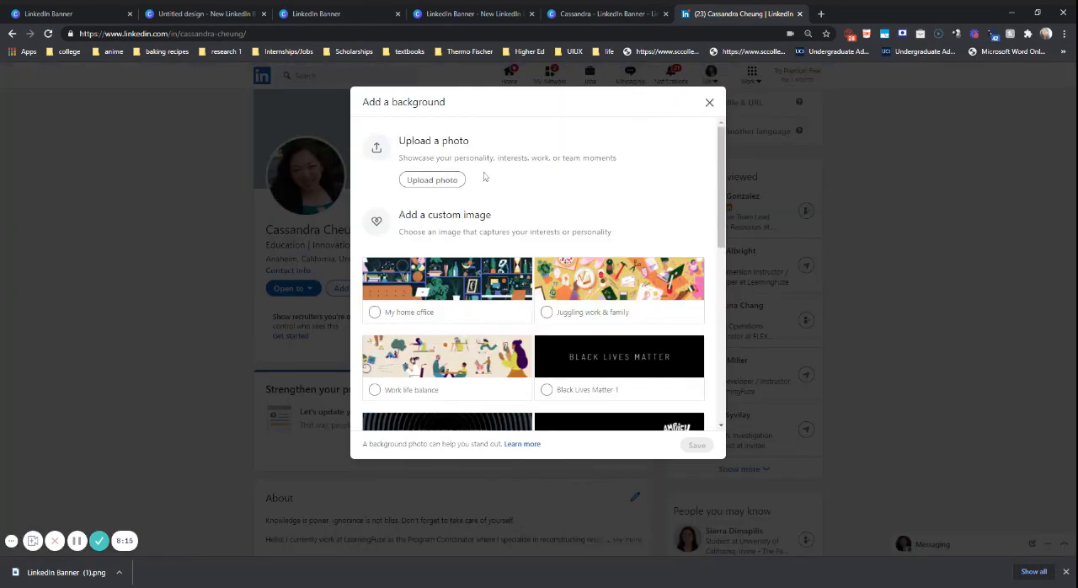
mouse_move(432, 180)
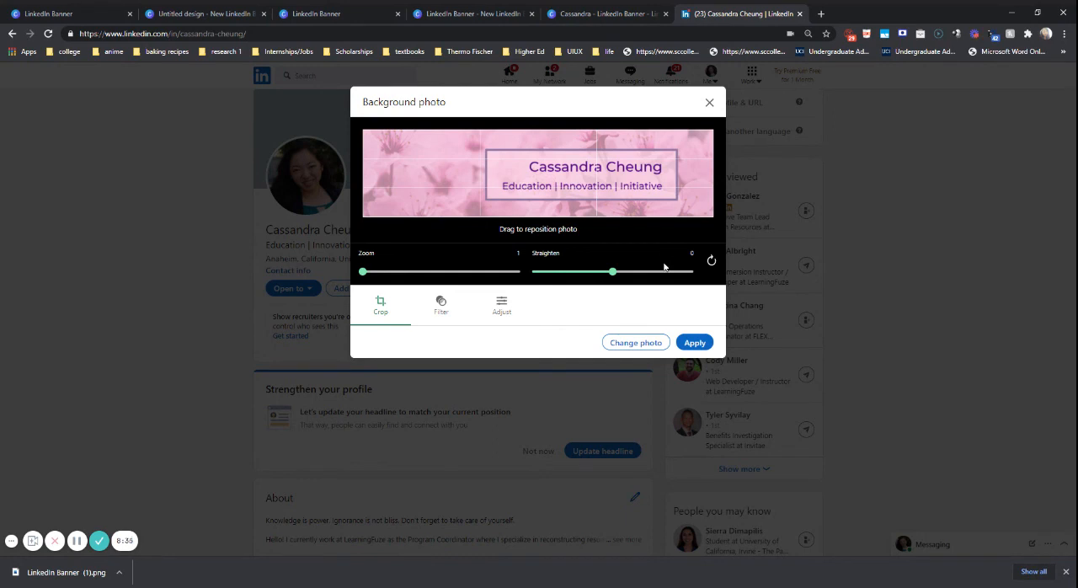
mouse_move(642, 310)
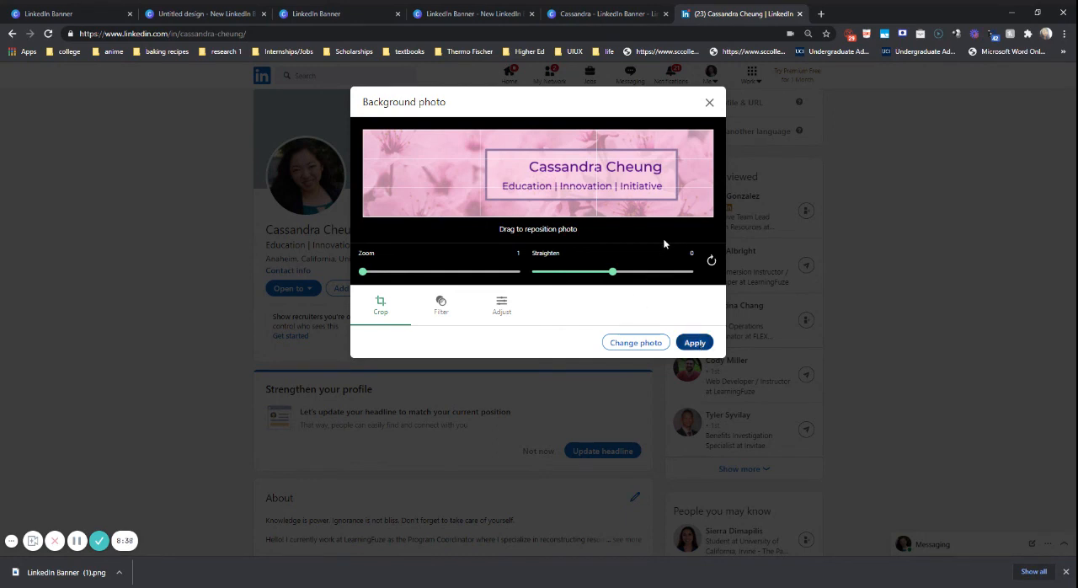
left_click(694, 342)
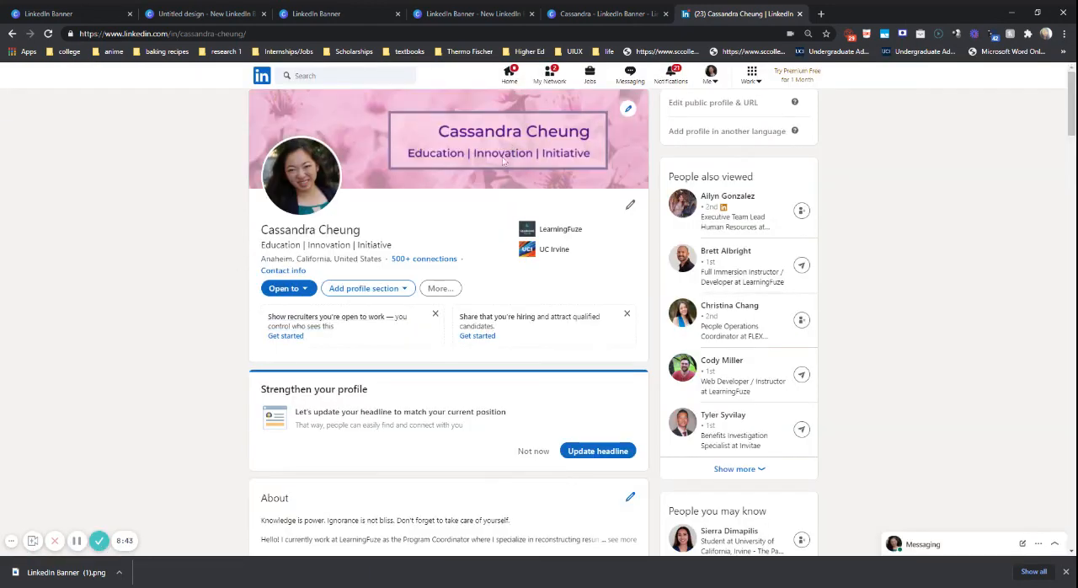
scroll("down", 3)
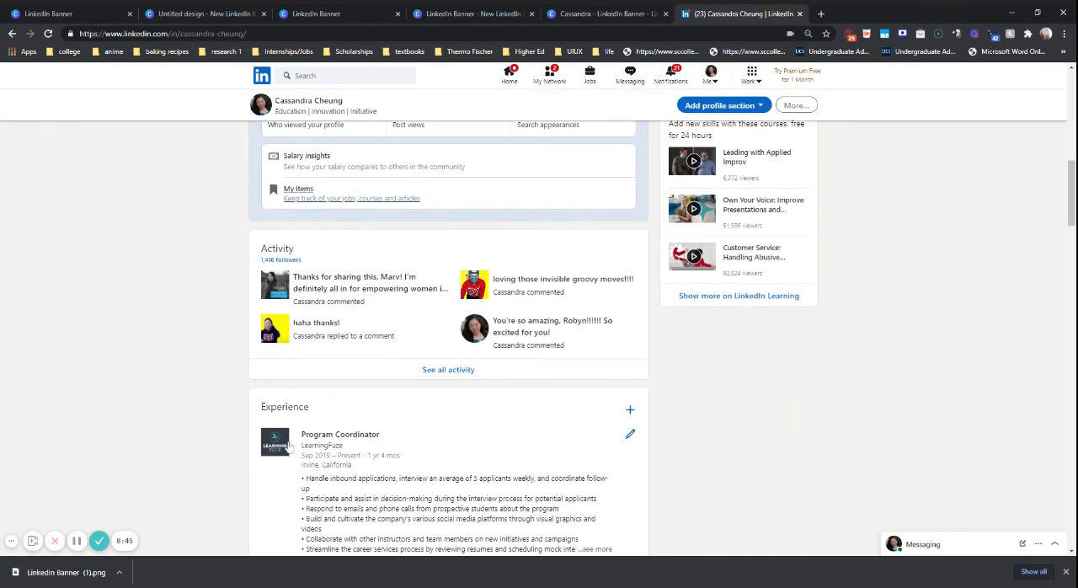
scroll("up", 3)
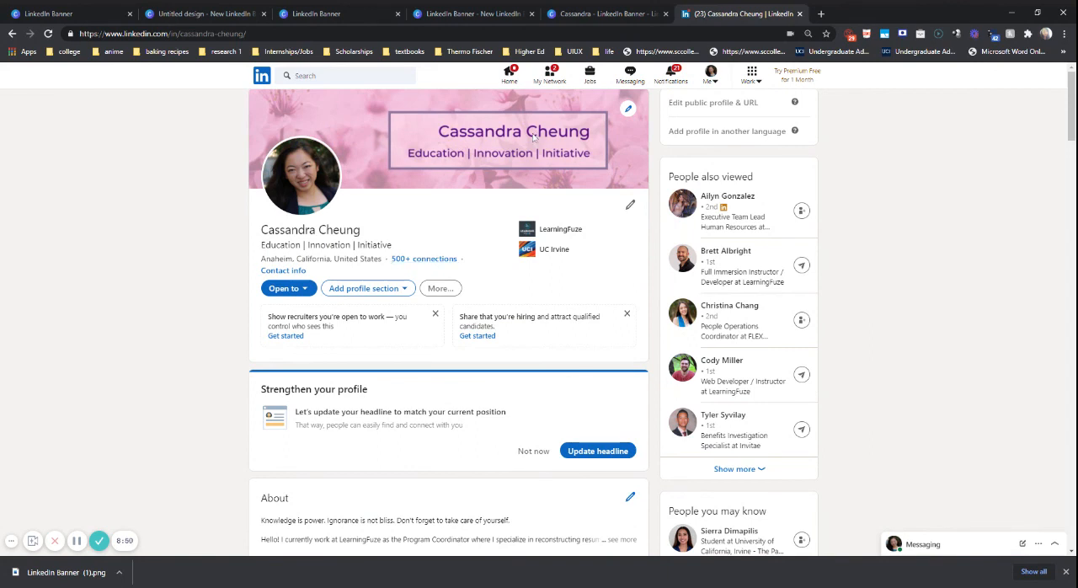
mouse_move(490, 164)
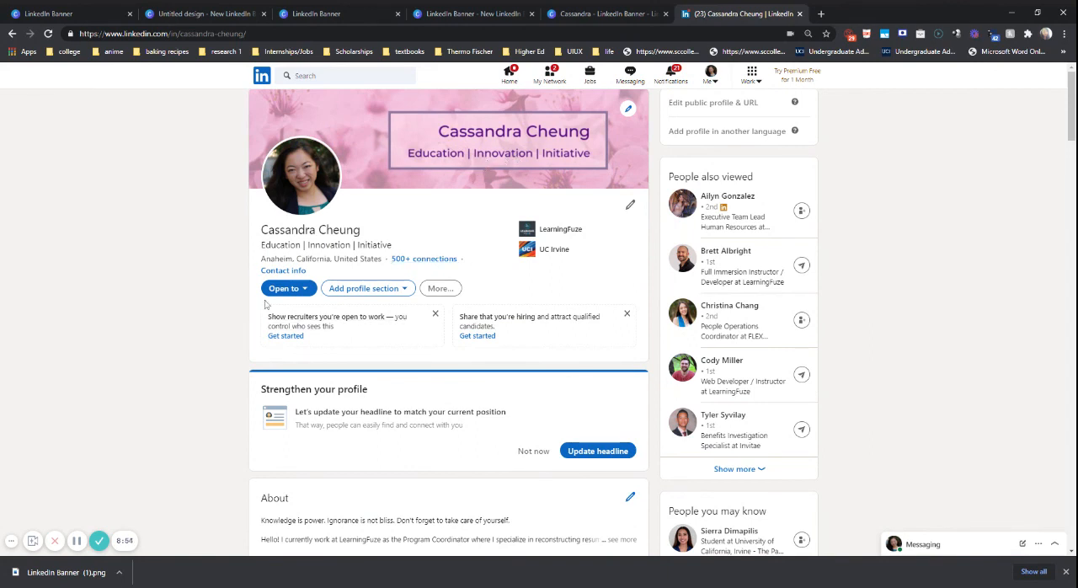
mouse_move(84, 476)
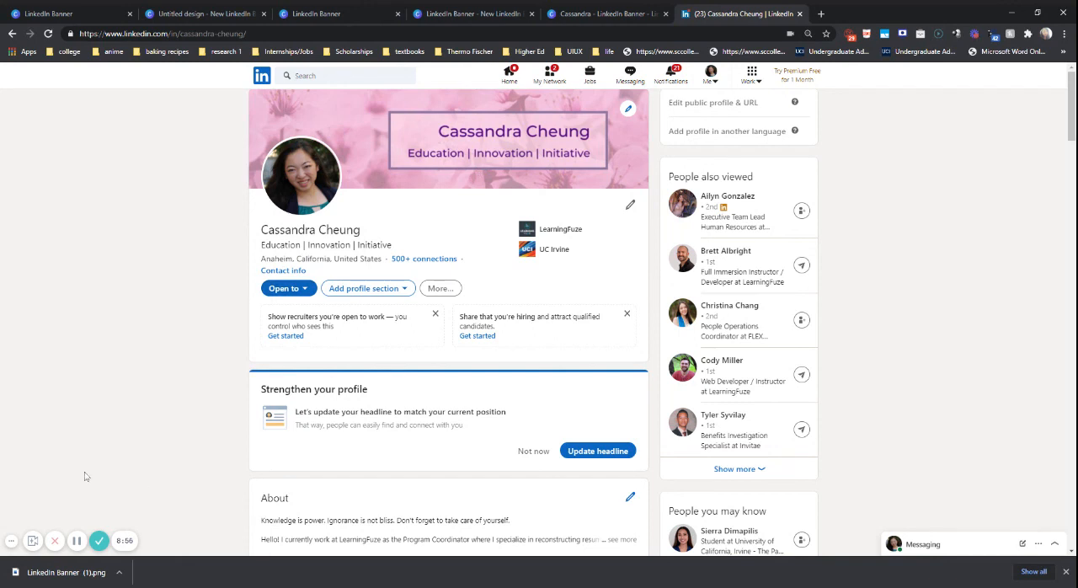
mouse_move(131, 491)
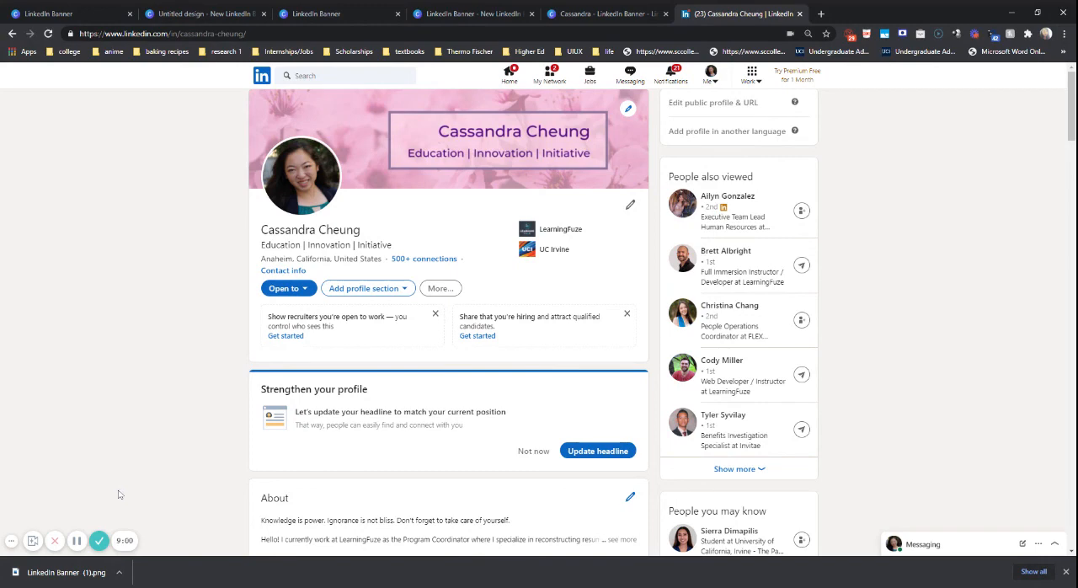
mouse_move(85, 558)
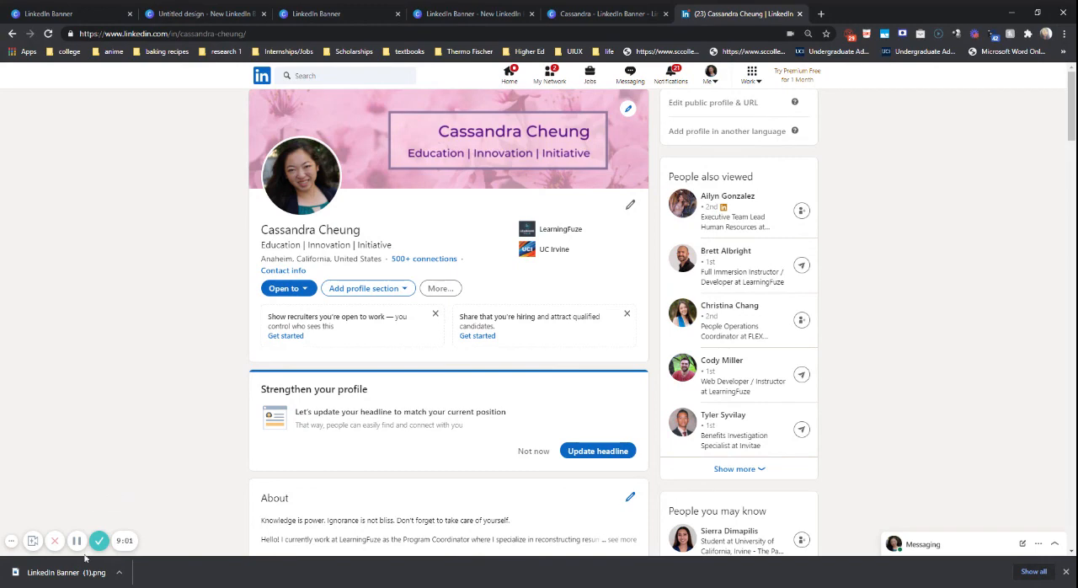